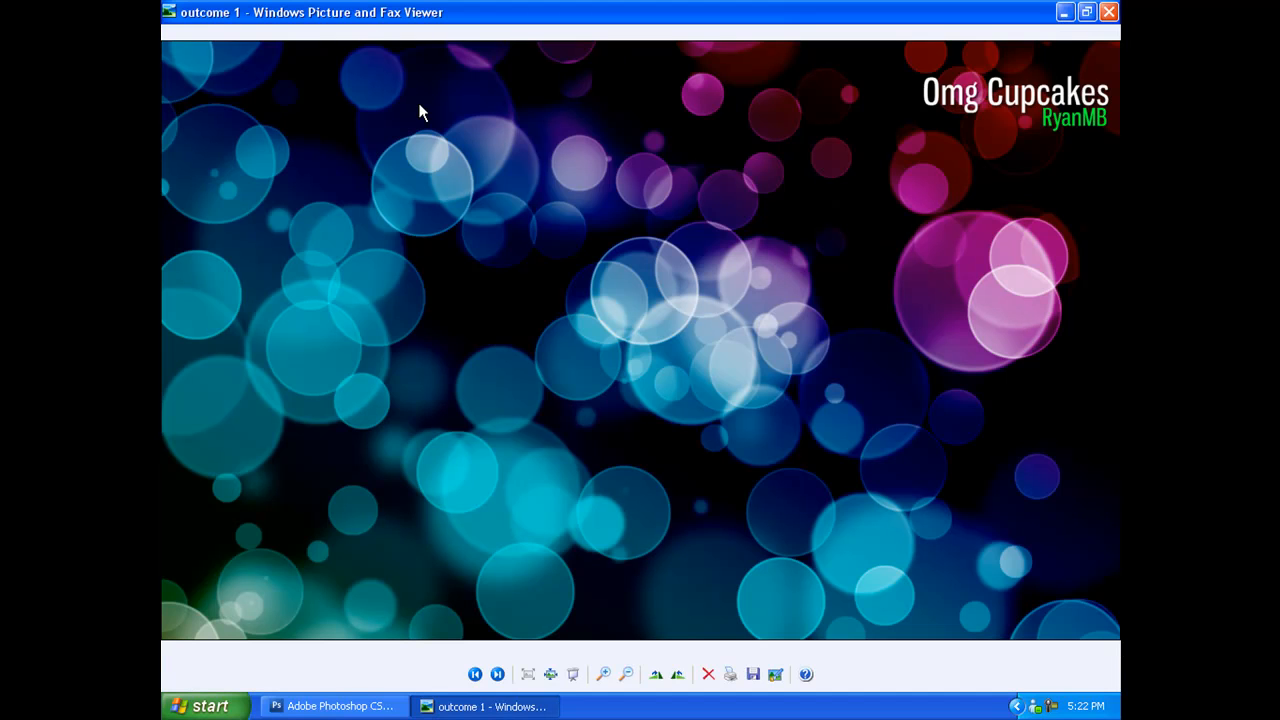
pyautogui.moveTo(1104, 13)
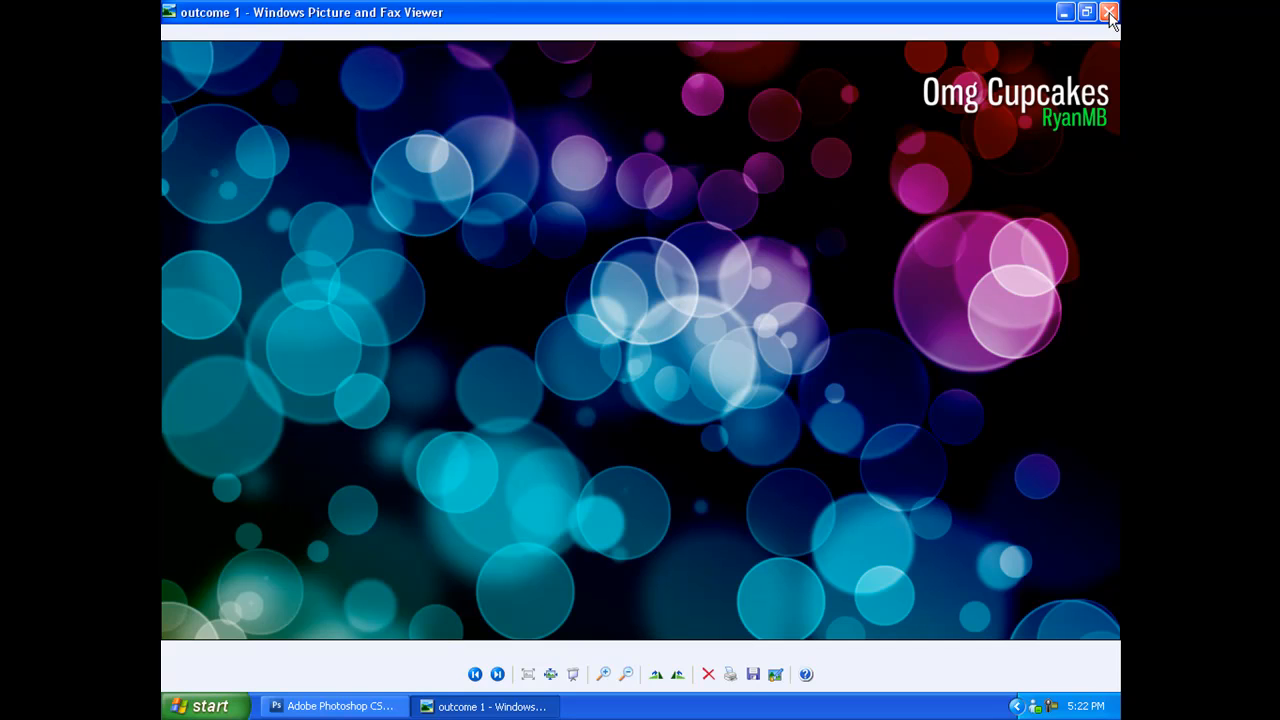
# - Switch the viewer from the first bokeh sample to the pink-to-blue outcome 2 image
pyautogui.click(497, 672)
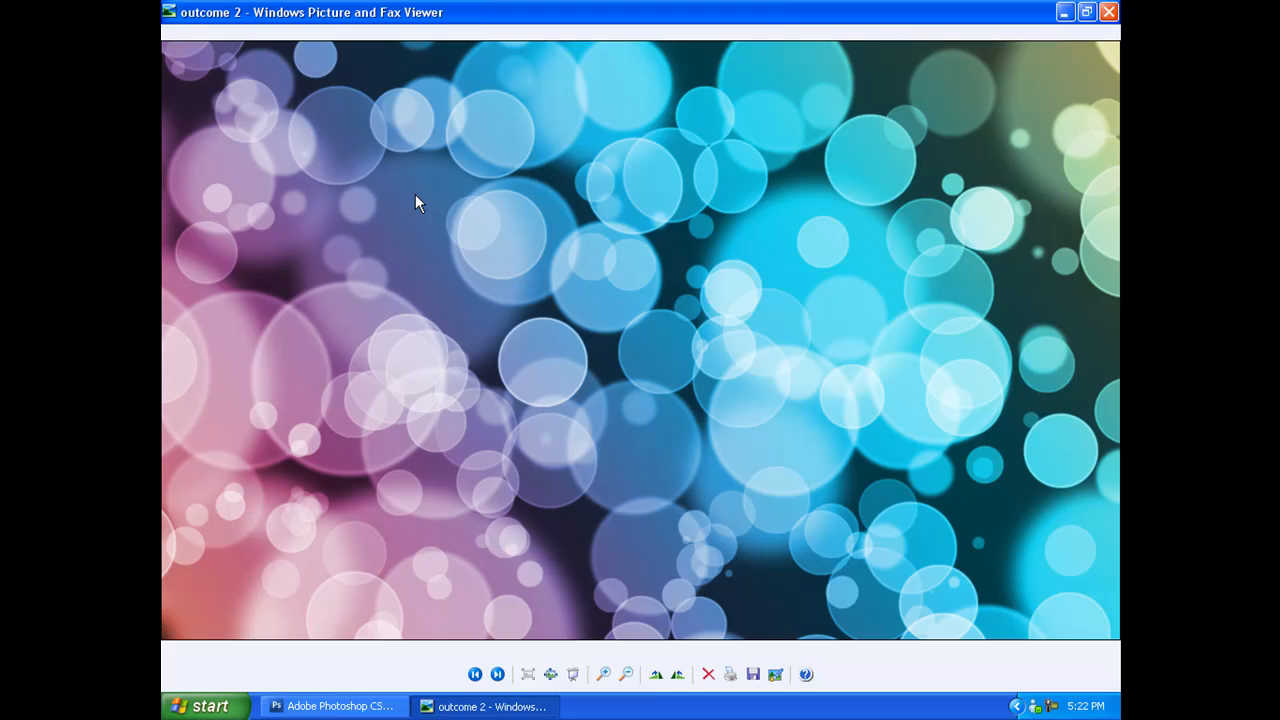
pyautogui.moveTo(414, 198)
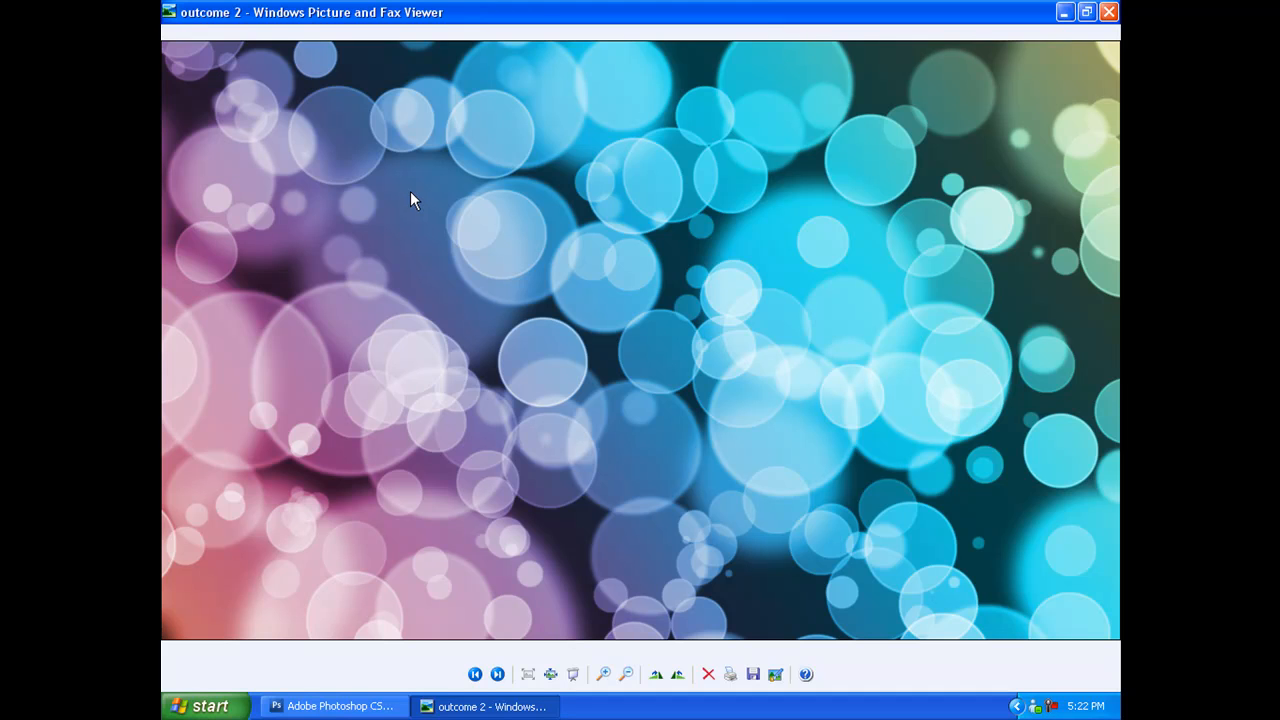
pyautogui.moveTo(454, 208)
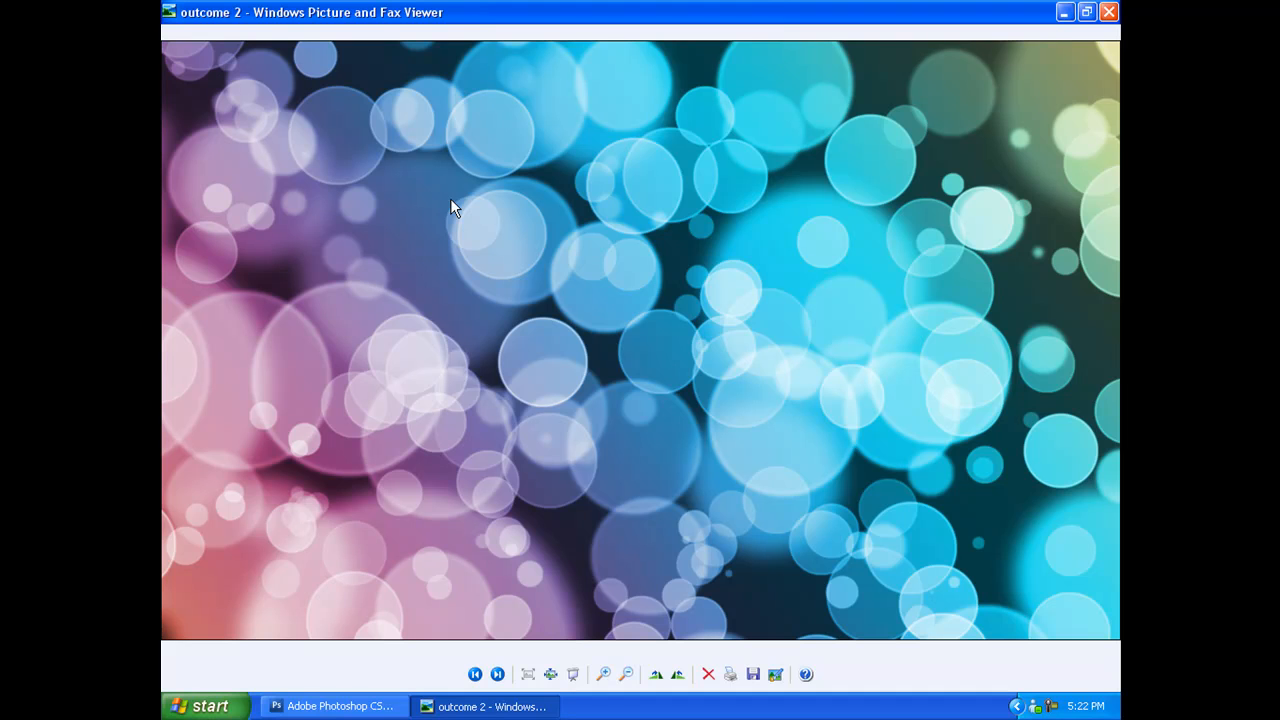
pyautogui.moveTo(1111, 12)
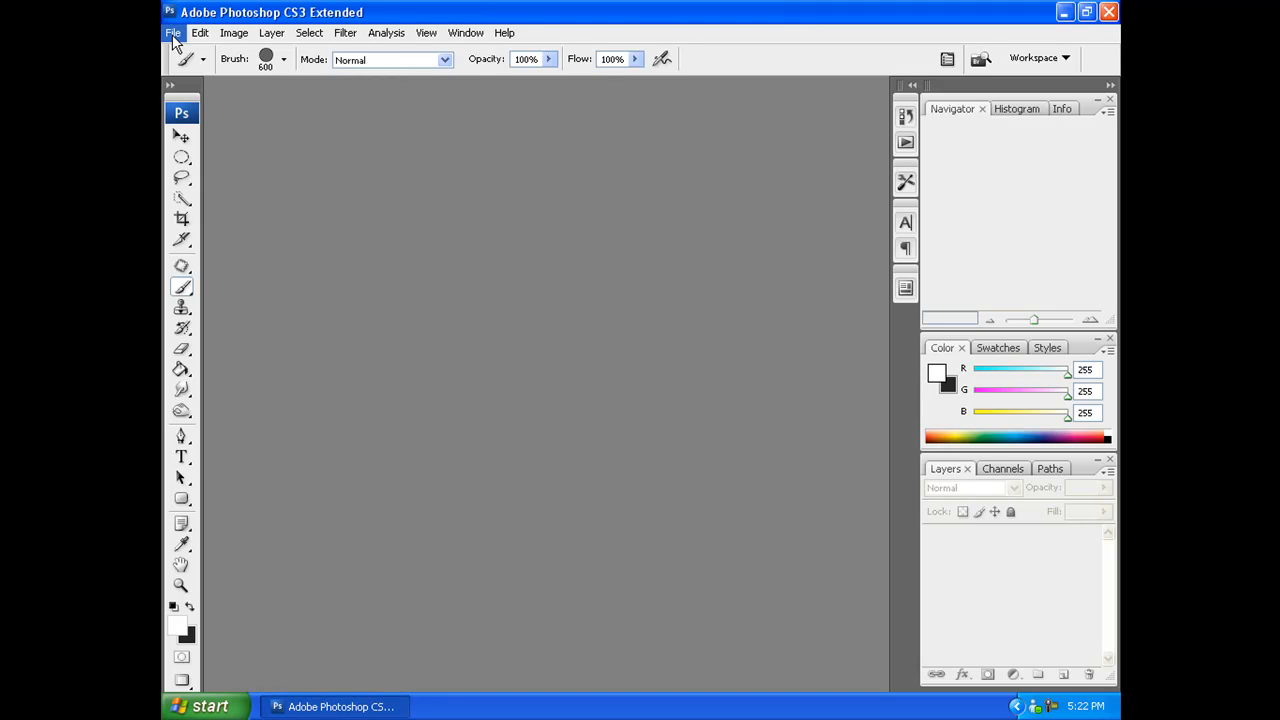
# - Start a new Photoshop document with a transparent background
pyautogui.click(163, 32)
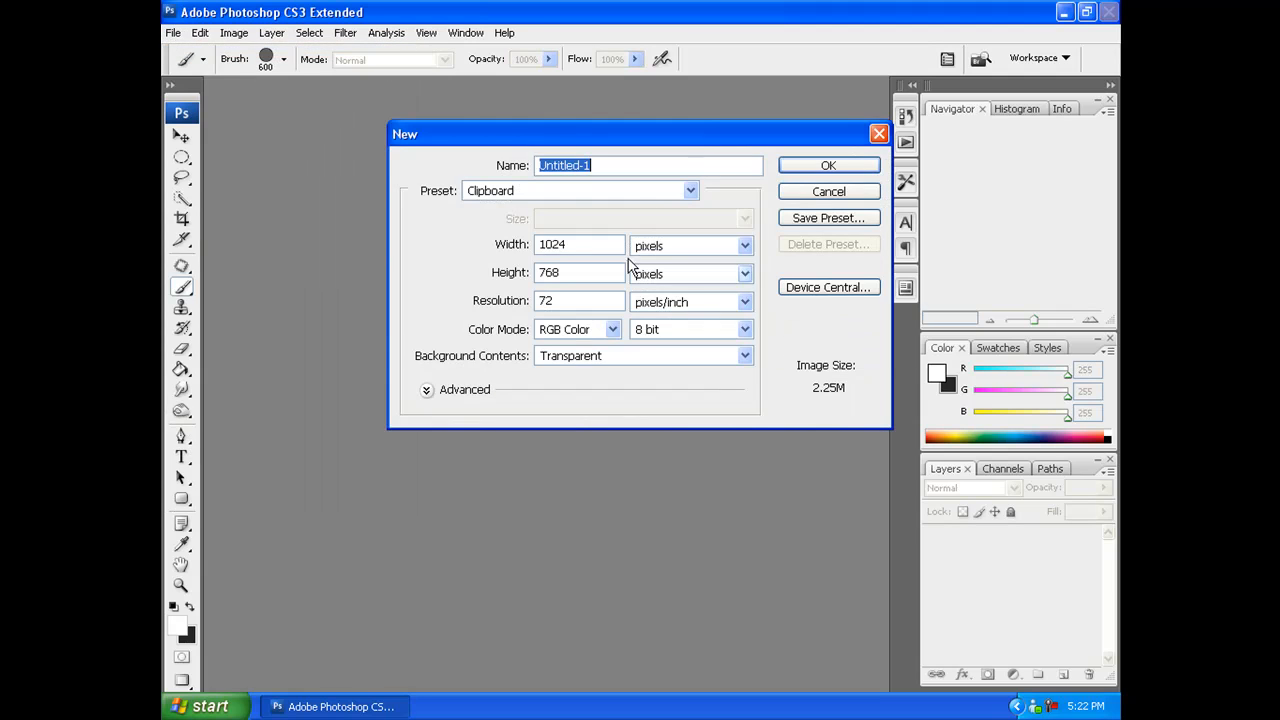
pyautogui.write('7')
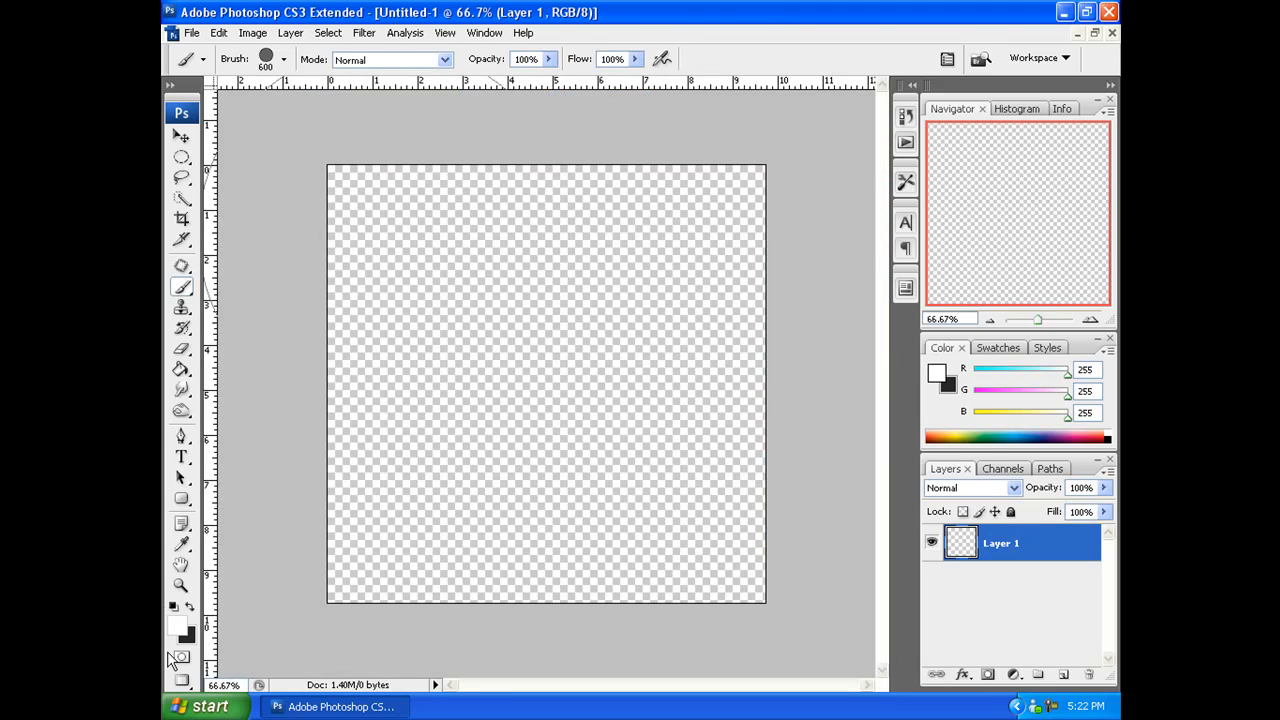
# - Make black the foreground colour and draw a large elliptical selection across the canvas
pyautogui.click(558, 400)
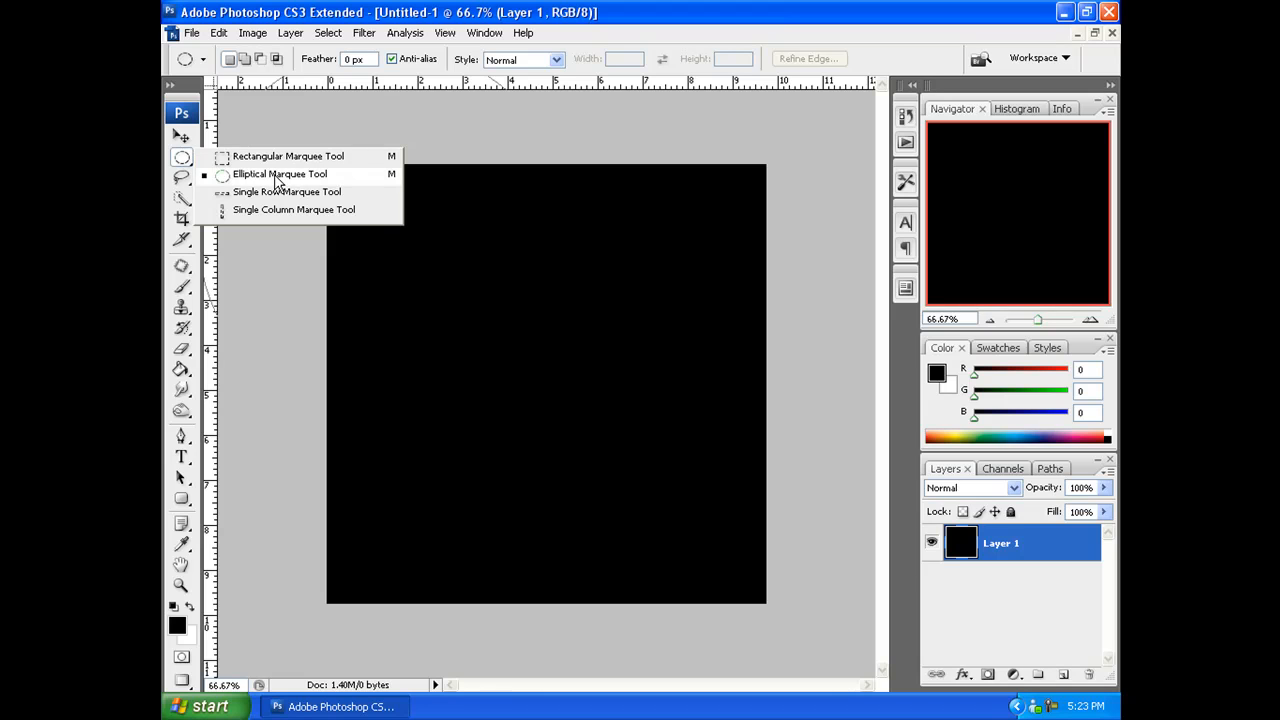
pyautogui.click(280, 173)
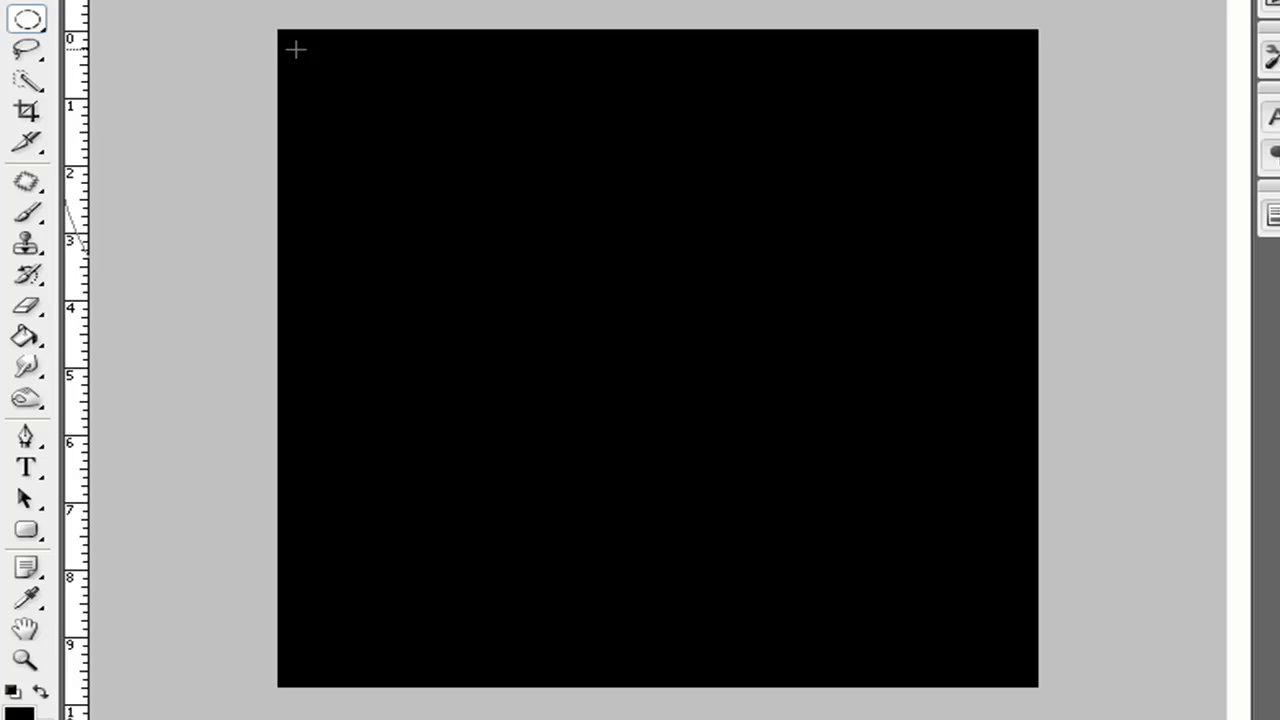
pyautogui.moveTo(296, 68)
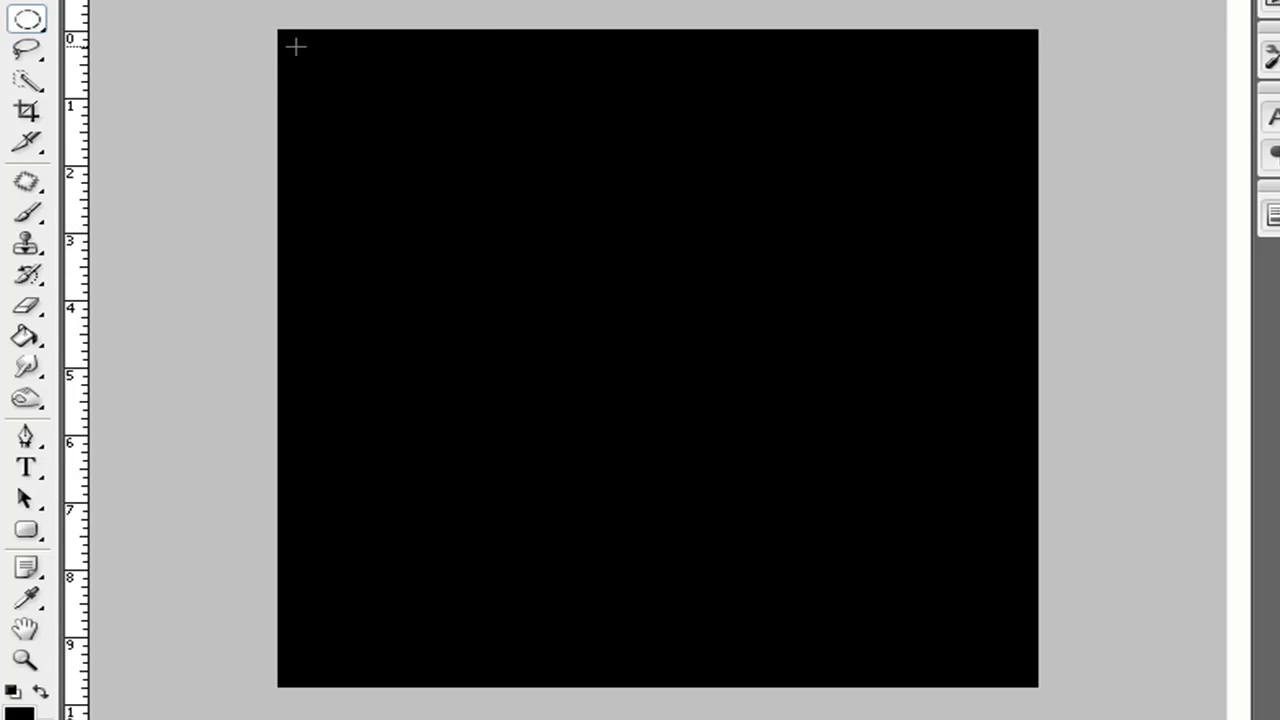
pyautogui.moveTo(295, 45); pyautogui.dragTo(1050, 520)
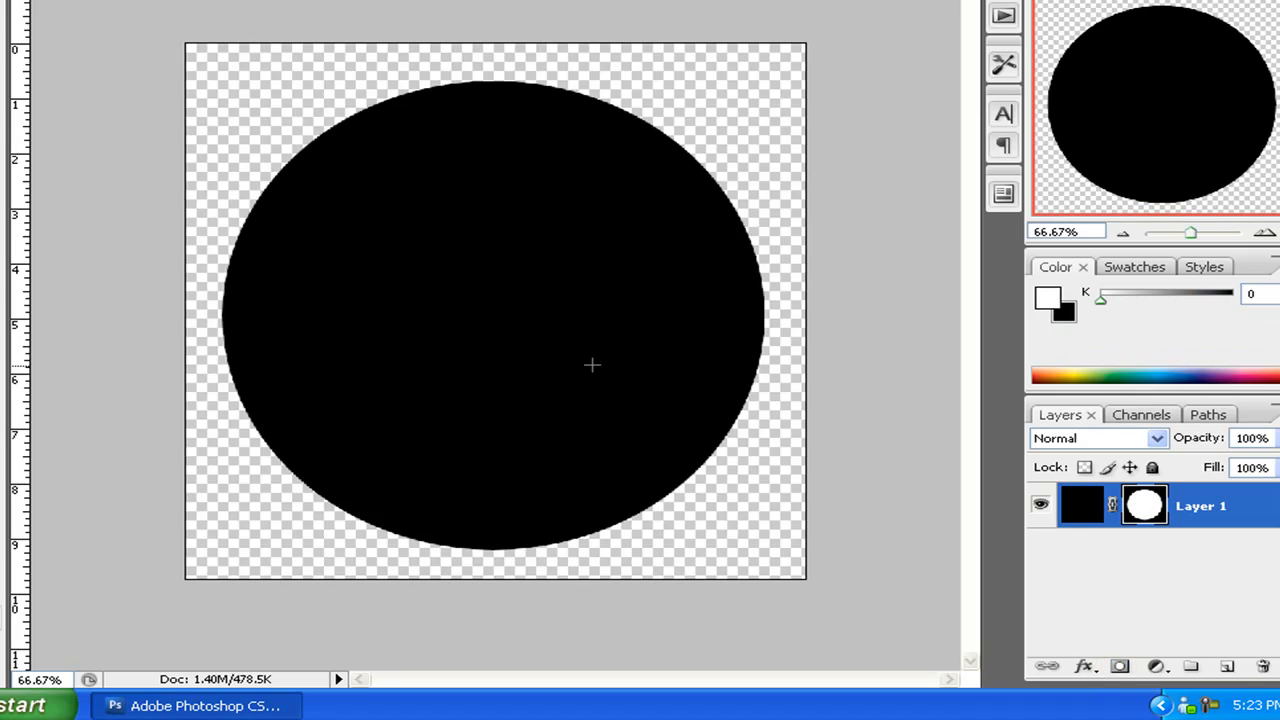
pyautogui.moveTo(446, 564)
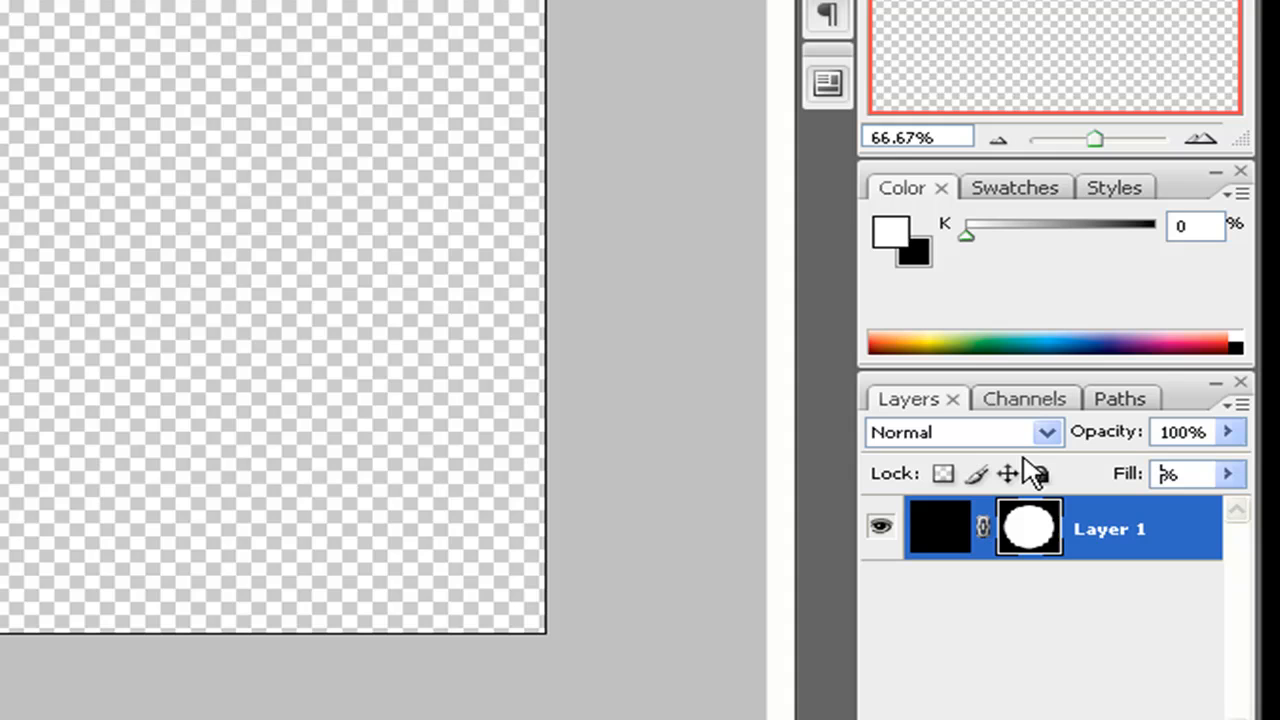
# - Set Layer 1's fill to 50%, making the black circle translucent grey
pyautogui.write('50')
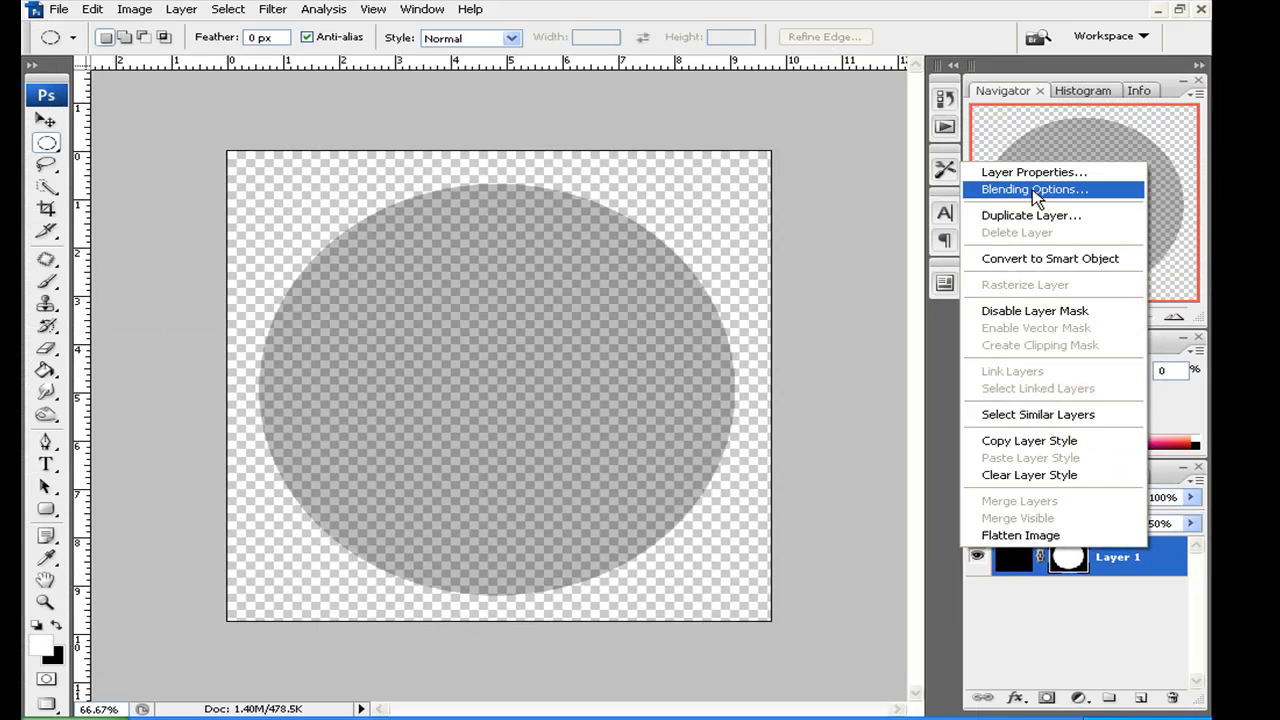
# - Add a black Stroke layer style to Layer 1 through Blending Options
pyautogui.click(1033, 189)
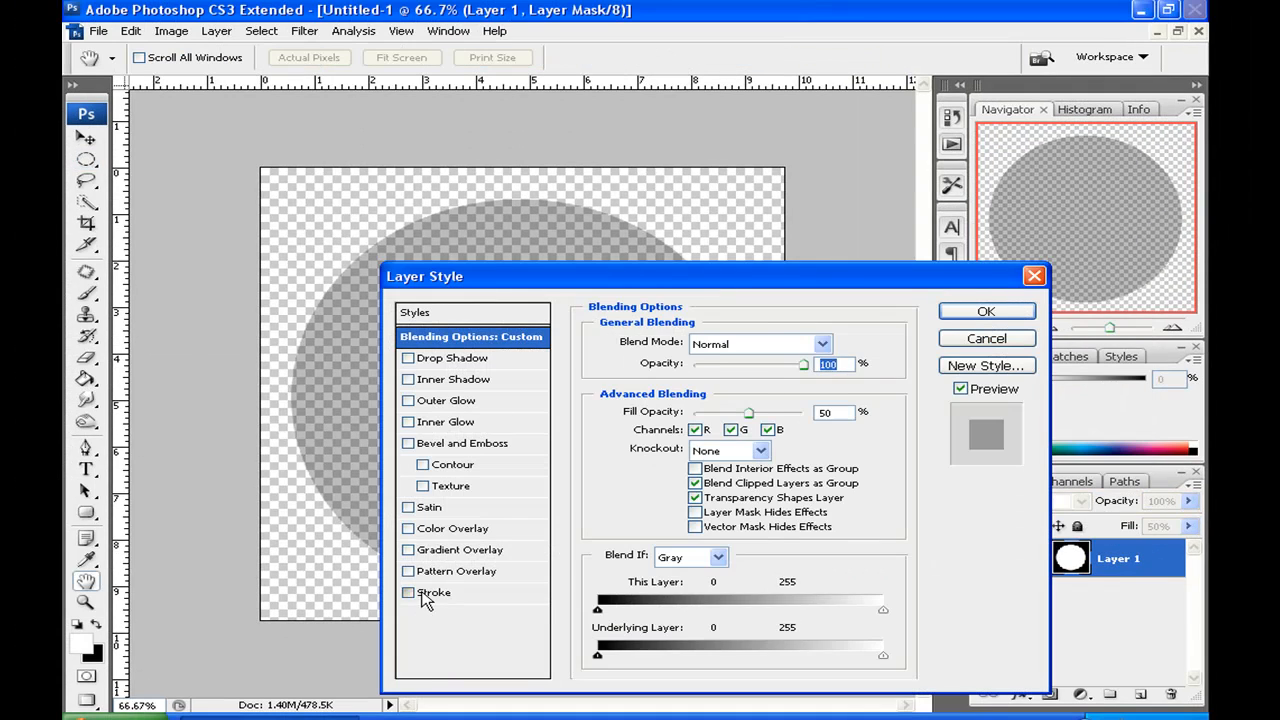
pyautogui.click(409, 593)
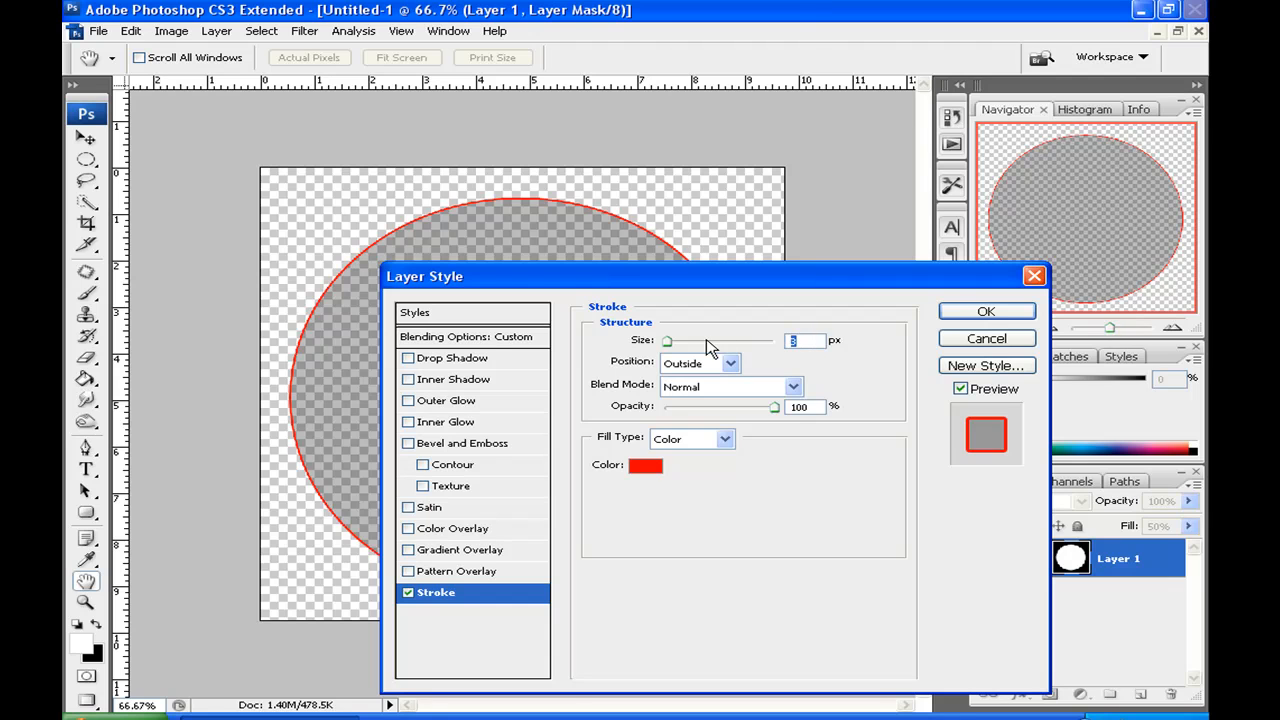
pyautogui.click(728, 363)
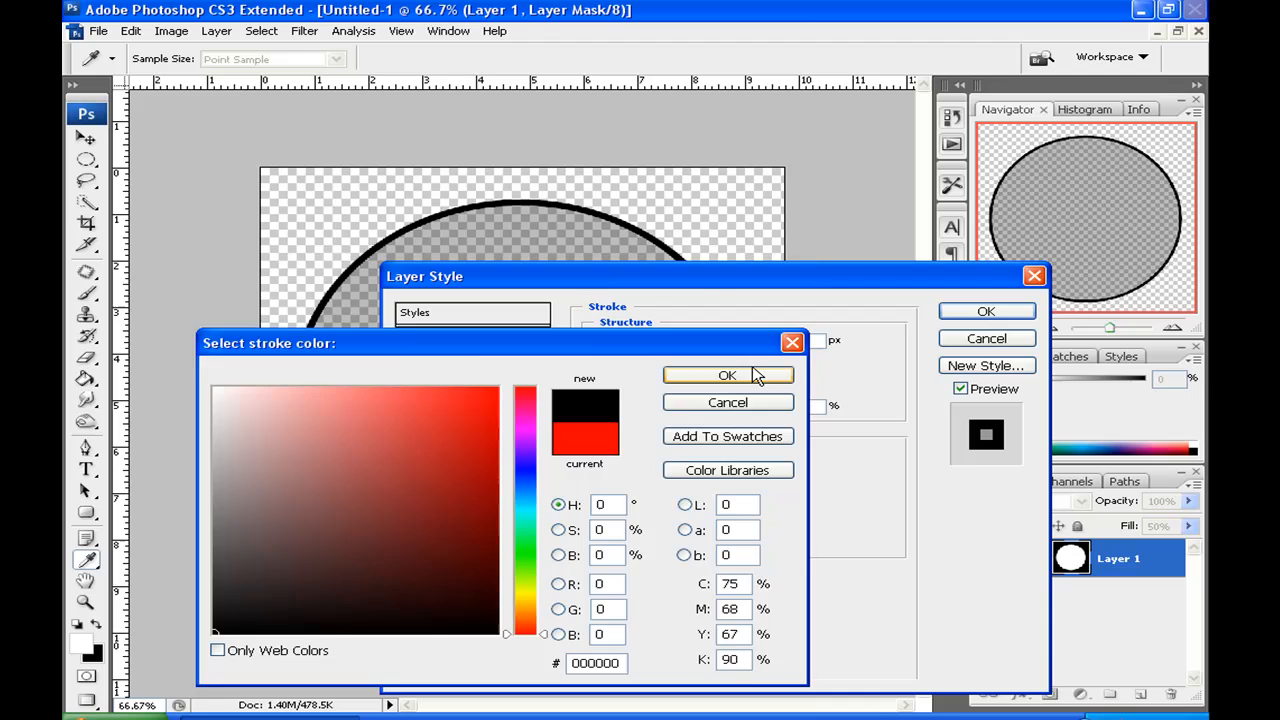
pyautogui.click(728, 375)
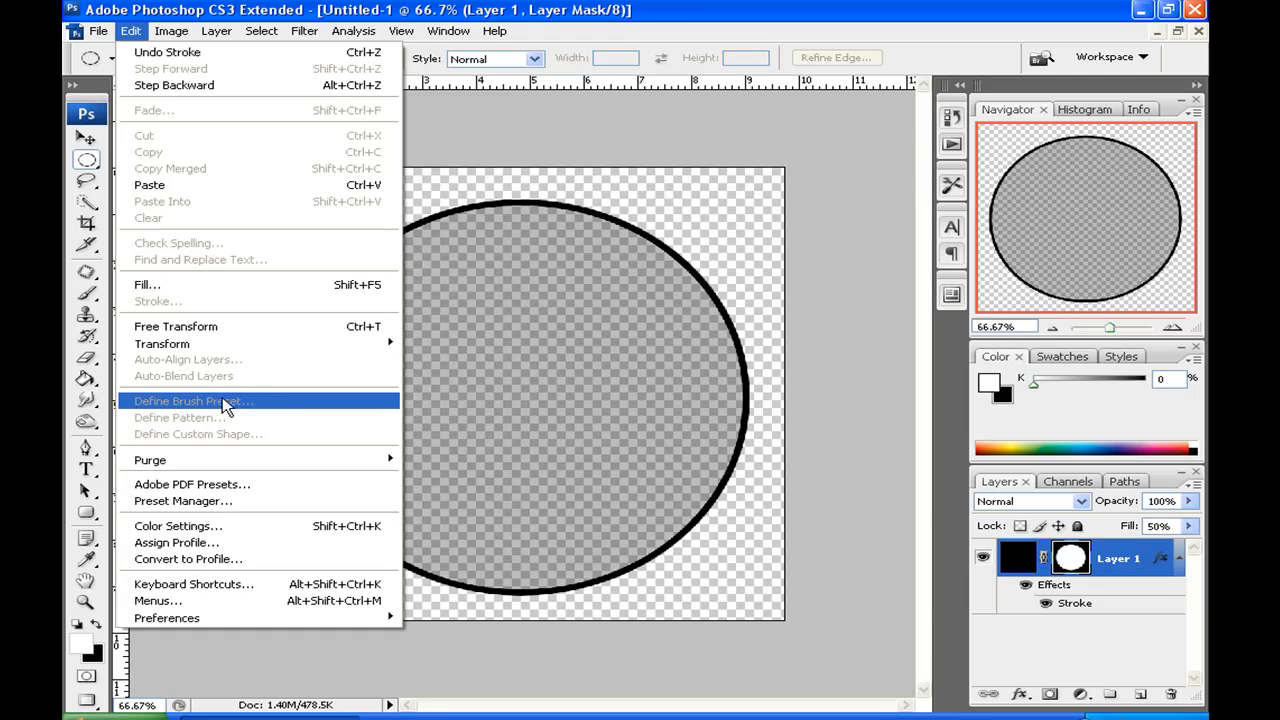
pyautogui.moveTo(155, 411)
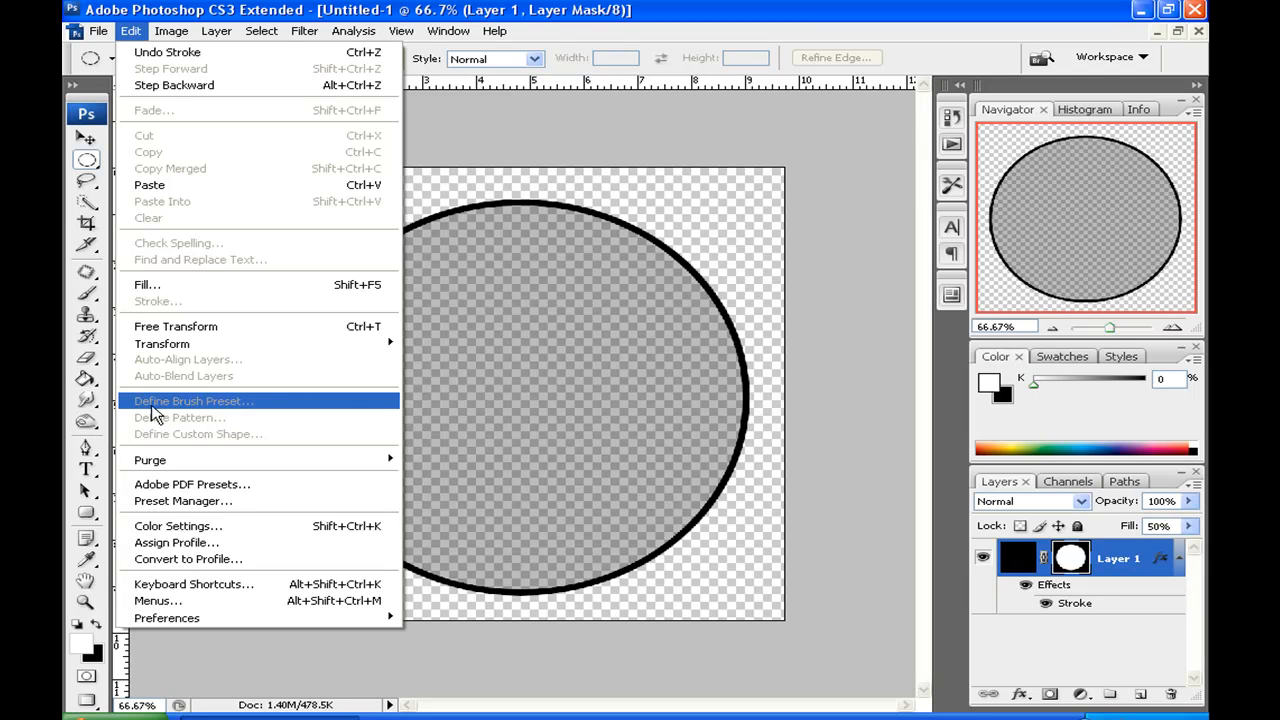
pyautogui.moveTo(310, 351)
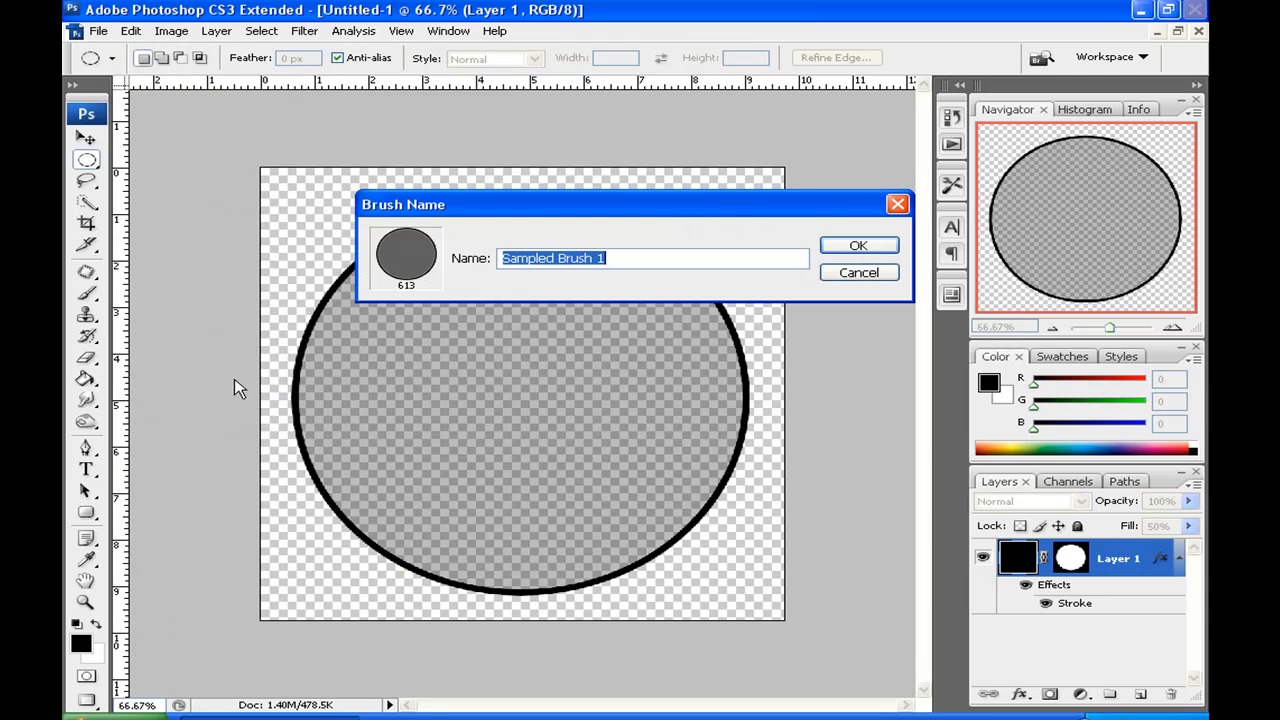
# - Define the outlined circle as a brush preset named 'Bubbley' and close the document
pyautogui.write('\\')
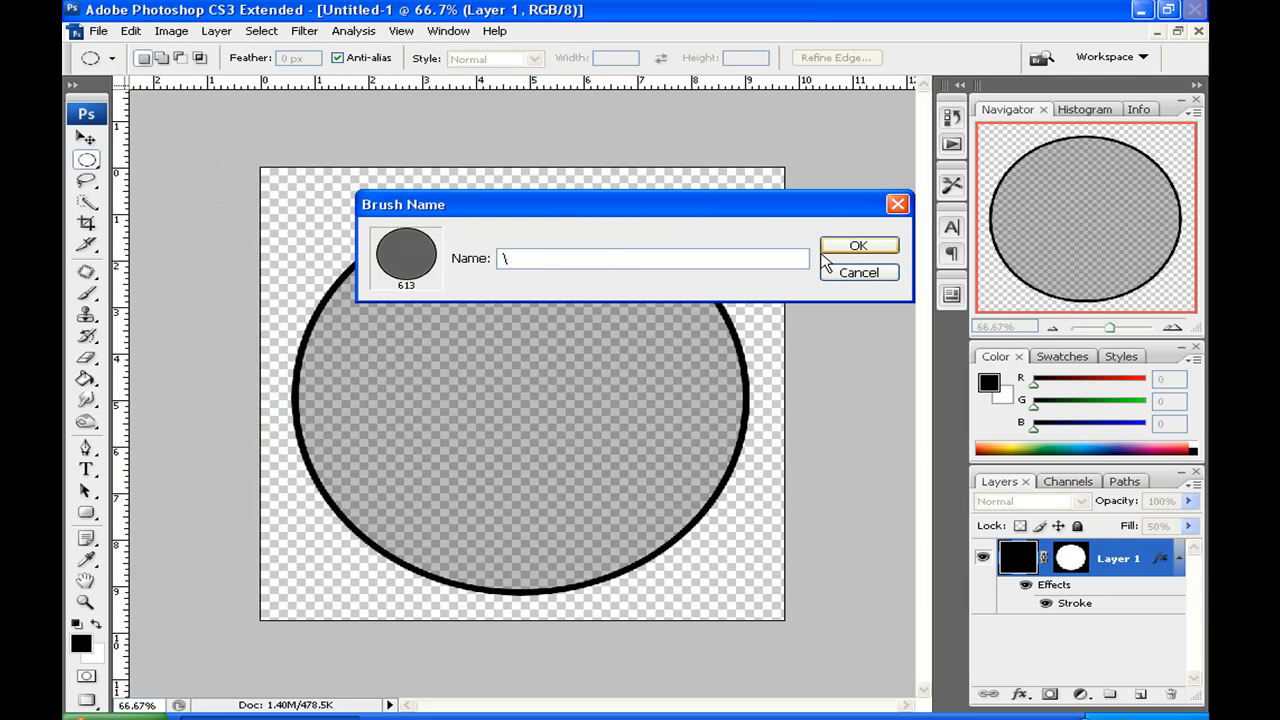
pyautogui.write('Bubbley')
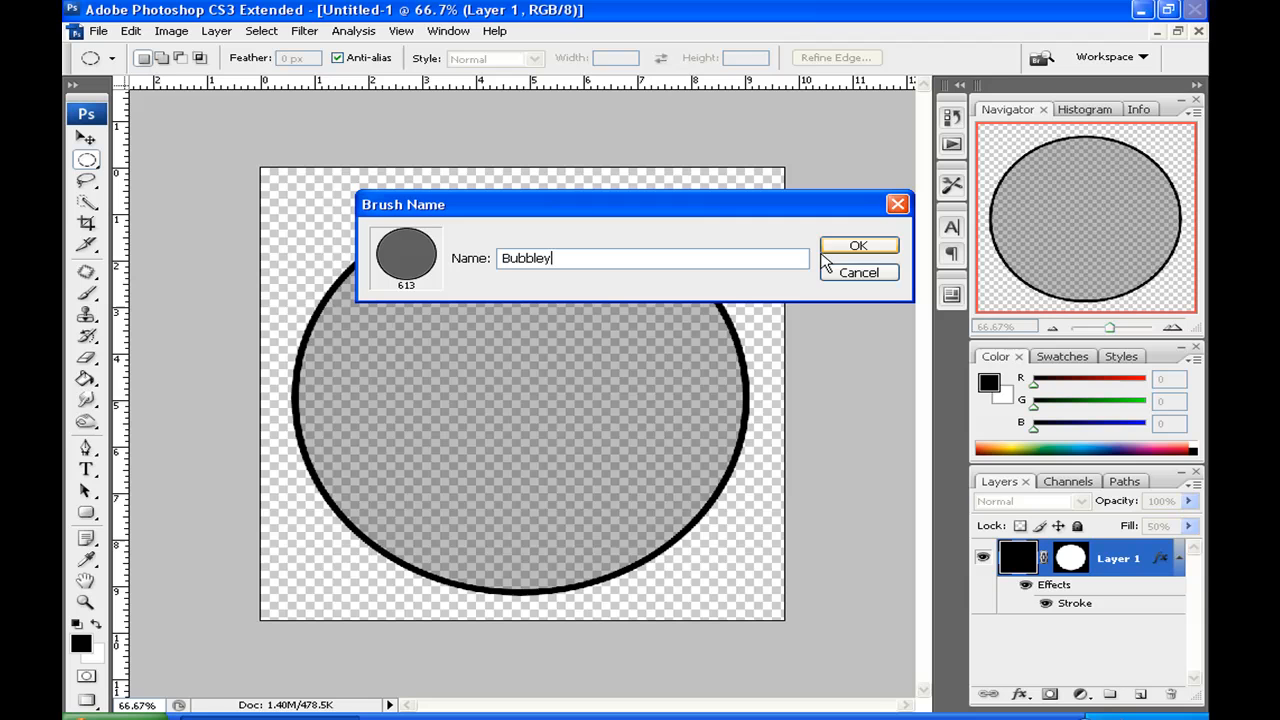
pyautogui.click(859, 245)
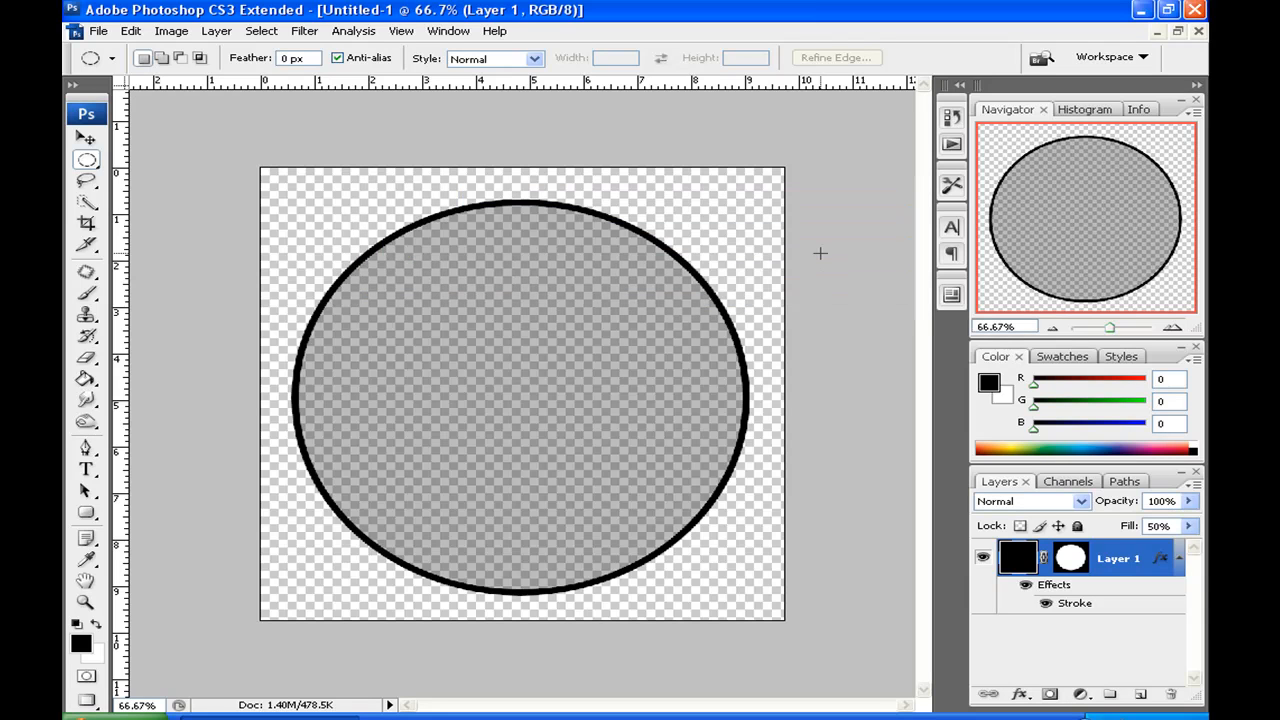
pyautogui.click(118, 33)
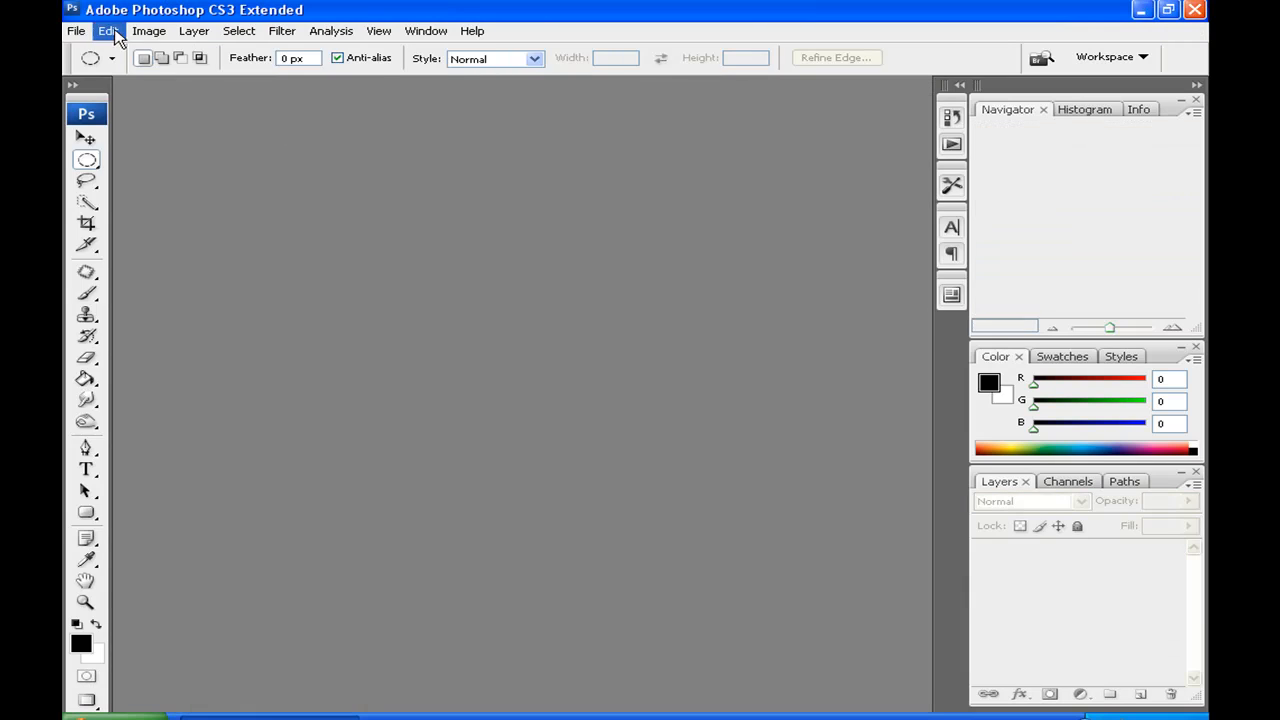
# - Create a new transparent document with a width of 1920 pixels
pyautogui.click(46, 38)
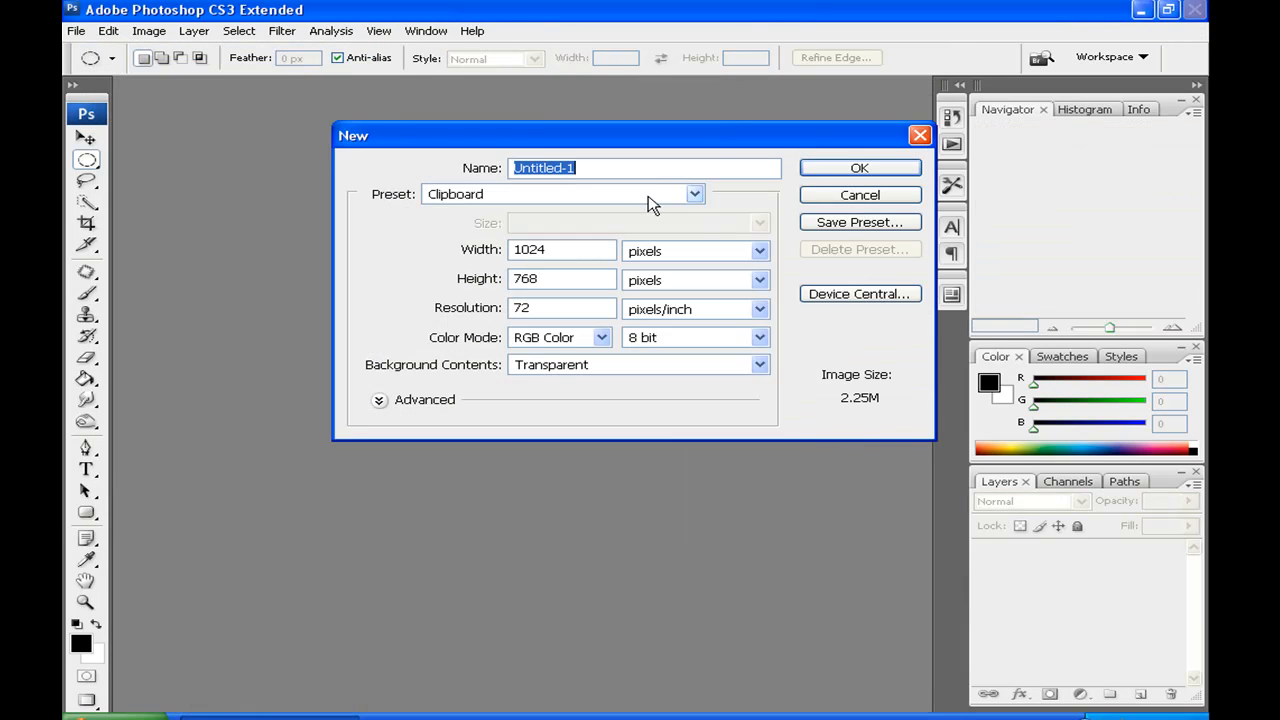
pyautogui.click(560, 250)
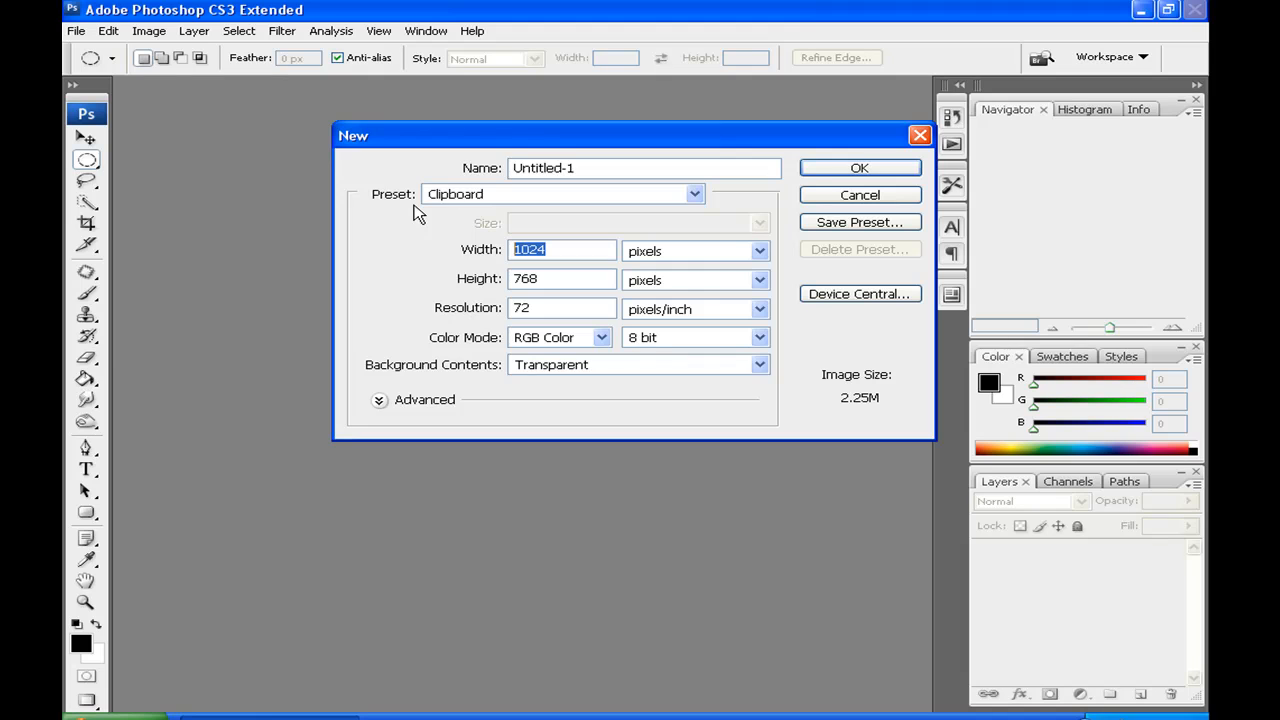
pyautogui.write('1920')
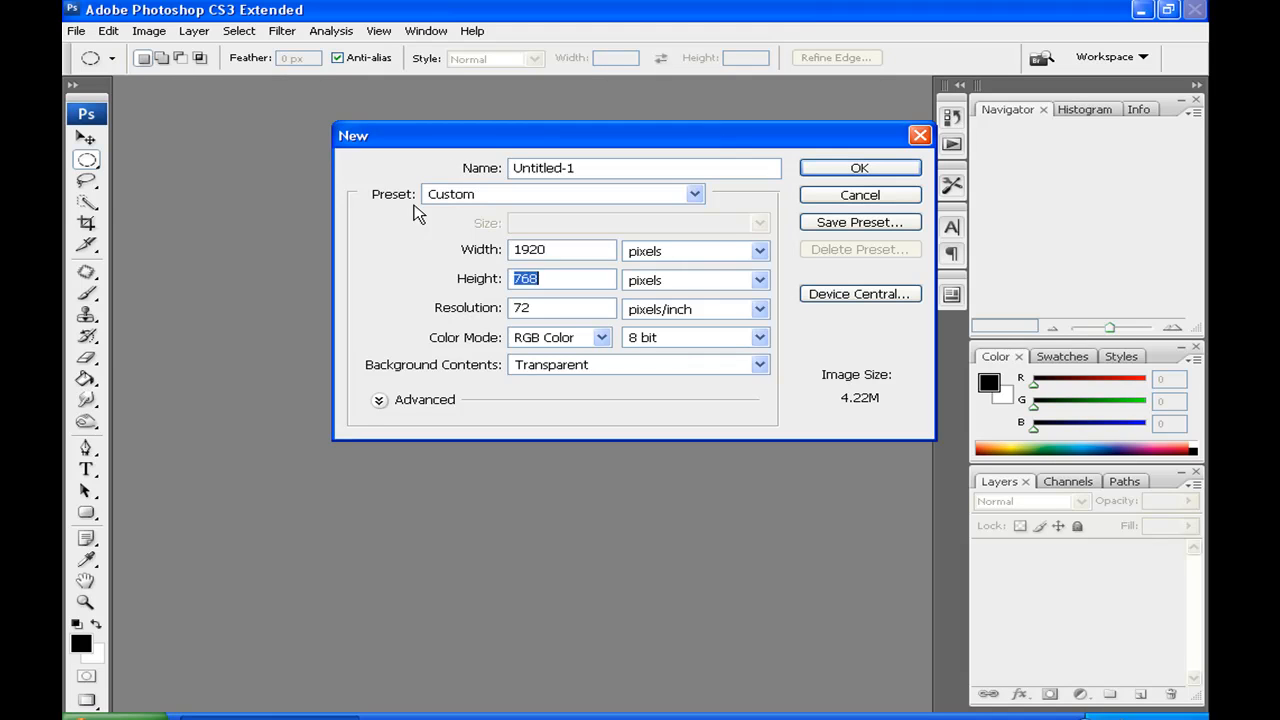
pyautogui.press('Delete')
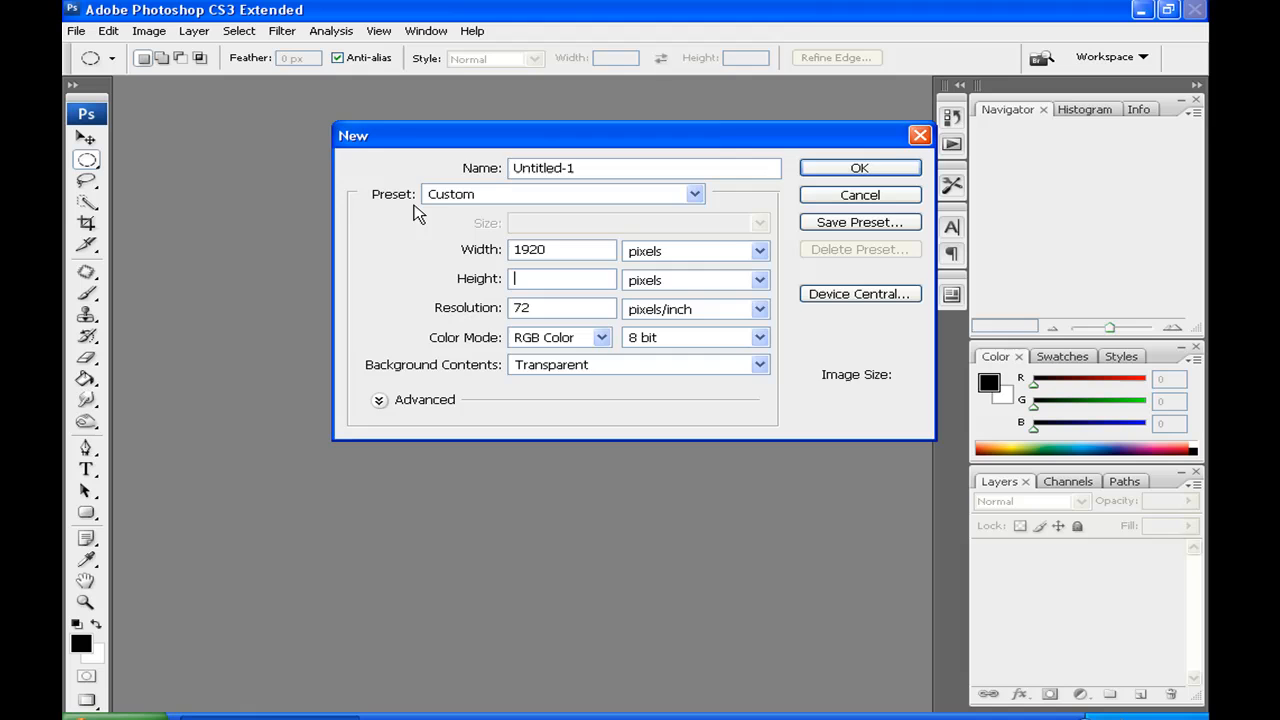
pyautogui.click(859, 167)
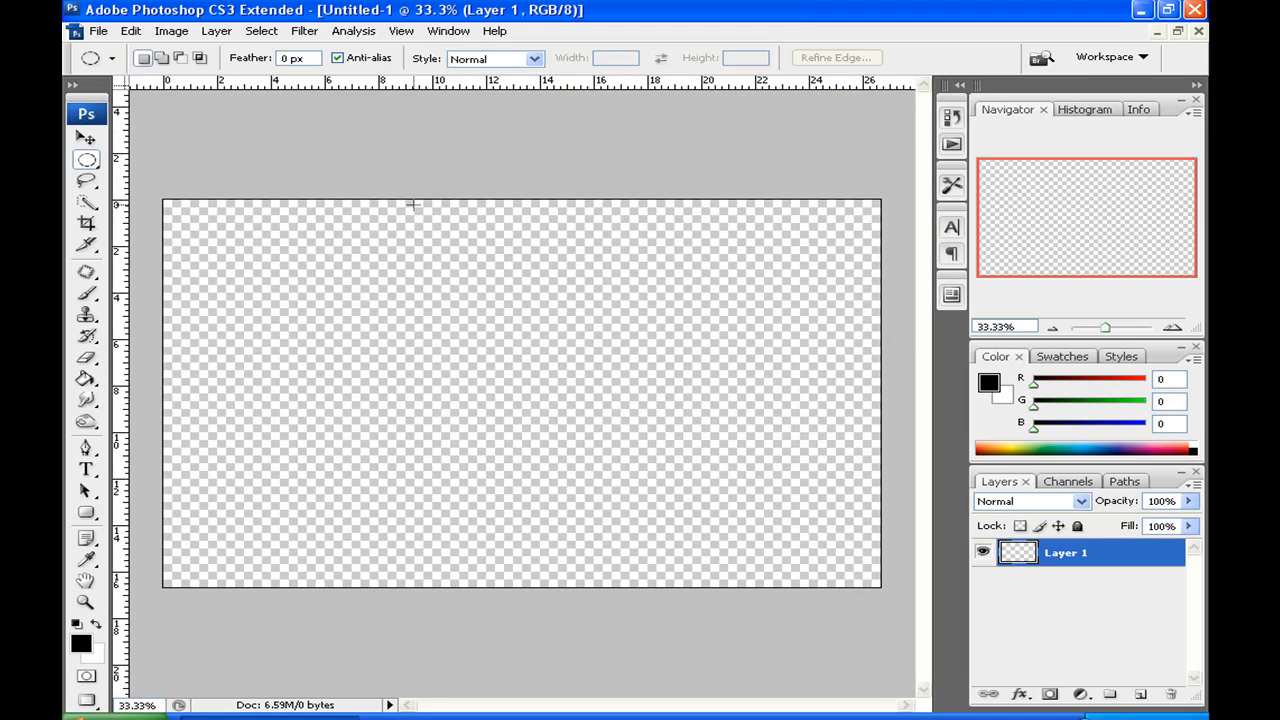
pyautogui.moveTo(160, 157)
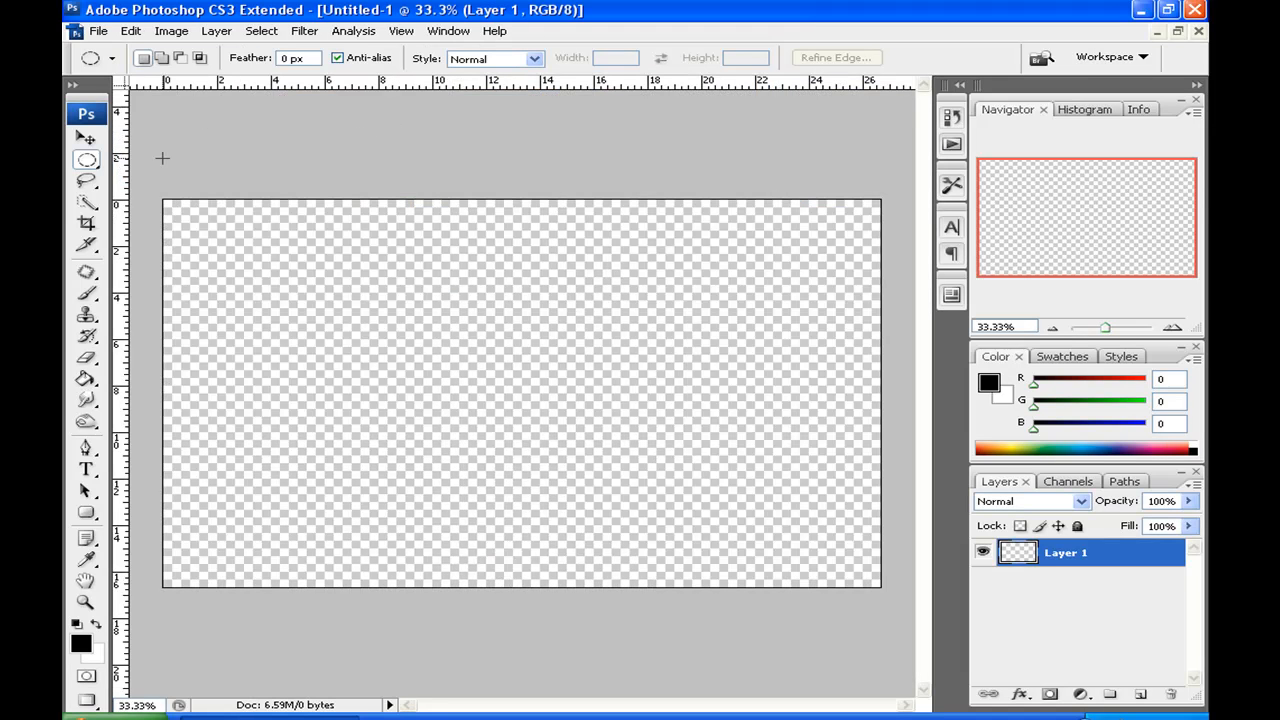
pyautogui.moveTo(176, 137)
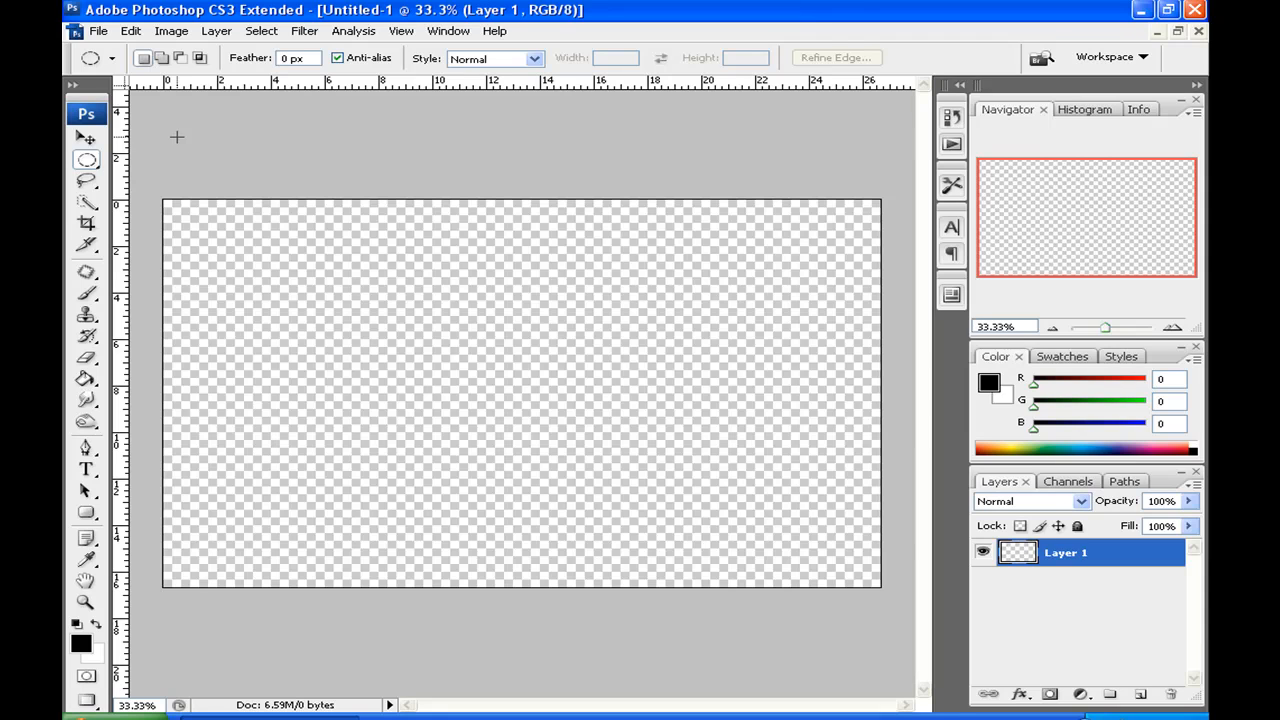
# - Rename Layer 1 to 'BG' in the Layers panel
pyautogui.click(1070, 552)
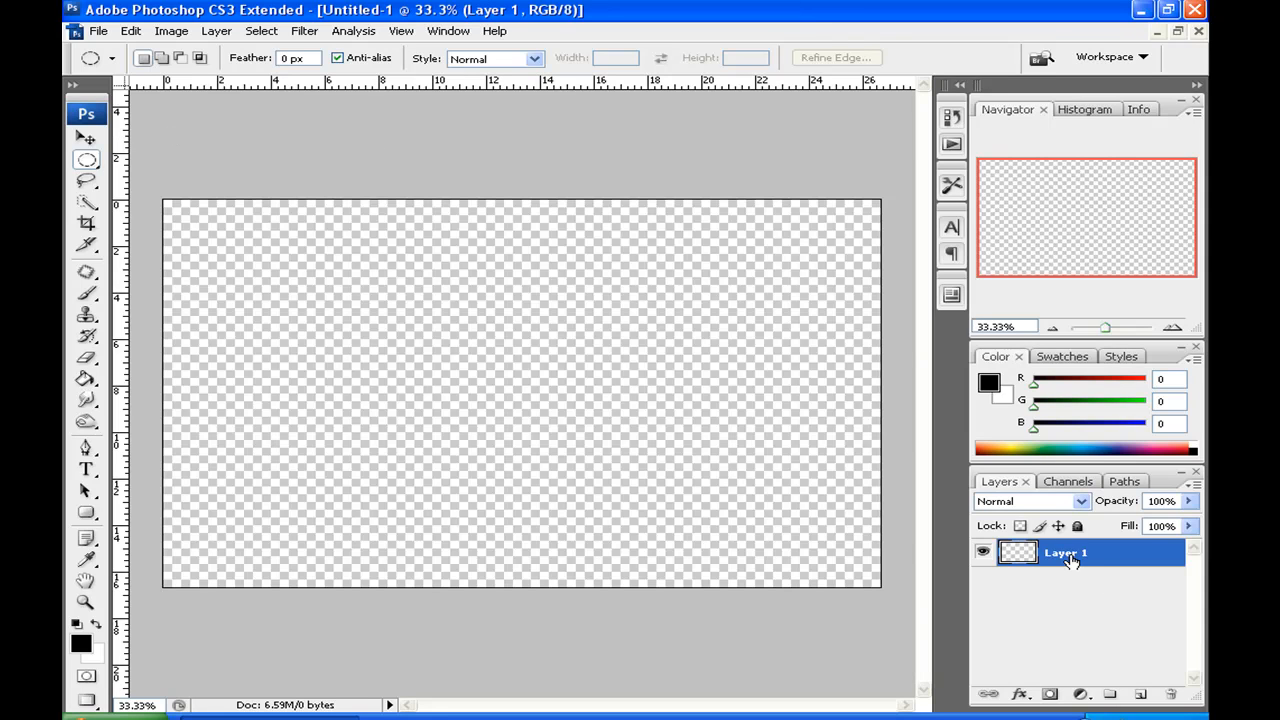
pyautogui.doubleClick(1070, 552)
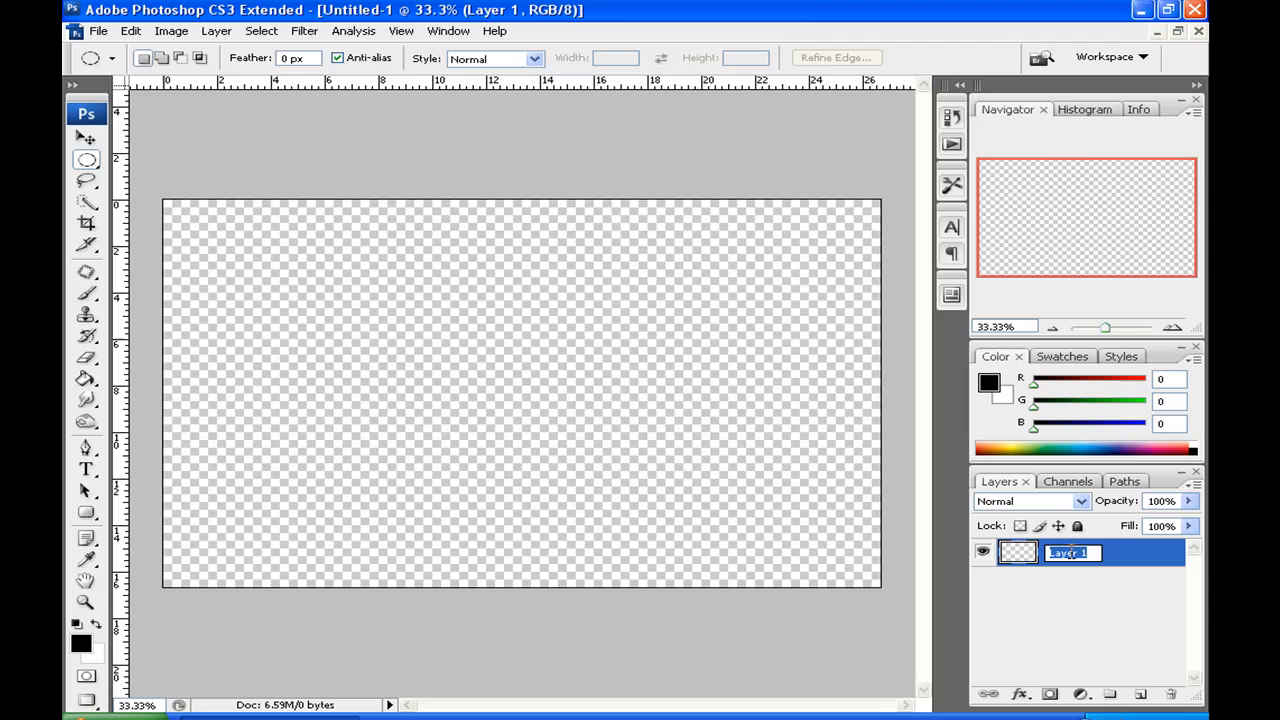
pyautogui.write('BG')
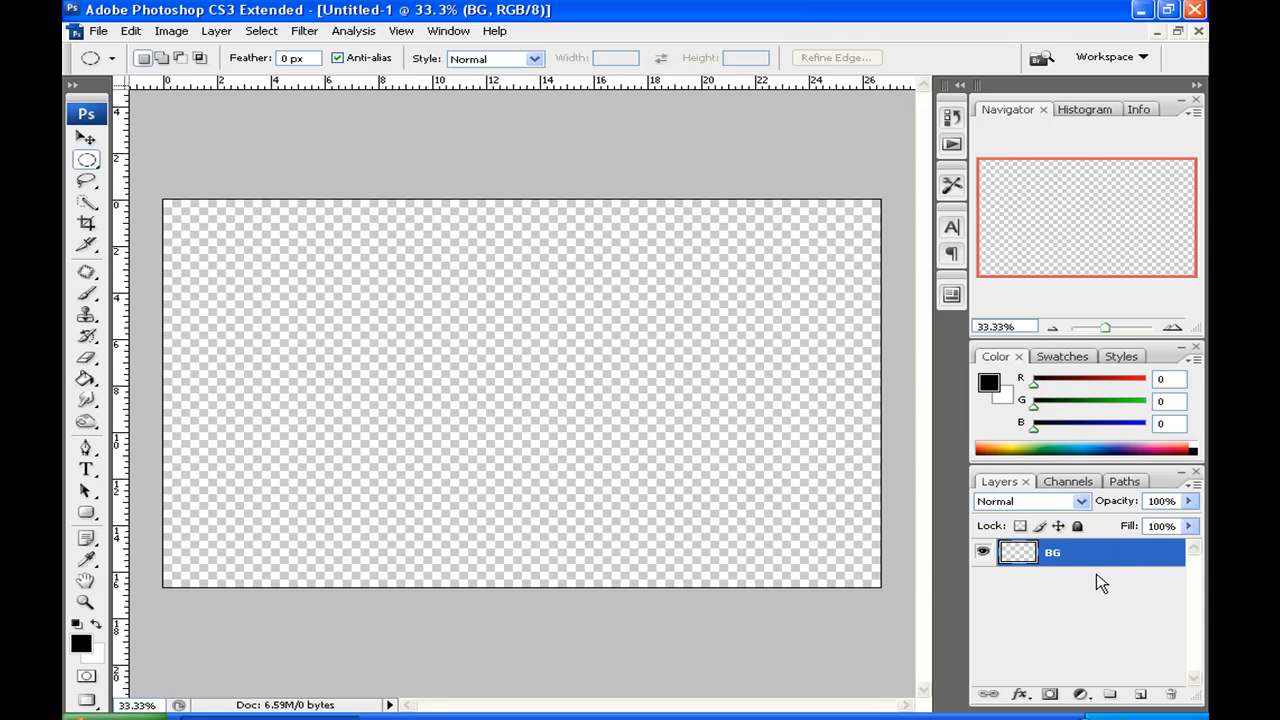
pyautogui.moveTo(190, 475)
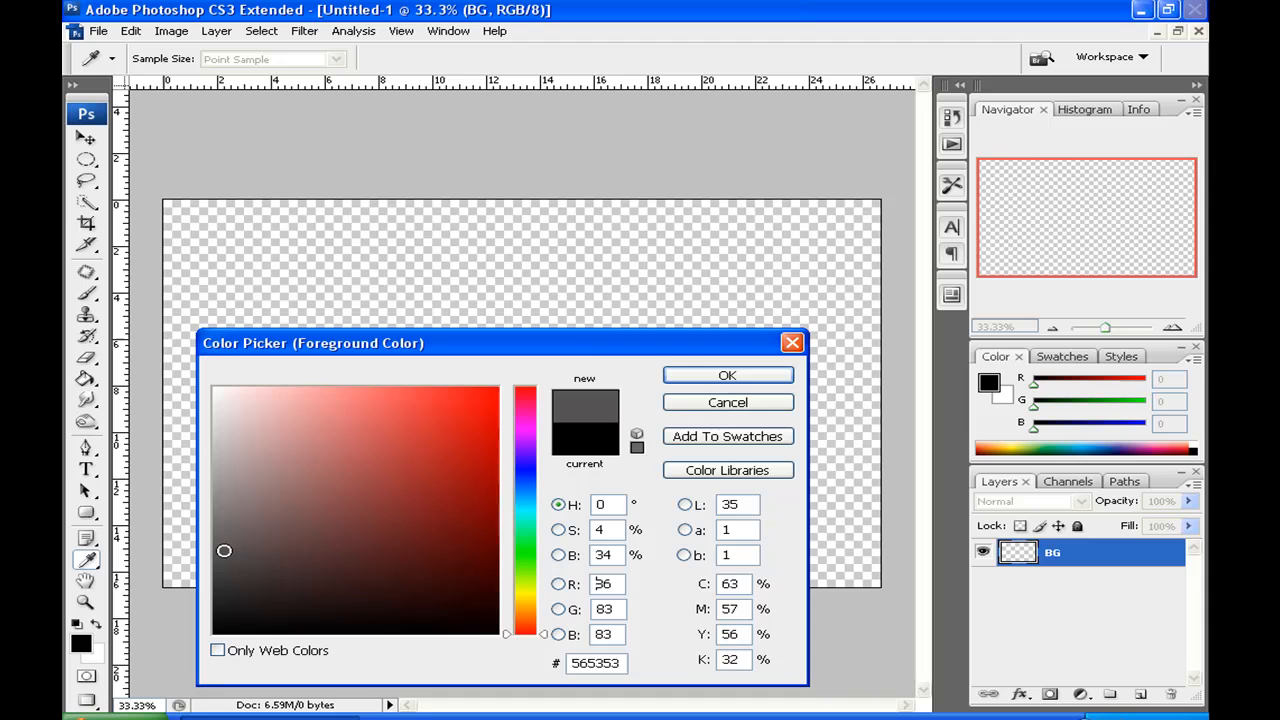
# - Set the foreground colour to dark grey #262626 in the Color Picker
pyautogui.moveTo(225, 551); pyautogui.dragTo(207, 597)
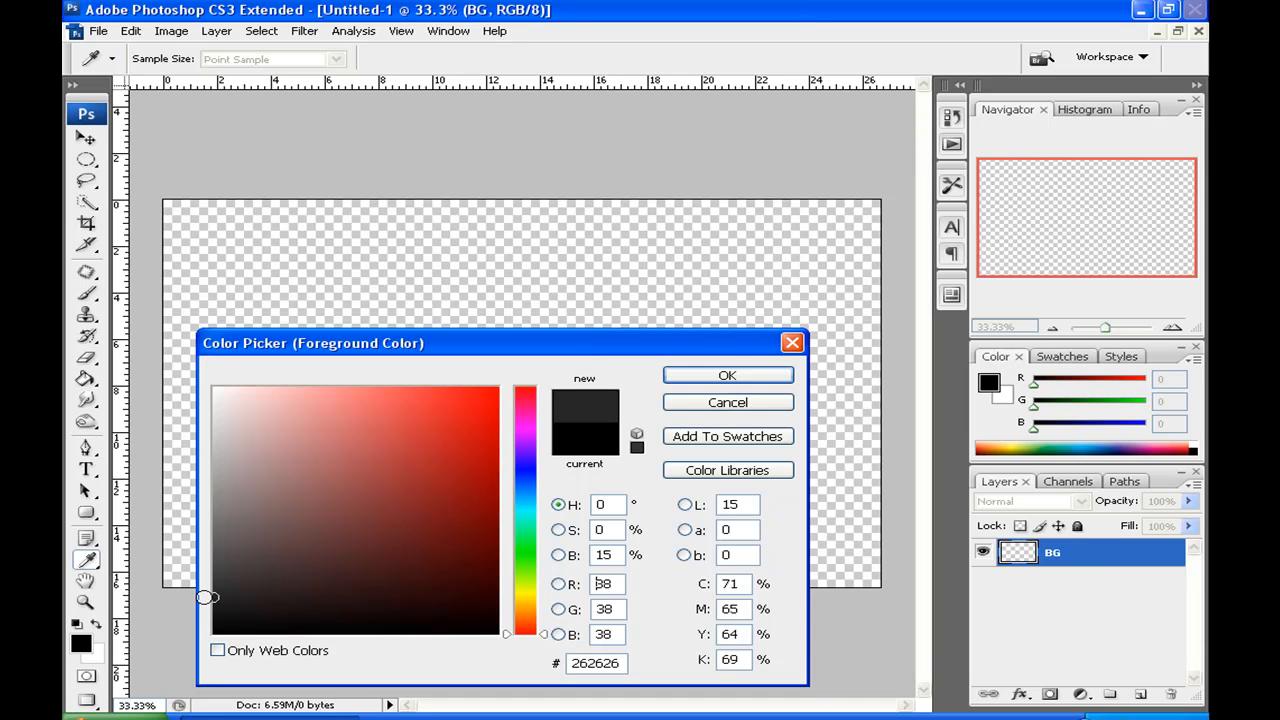
pyautogui.write('252525')
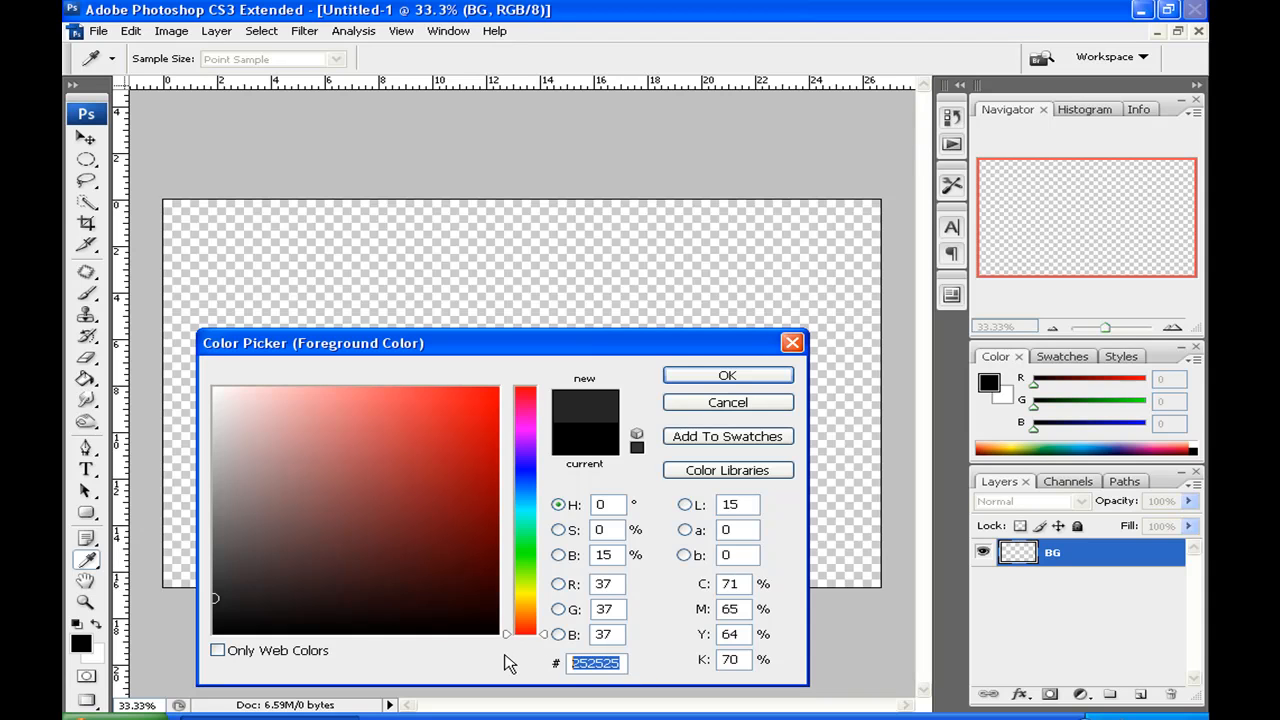
pyautogui.write('262626')
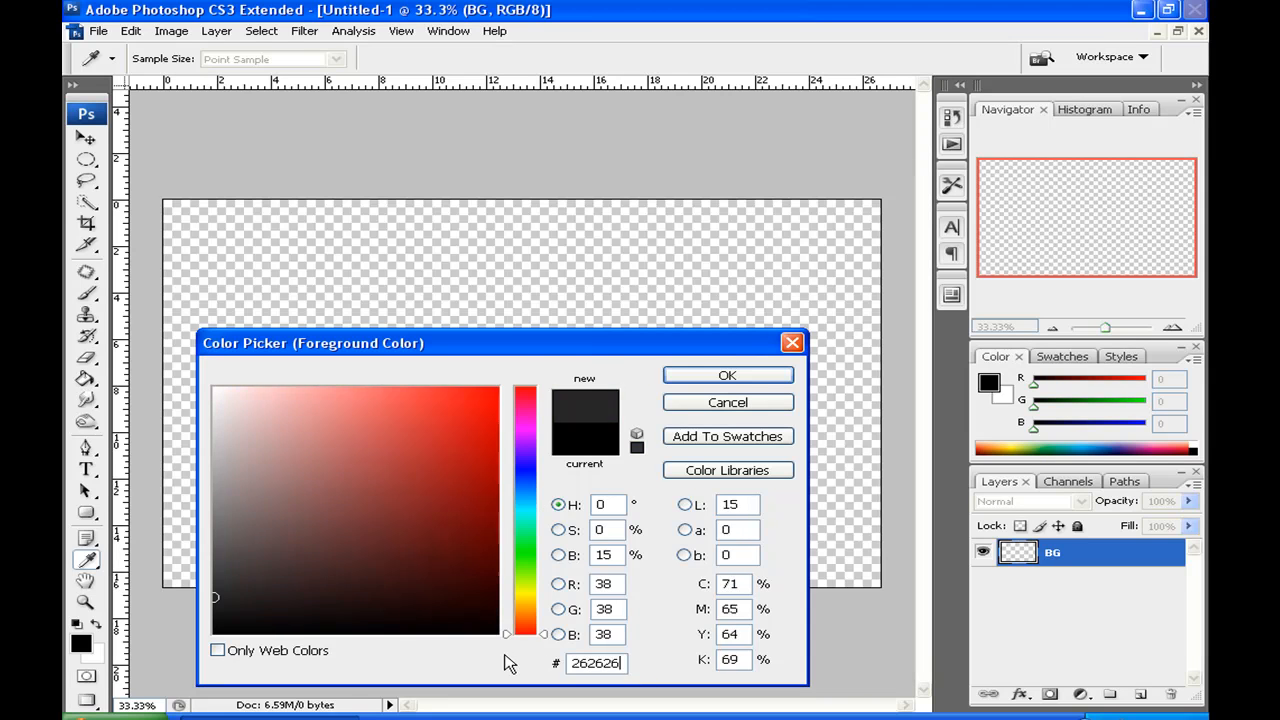
pyautogui.click(727, 375)
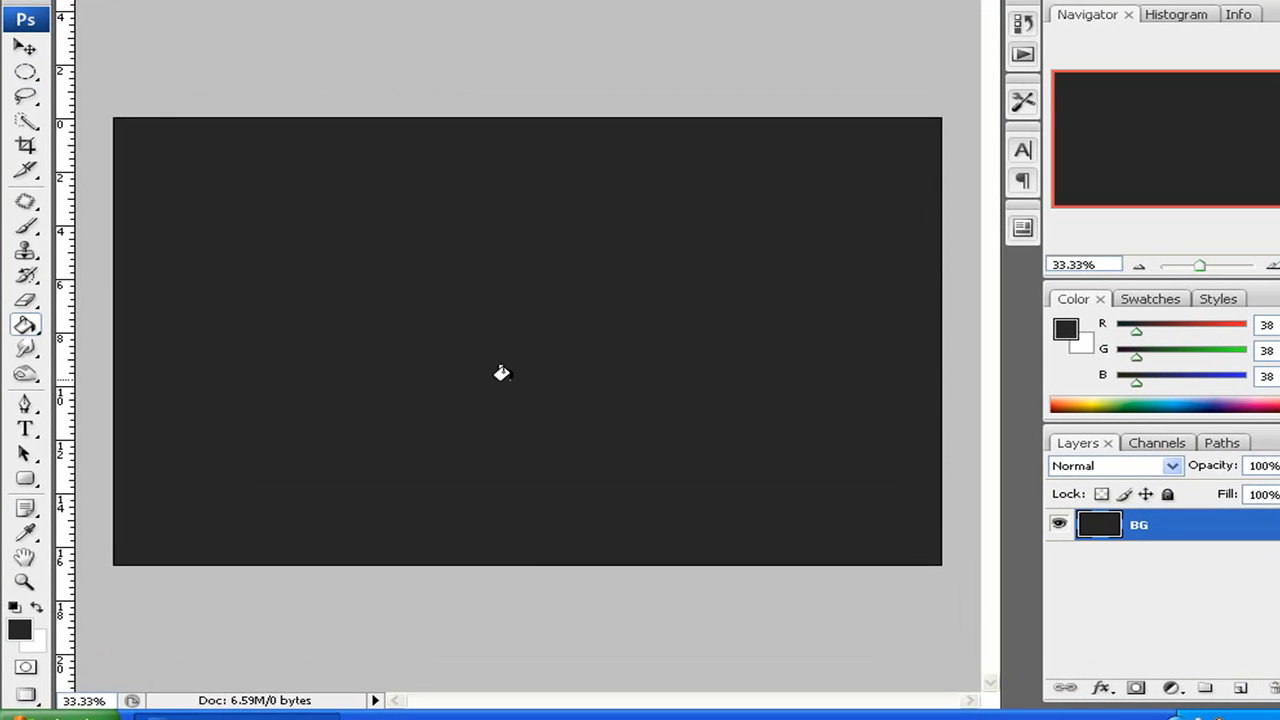
pyautogui.moveTo(949, 339)
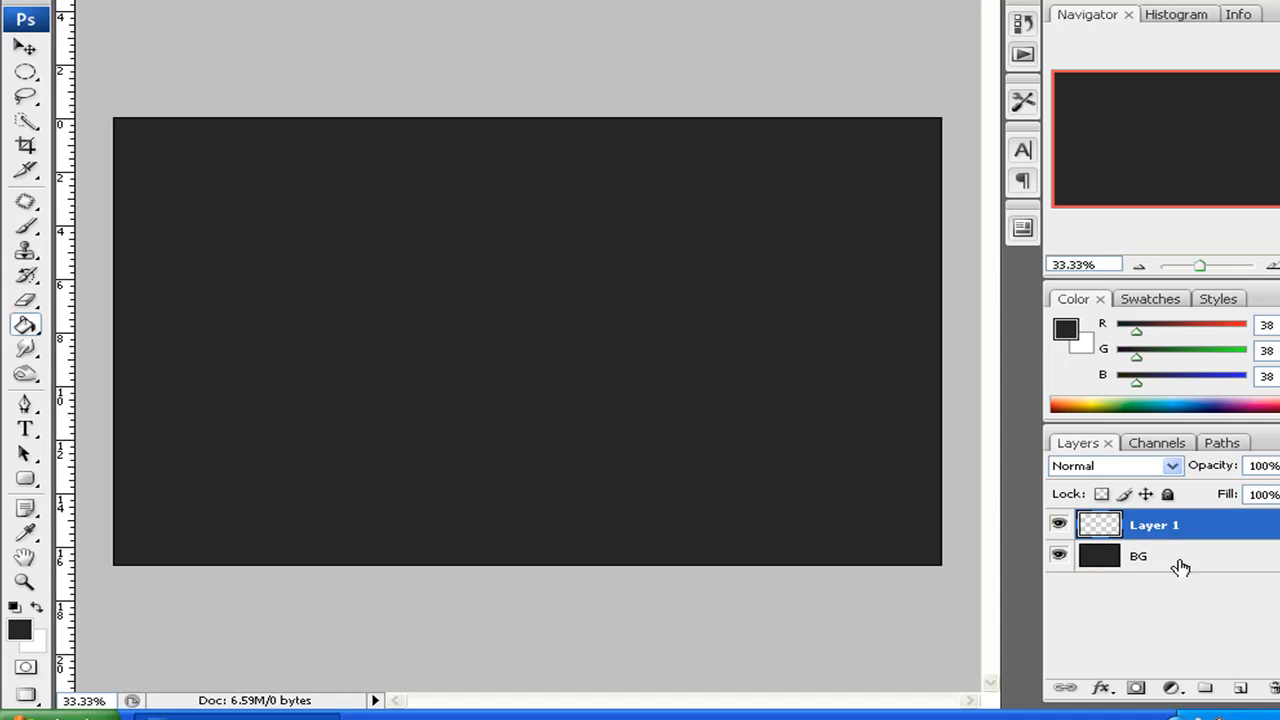
# - Name the new layer 'Large' and select the 613-pixel round brush tip
pyautogui.doubleClick(1154, 525)
pyautogui.write('Large')
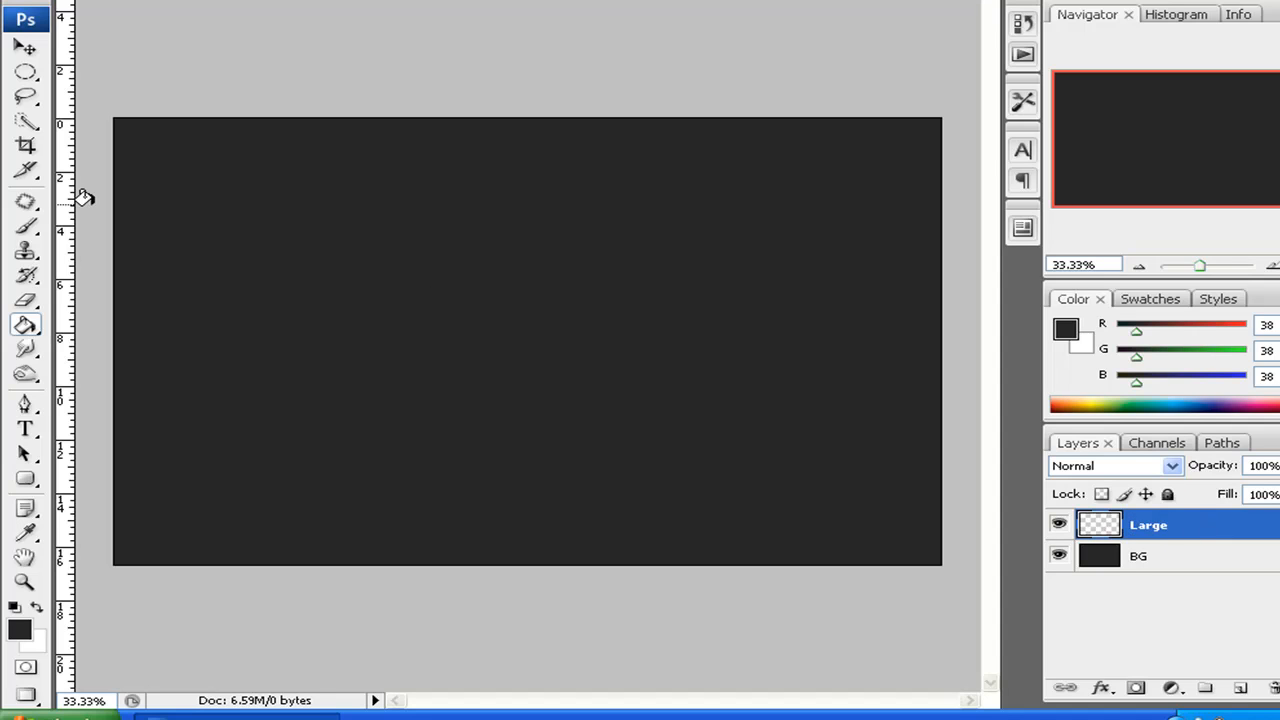
pyautogui.moveTo(40, 640)
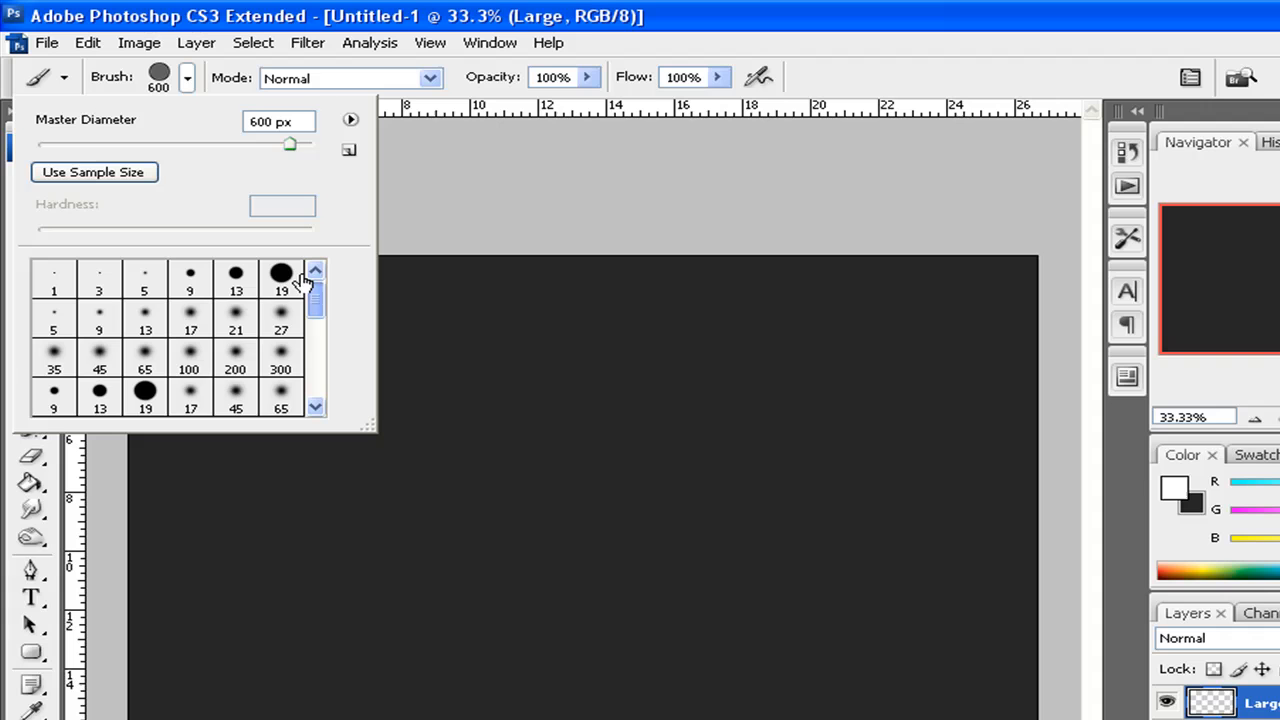
pyautogui.scroll(-3)
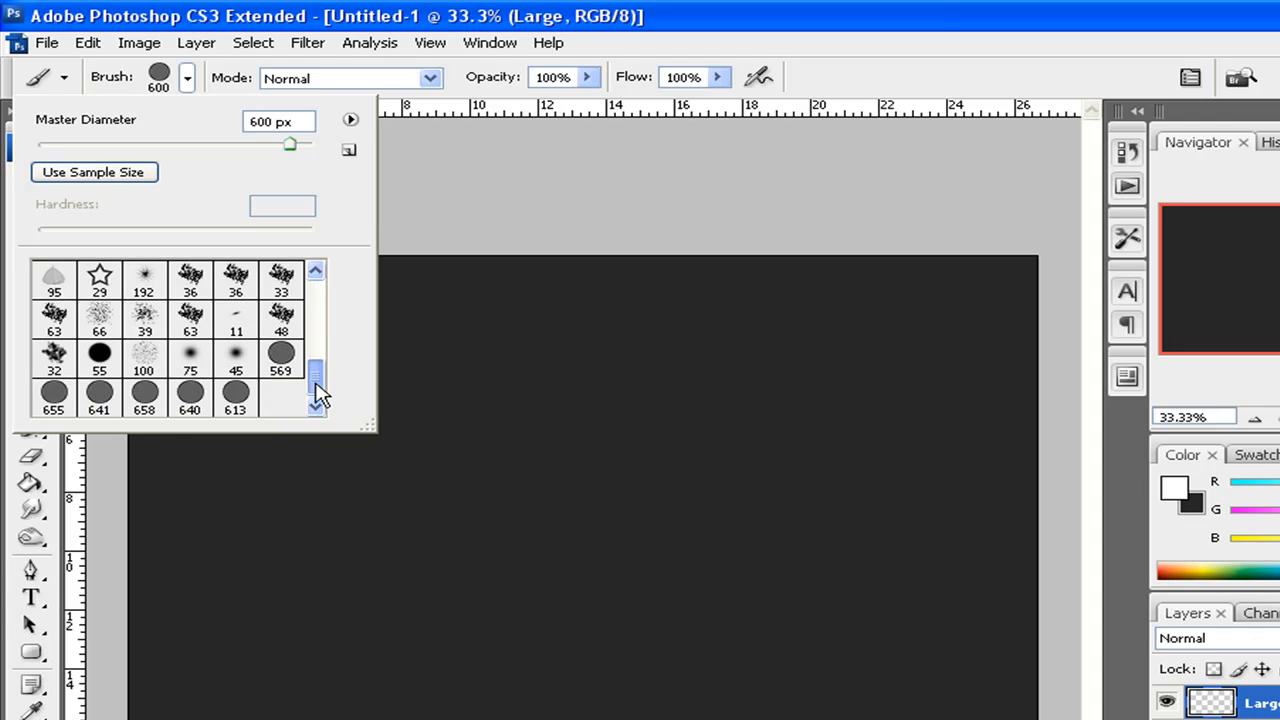
pyautogui.click(234, 392)
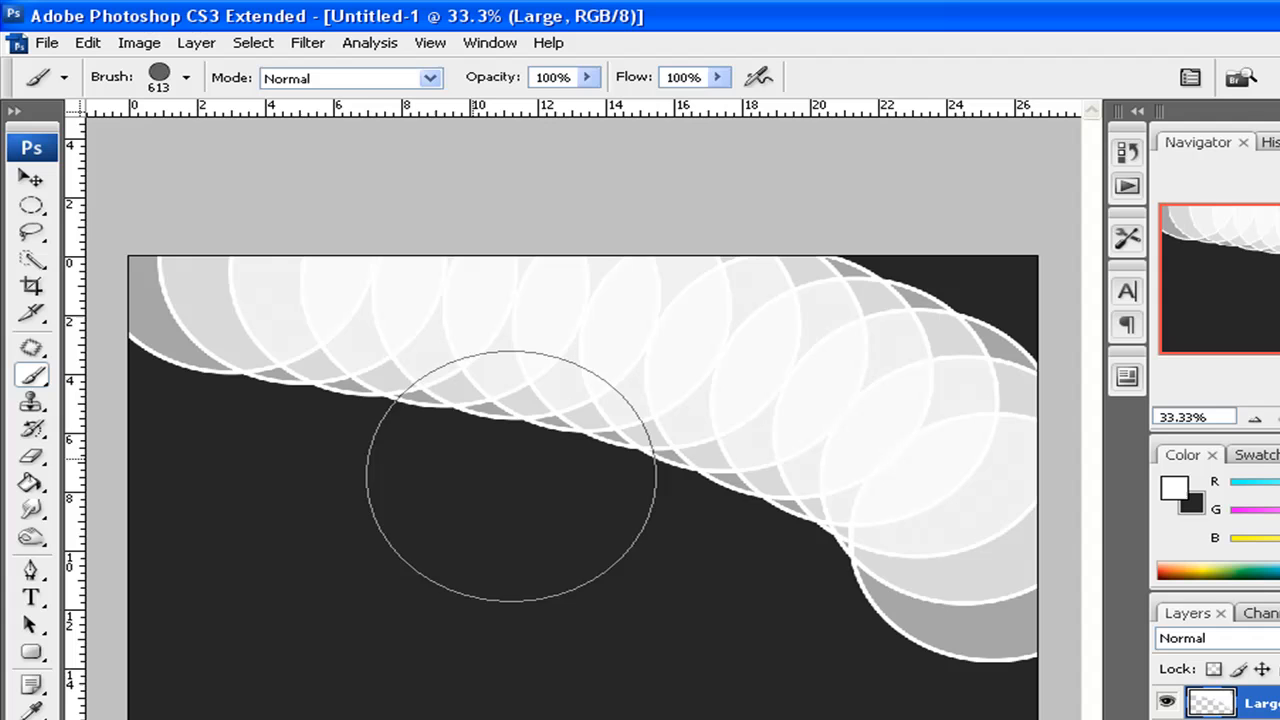
pyautogui.moveTo(700, 370)
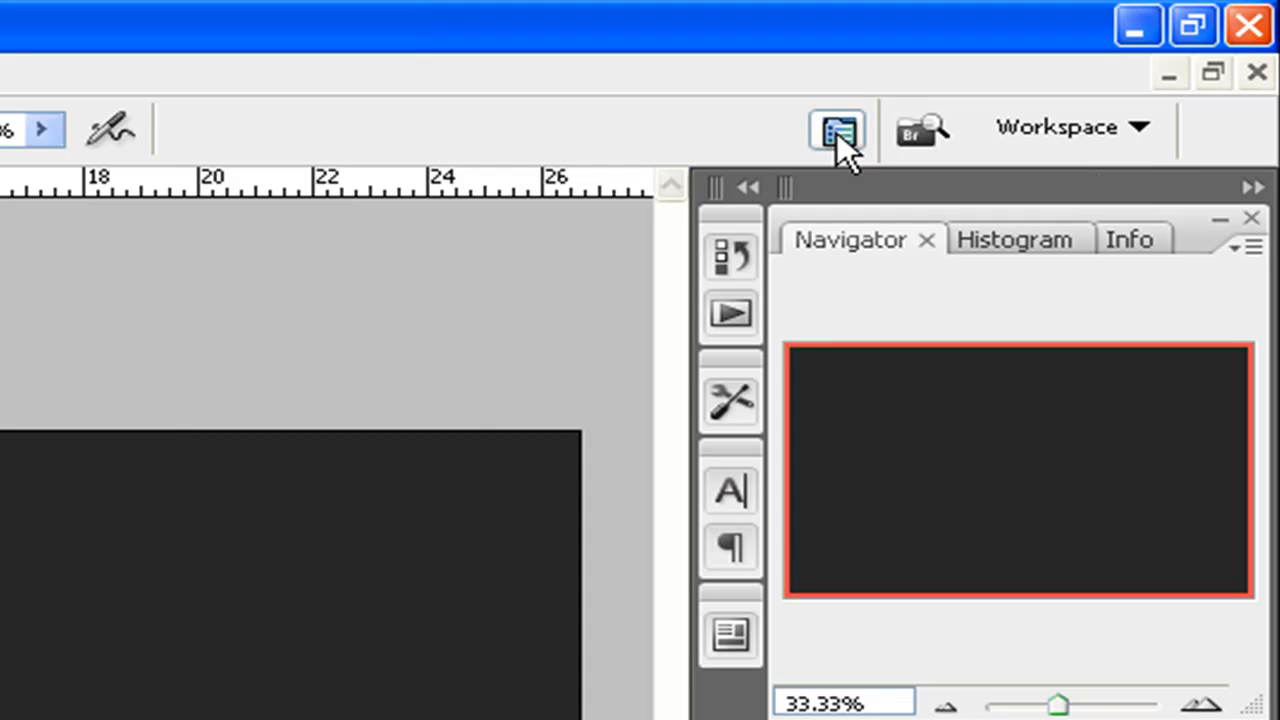
# - Lower the bubble brush's Count Jitter to about 4% and enable 50% opacity and flow jitter
pyautogui.click(836, 127)
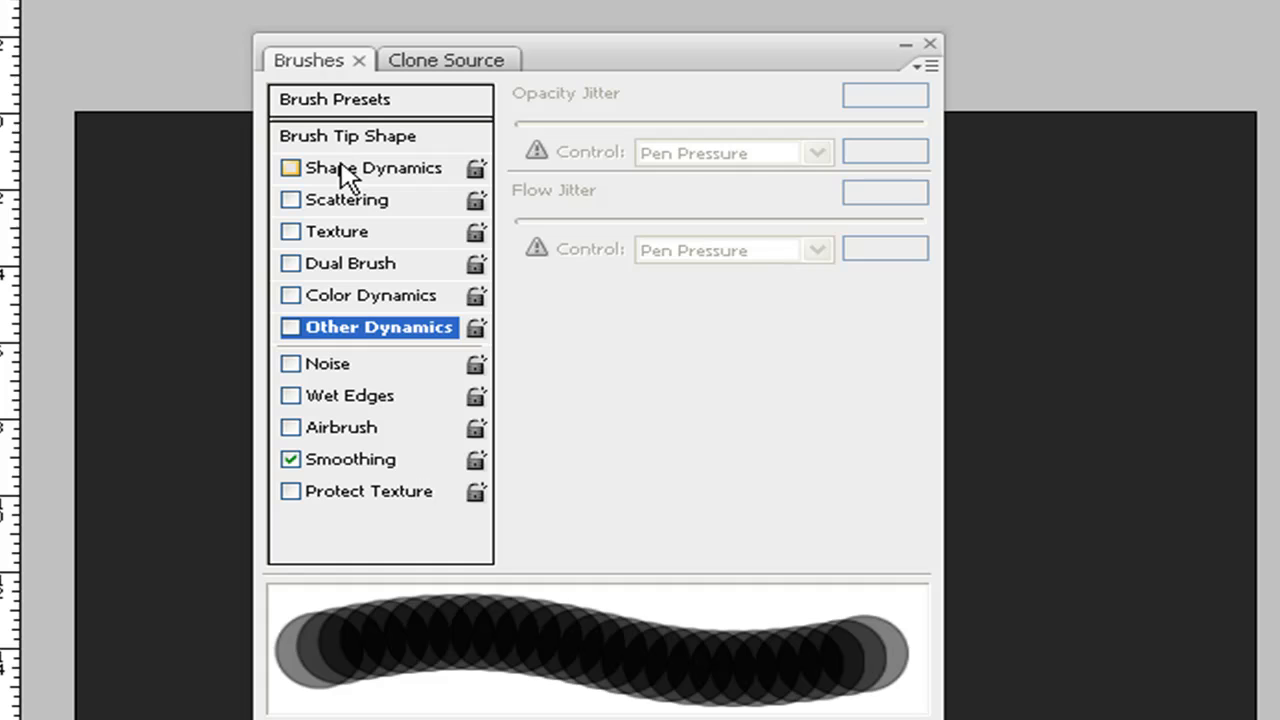
pyautogui.click(290, 167)
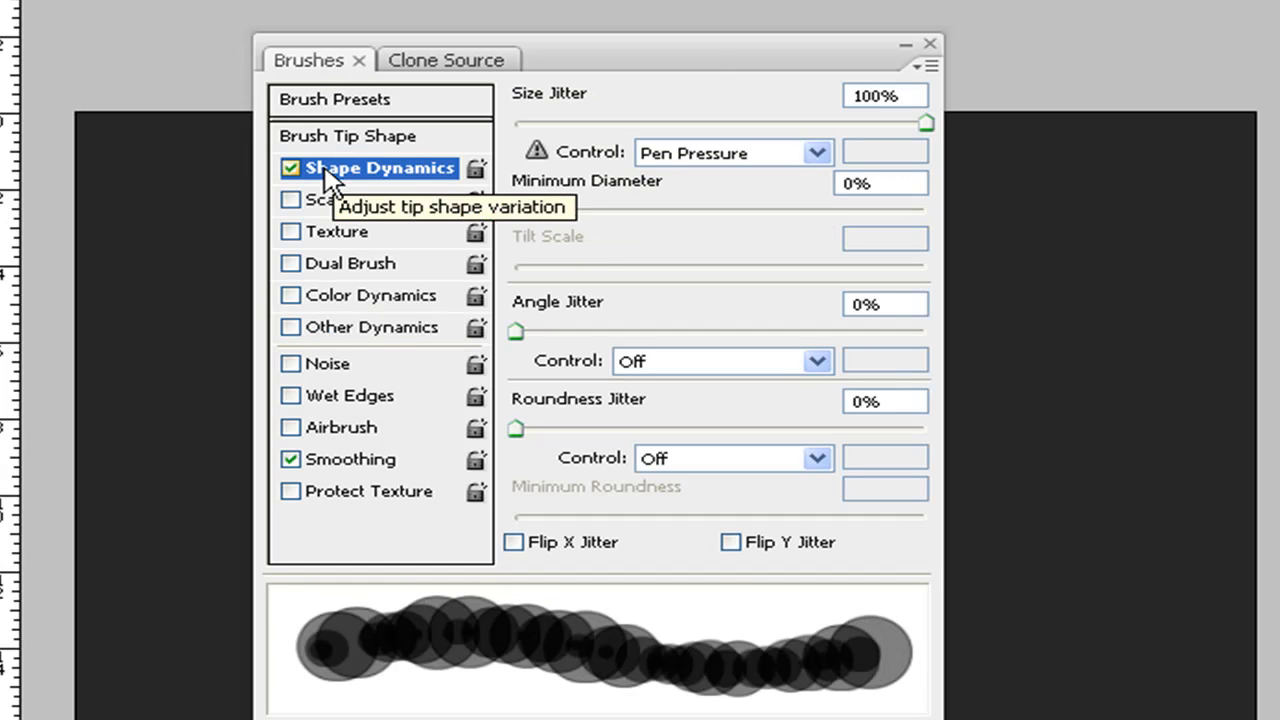
pyautogui.moveTo(897, 135)
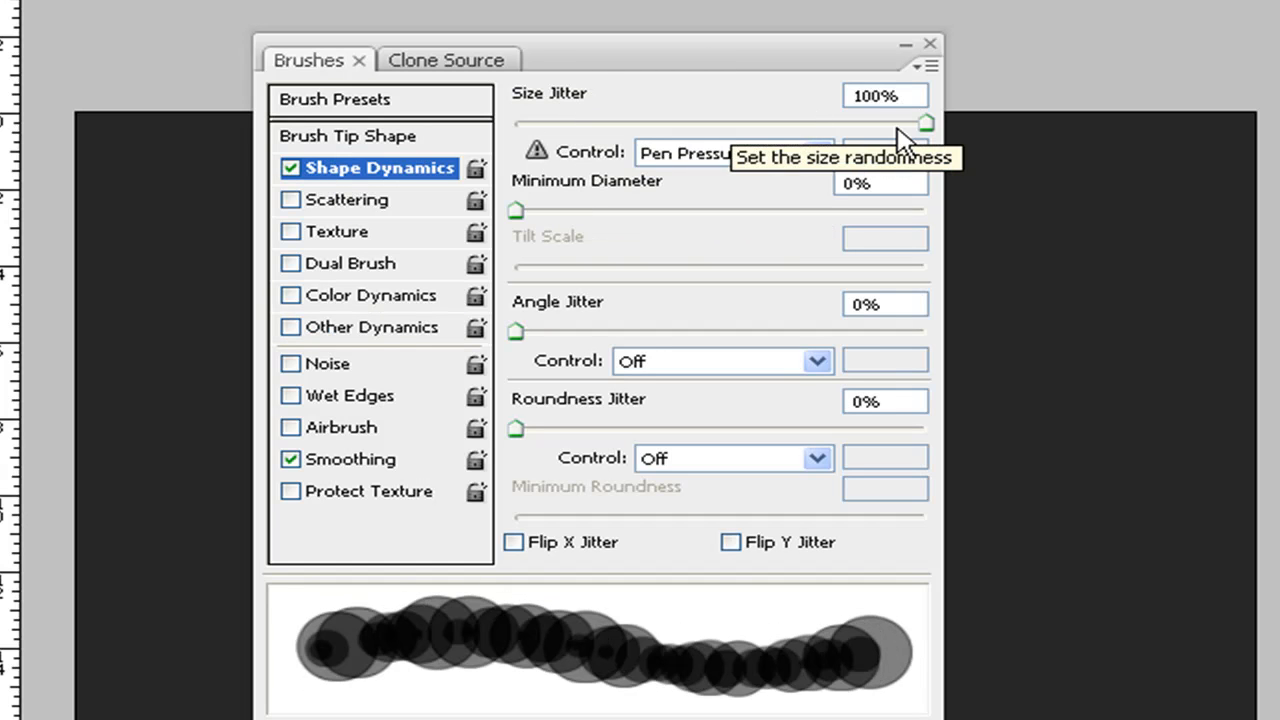
pyautogui.moveTo(365, 206)
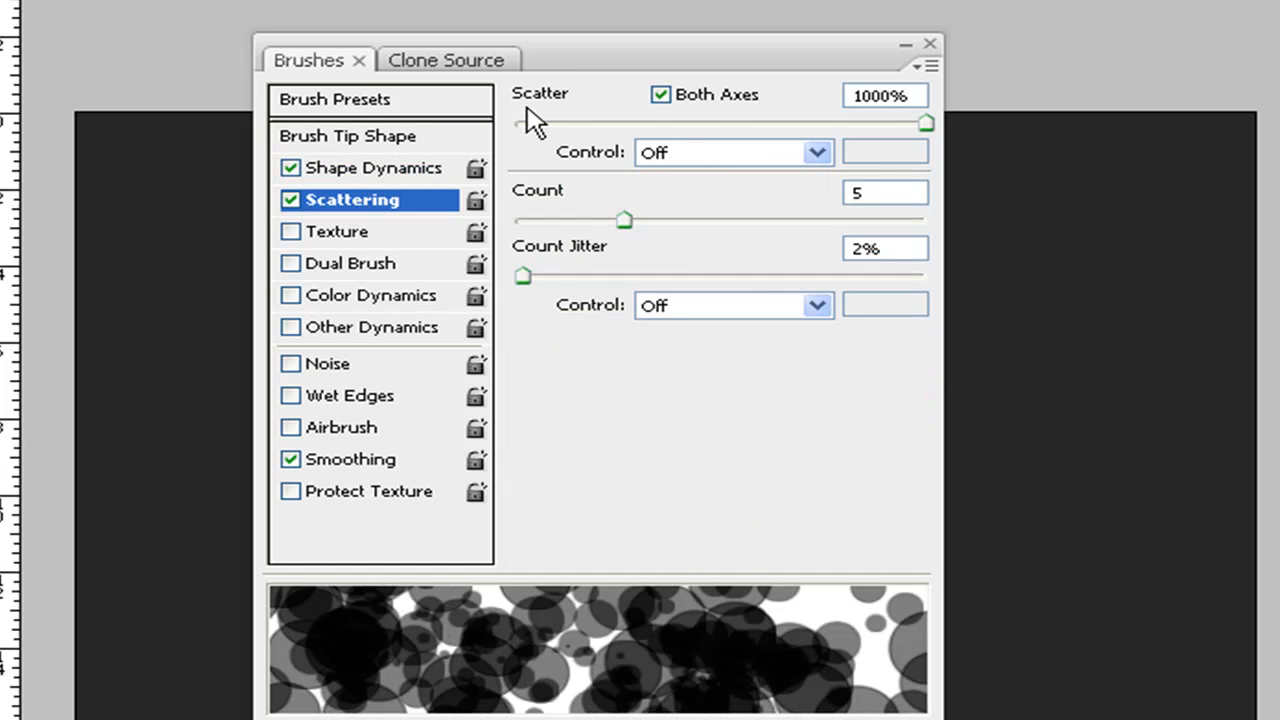
pyautogui.moveTo(892, 145)
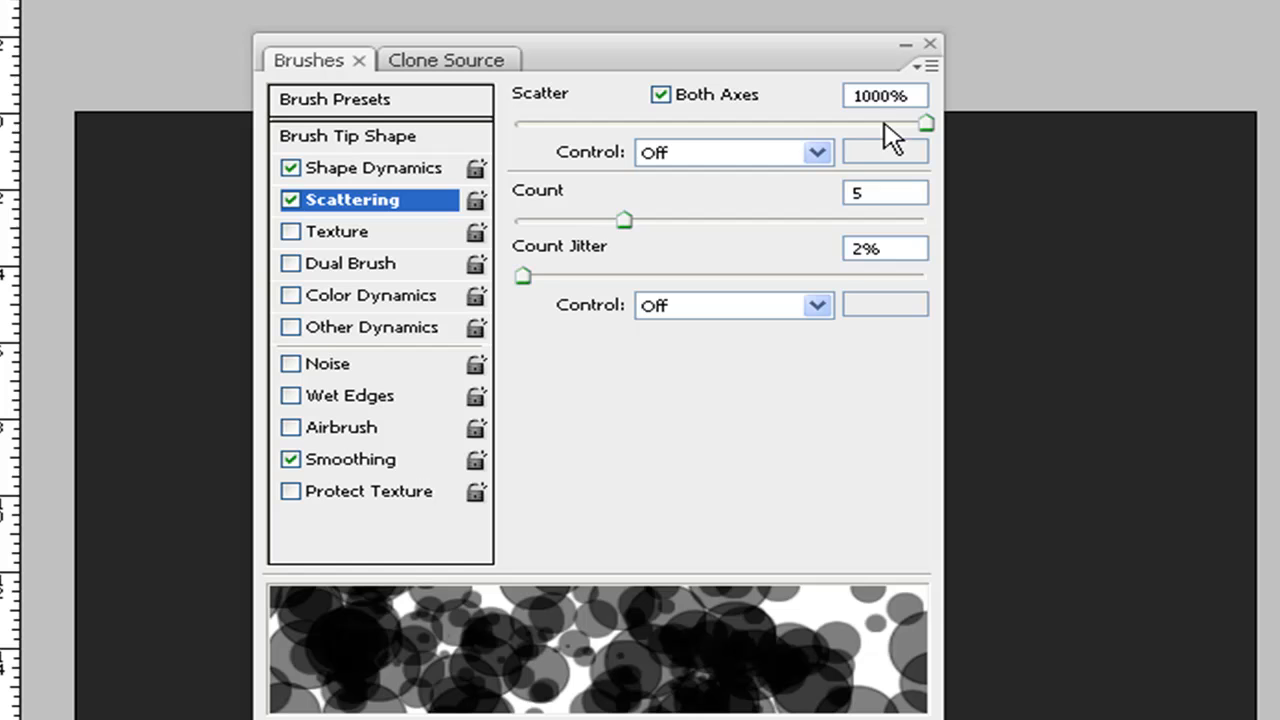
pyautogui.moveTo(850, 210)
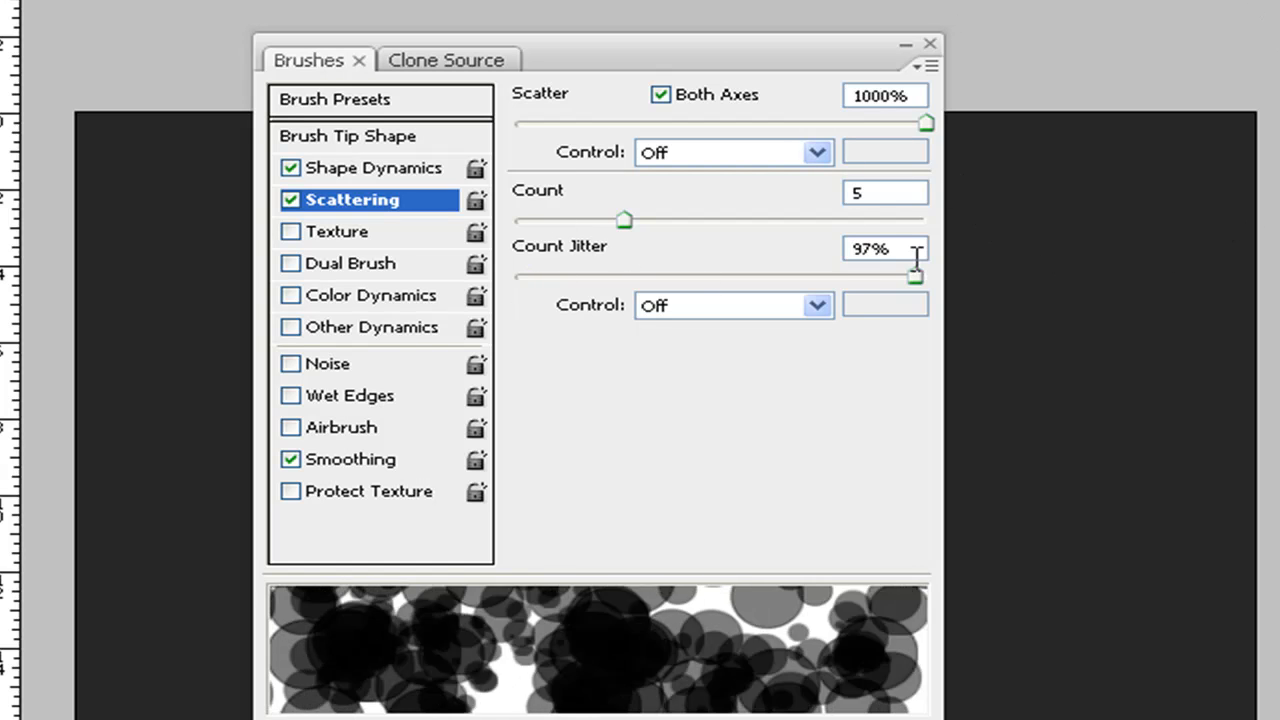
pyautogui.moveTo(913, 277); pyautogui.dragTo(605, 277)
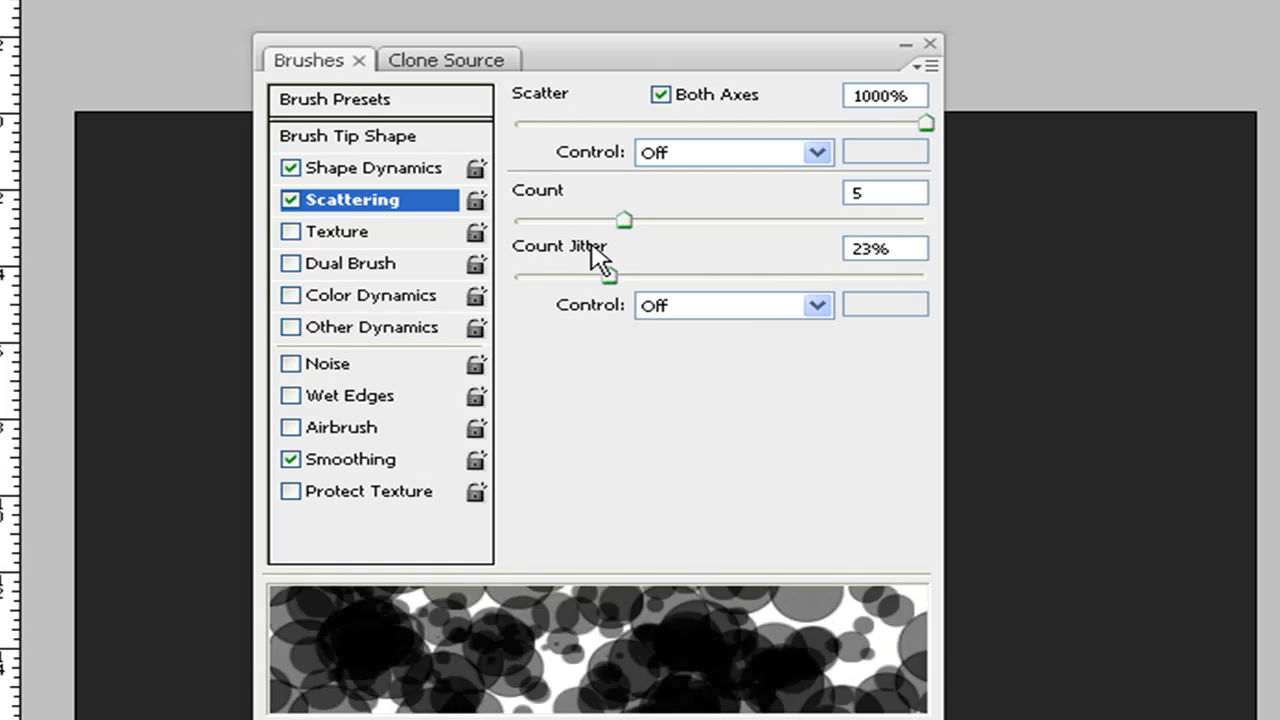
pyautogui.moveTo(605, 276); pyautogui.dragTo(527, 276)
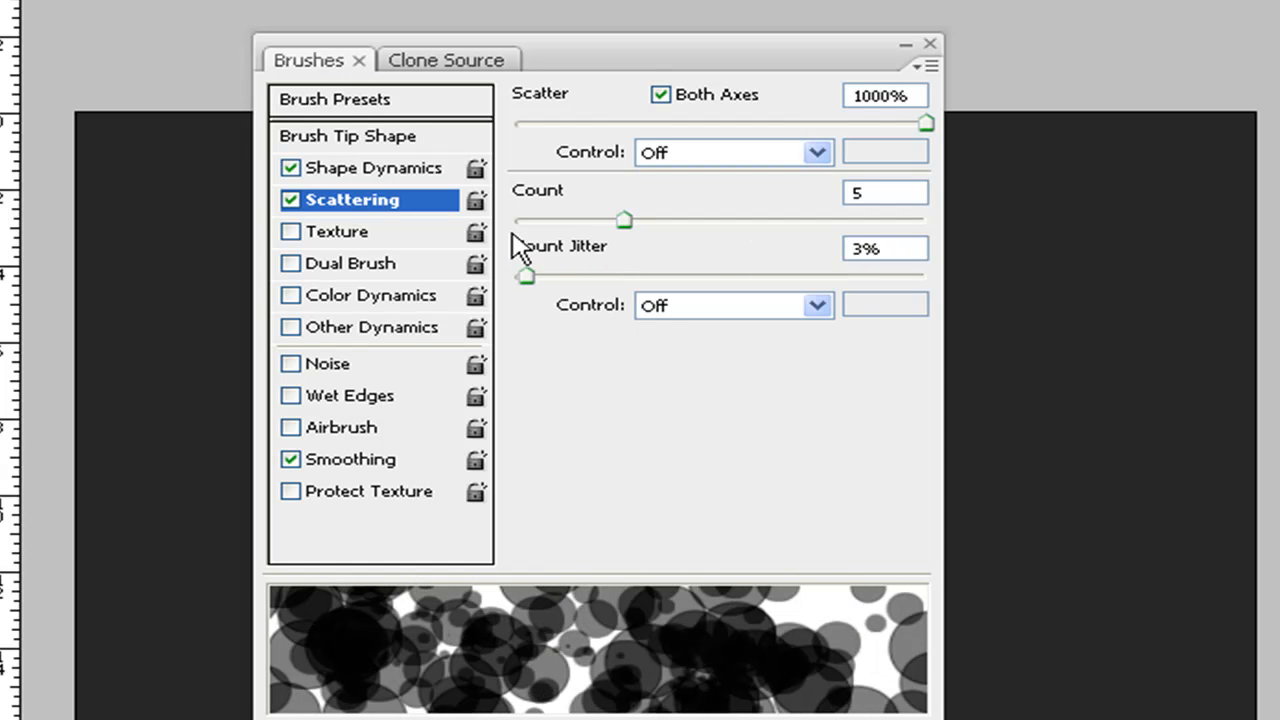
pyautogui.moveTo(527, 276); pyautogui.dragTo(548, 276)
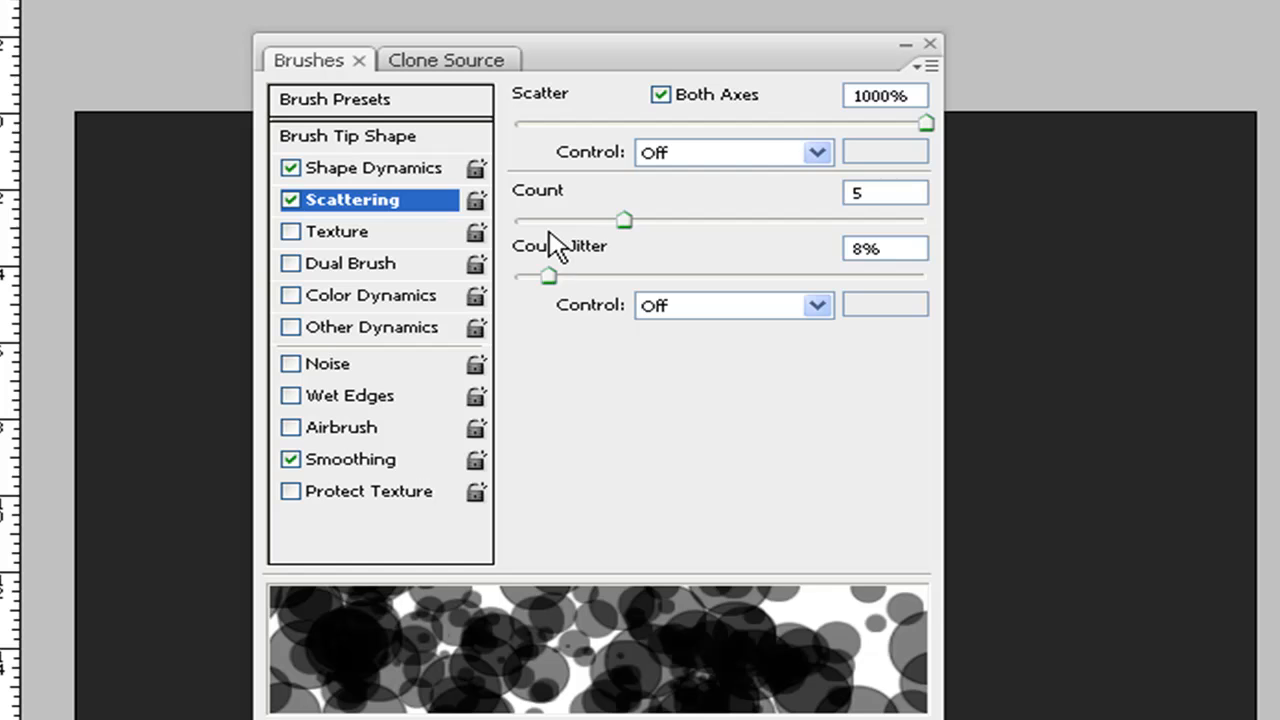
pyautogui.moveTo(548, 276); pyautogui.dragTo(515, 276)
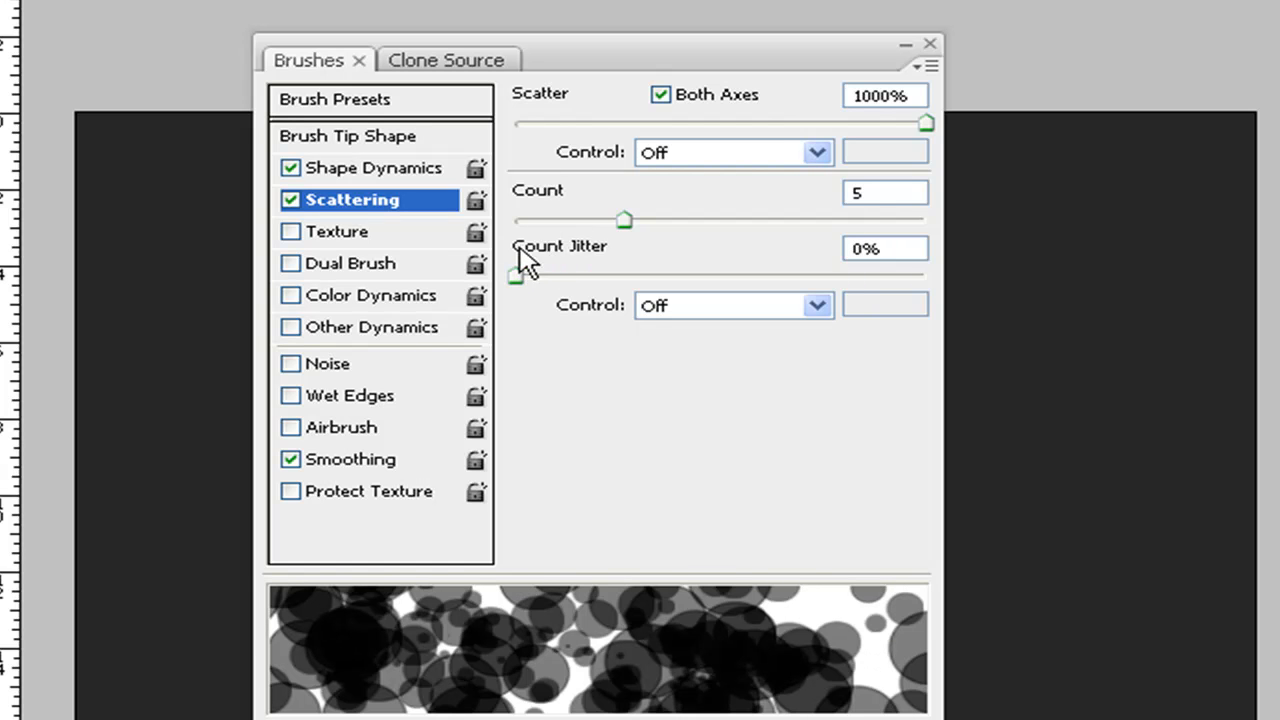
pyautogui.moveTo(515, 276); pyautogui.dragTo(532, 276)
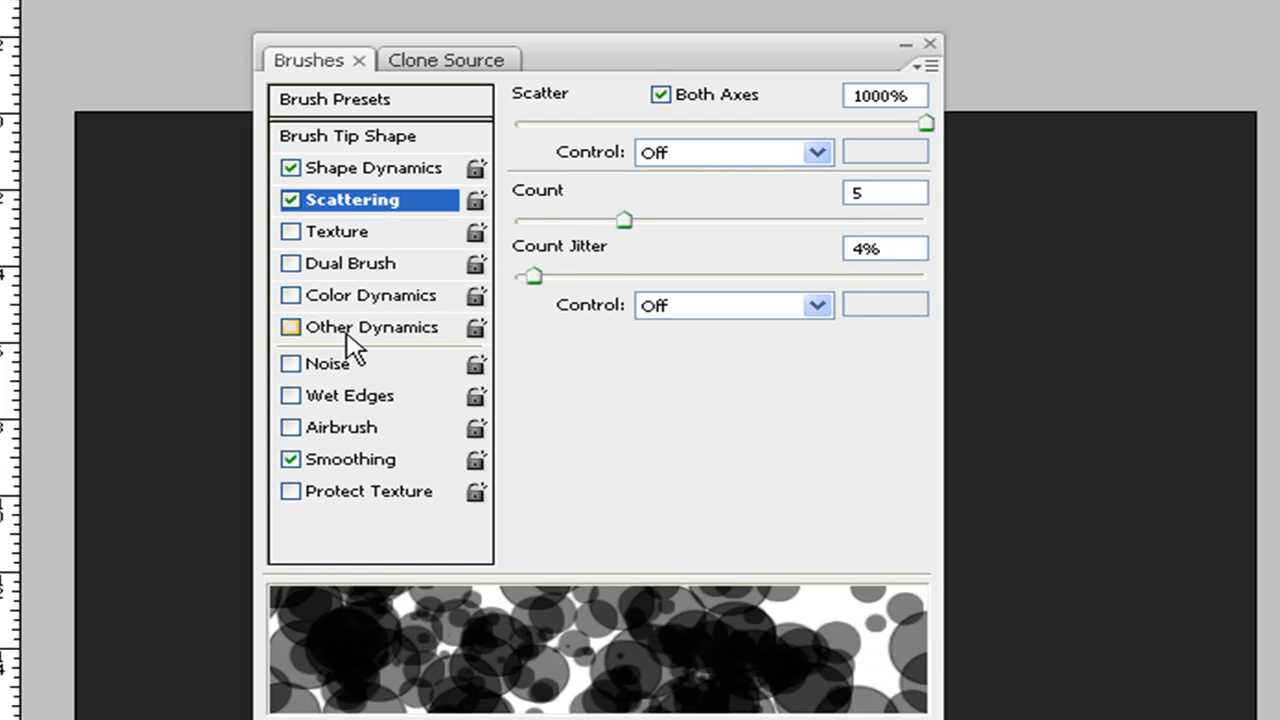
pyautogui.click(371, 327)
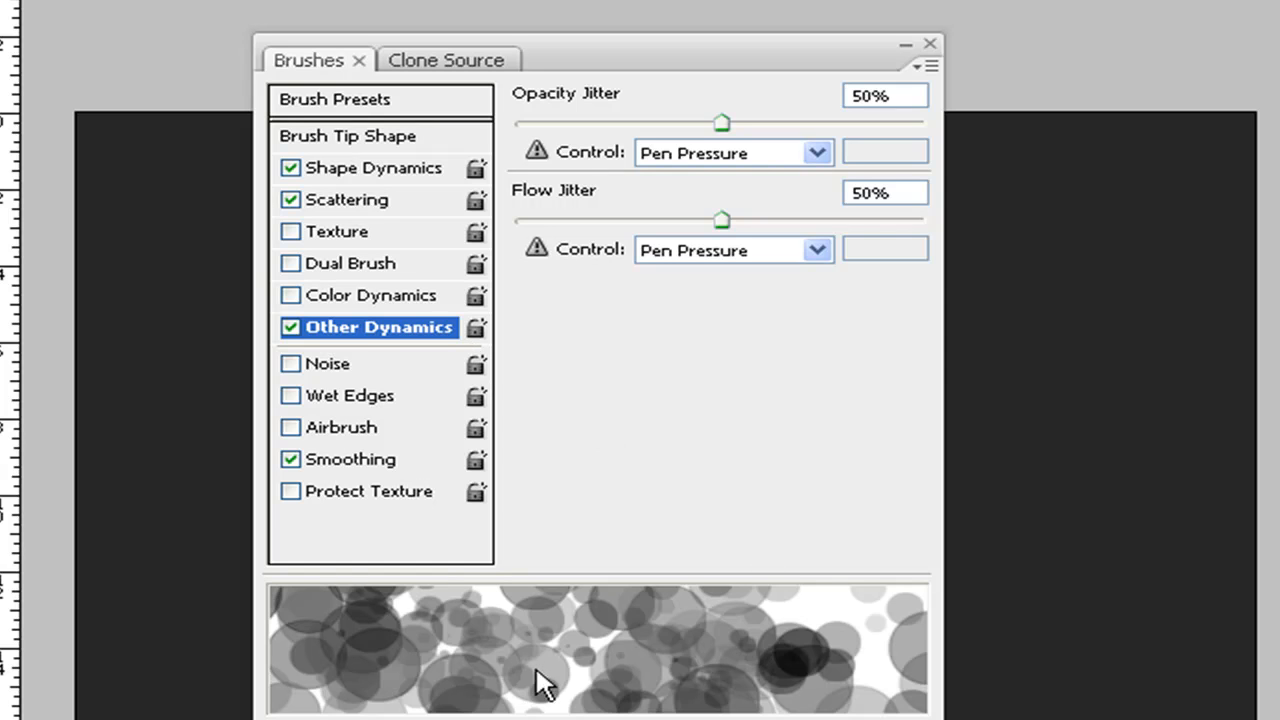
pyautogui.moveTo(610, 634)
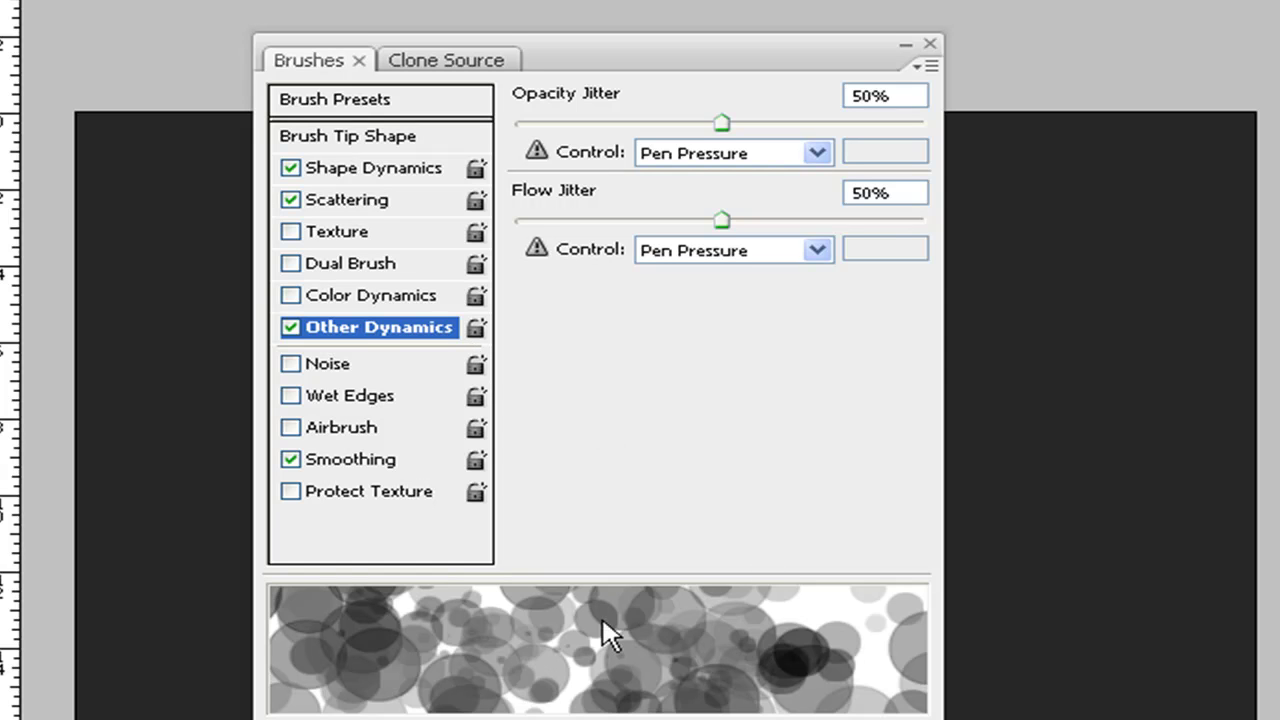
pyautogui.moveTo(542, 447)
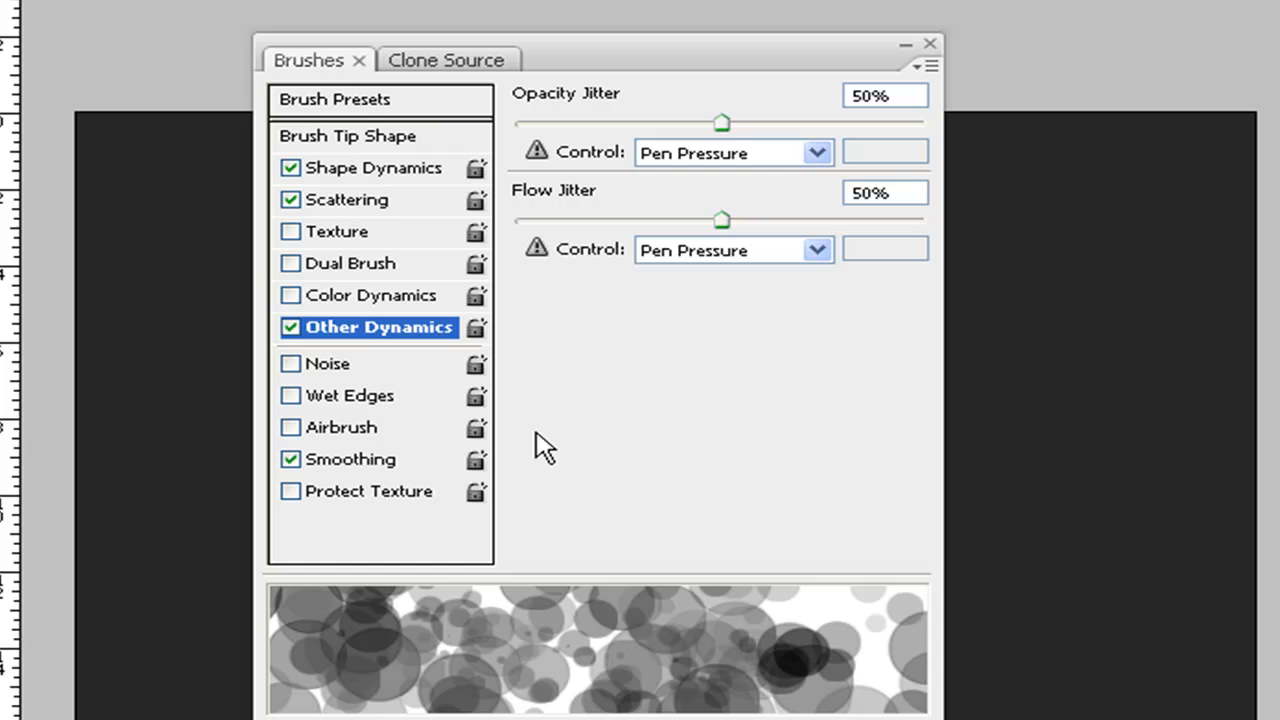
pyautogui.moveTo(730, 190)
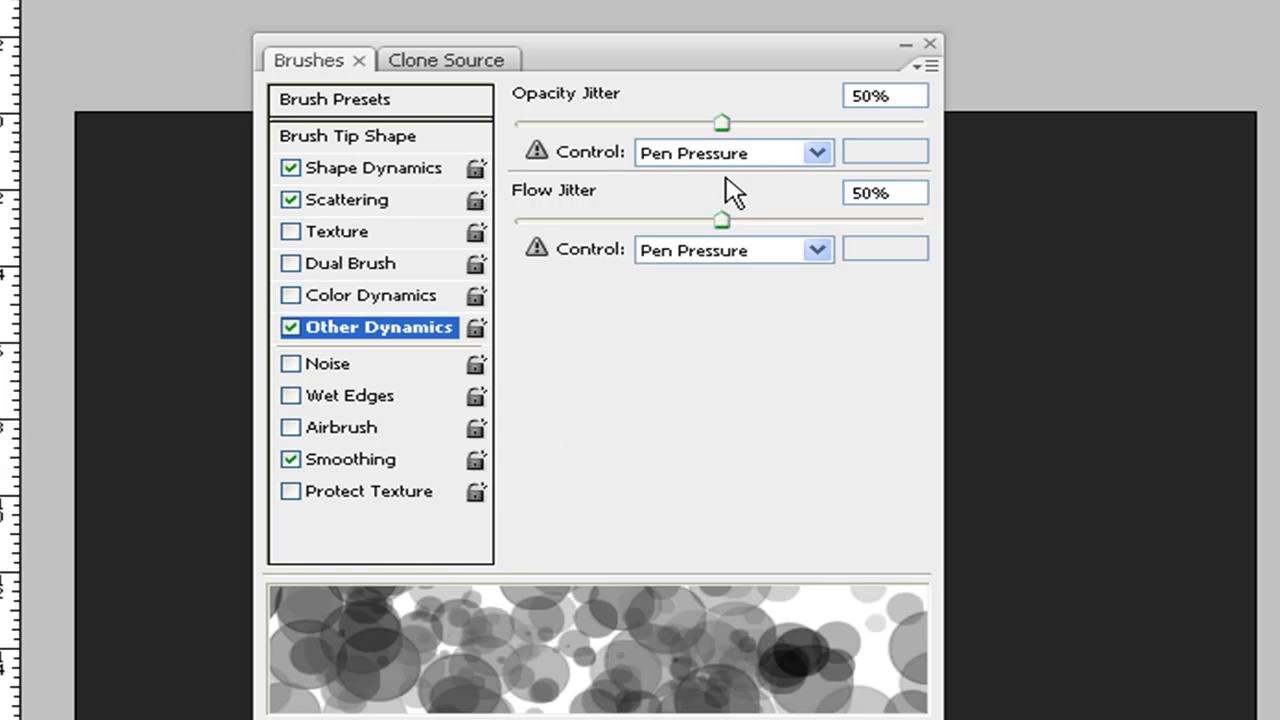
pyautogui.moveTo(878, 272)
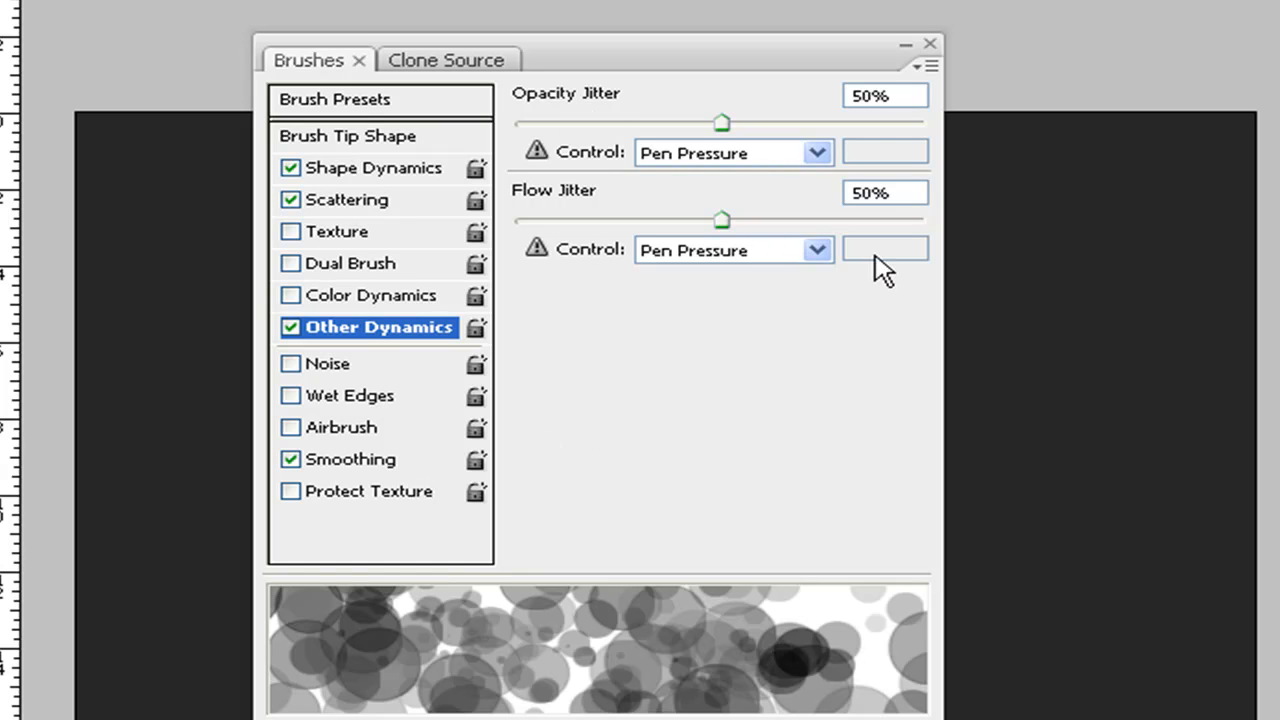
pyautogui.moveTo(930, 48)
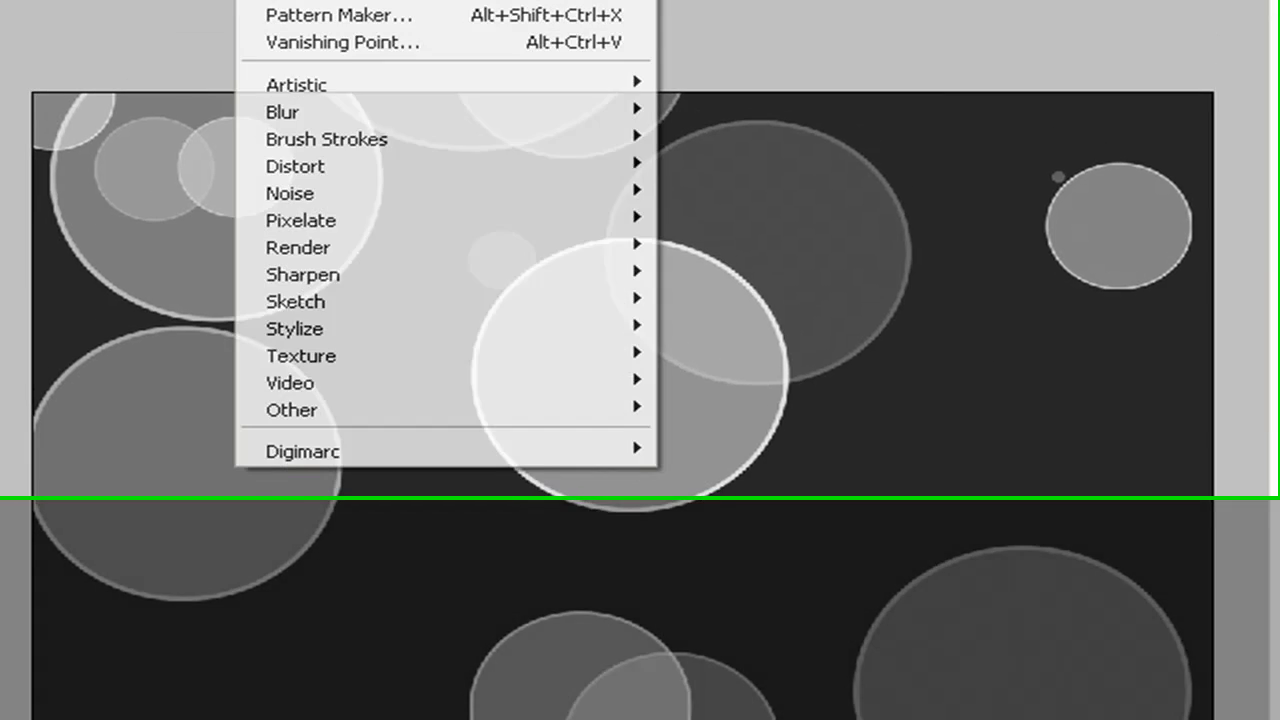
# - Apply a Gaussian blur to the bubbles on the Large layer
pyautogui.click(283, 111)
pyautogui.write('2')
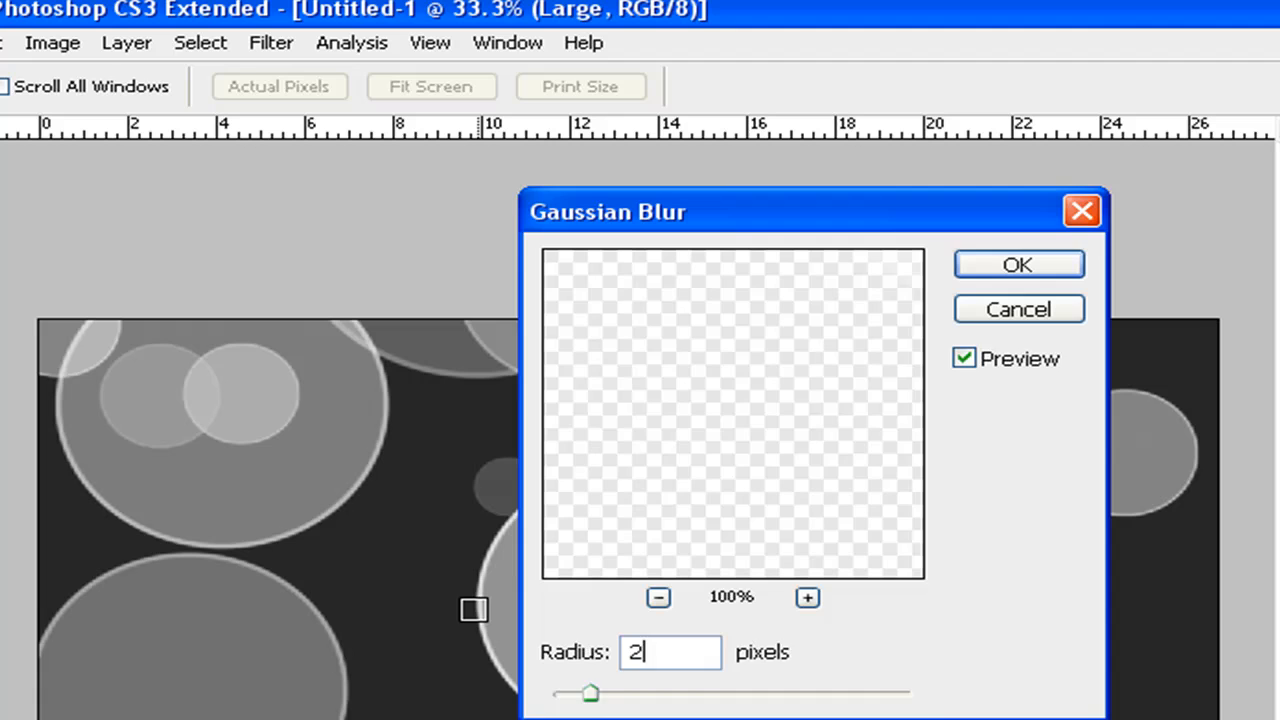
pyautogui.click(1018, 264)
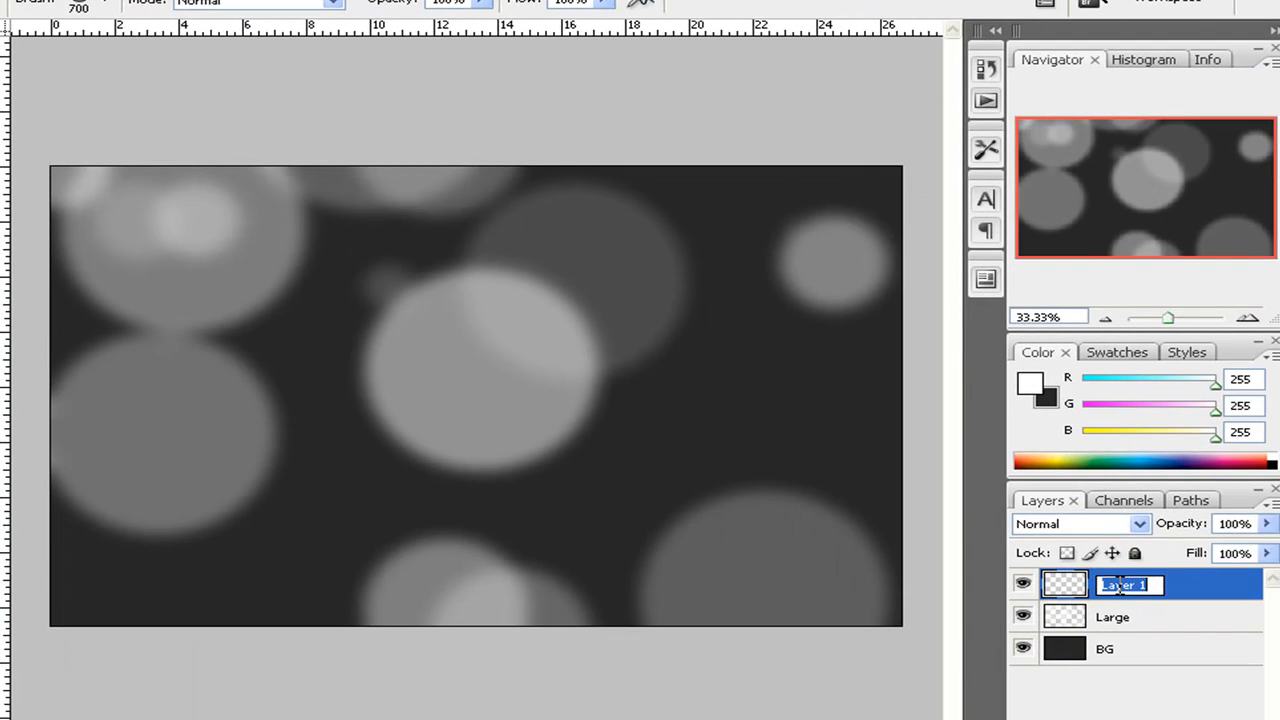
# - Name the new layer 'Medium' and paint smaller white bubbles on it
pyautogui.write('Medium')
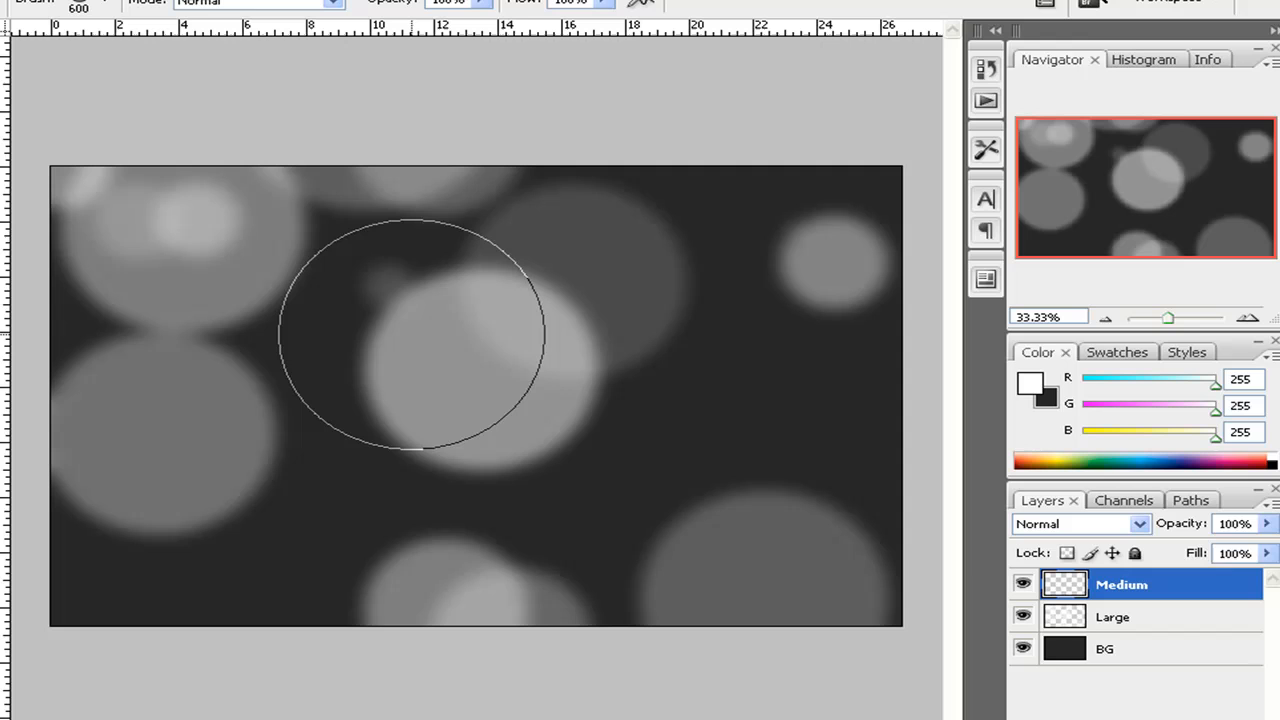
pyautogui.click(92, 10)
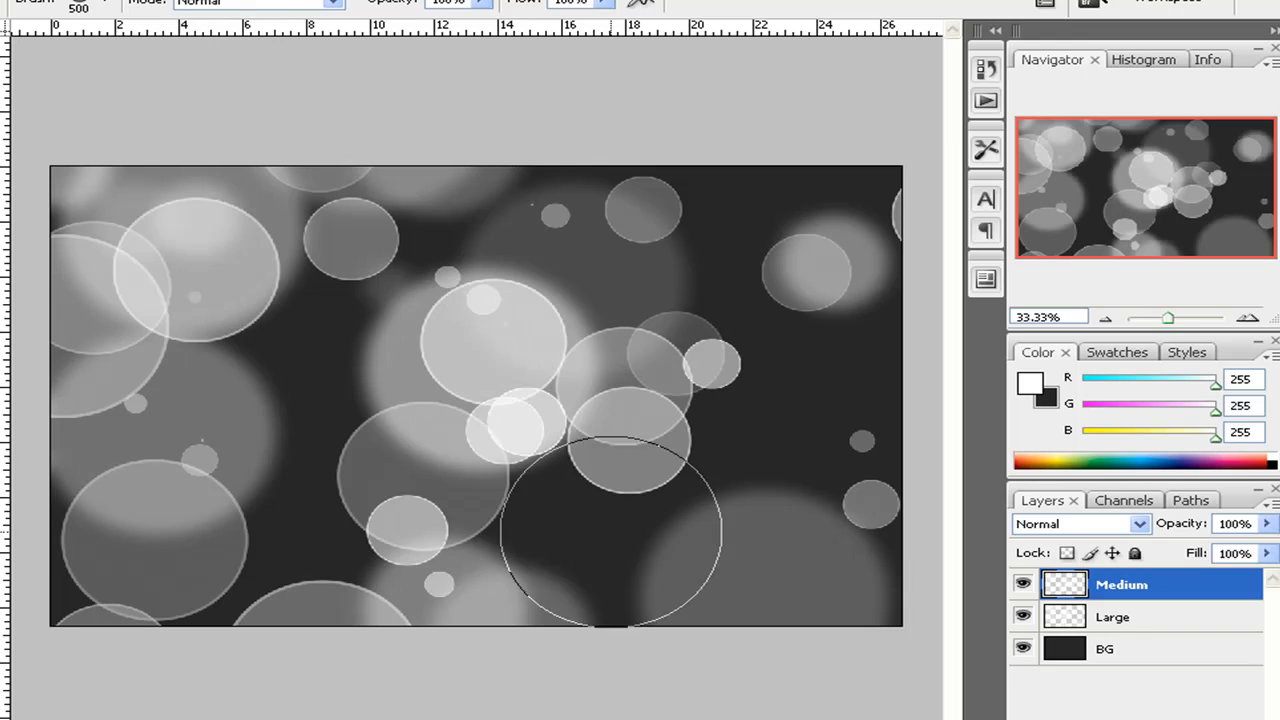
pyautogui.moveTo(680, 492)
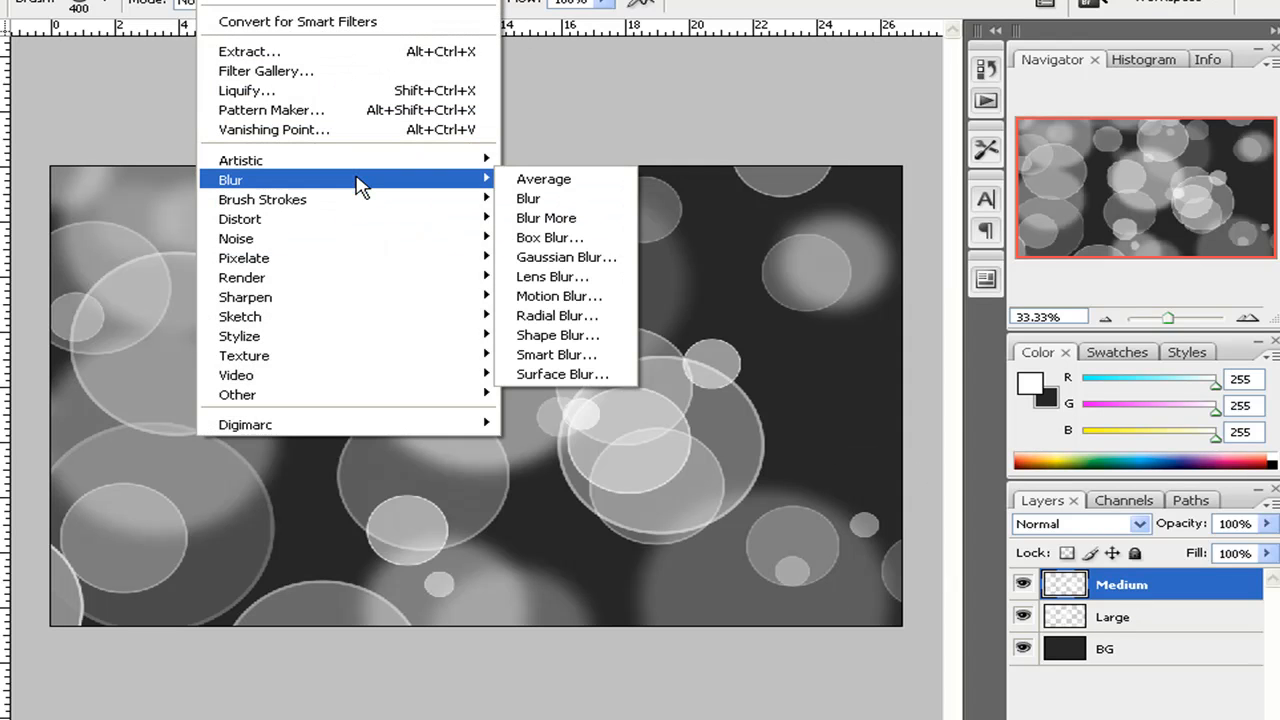
pyautogui.moveTo(345, 176)
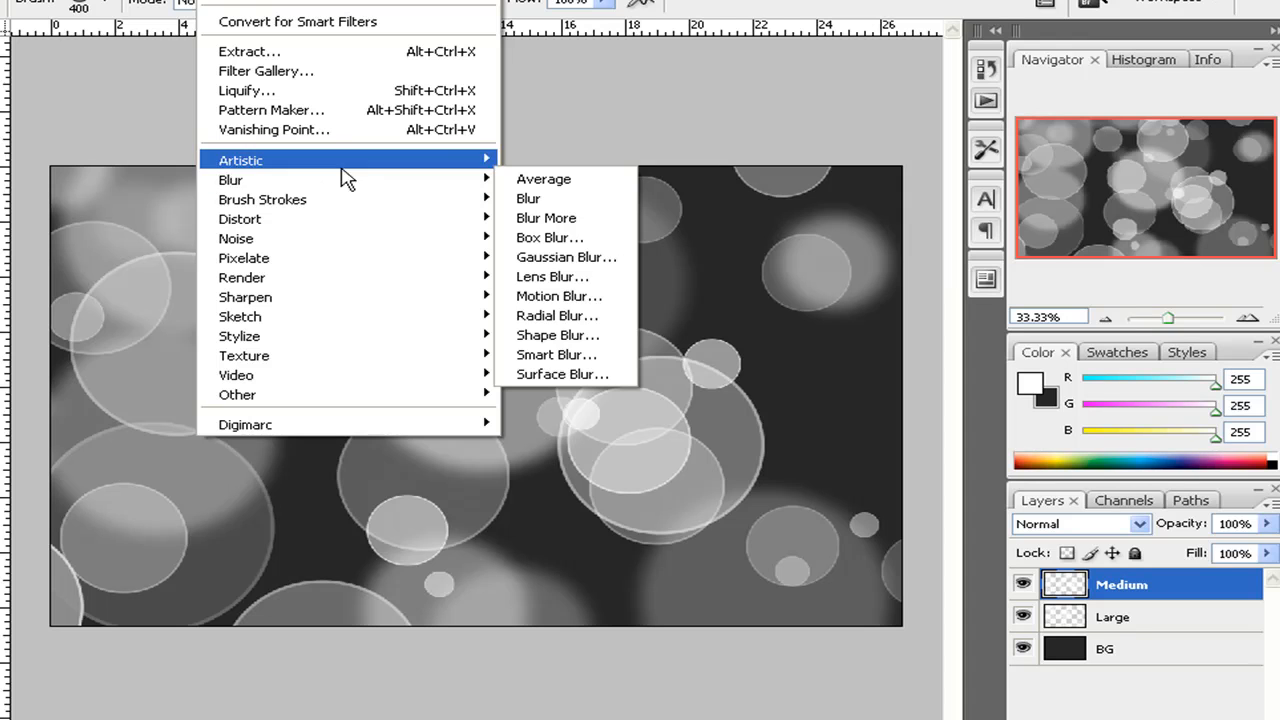
# - Apply a Gaussian blur to the bubbles on the Medium layer
pyautogui.click(566, 257)
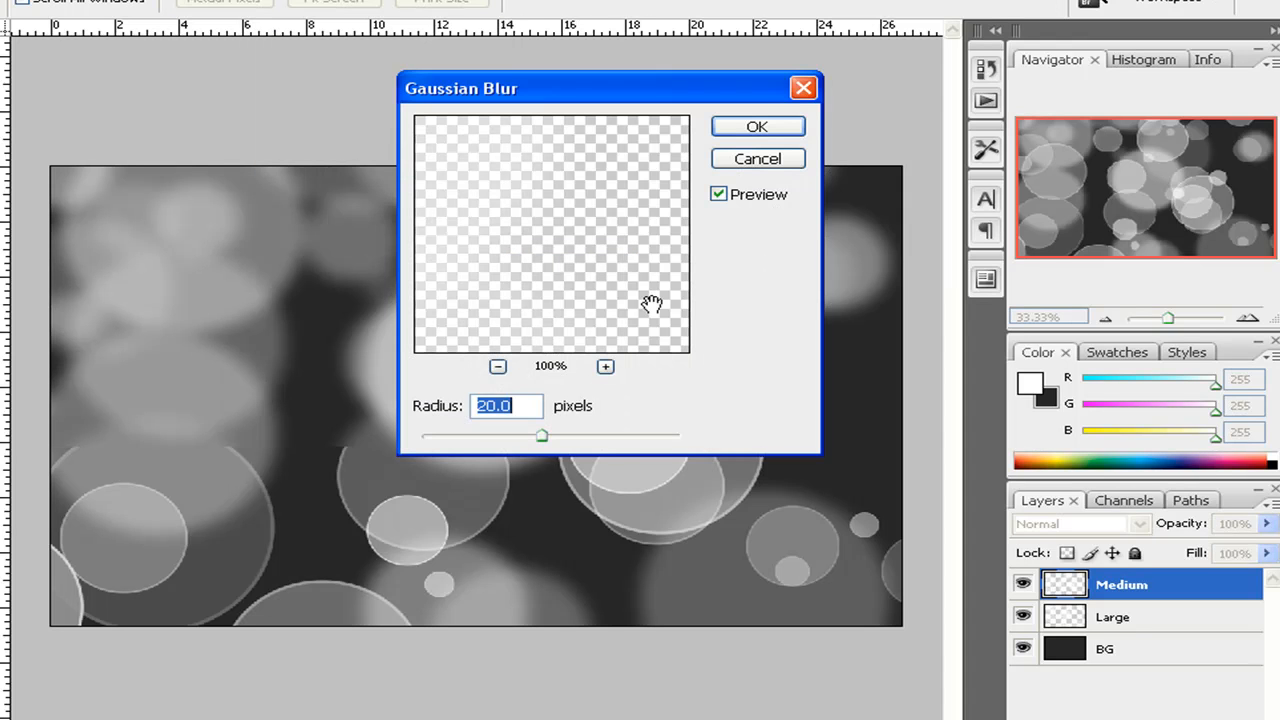
pyautogui.click(757, 126)
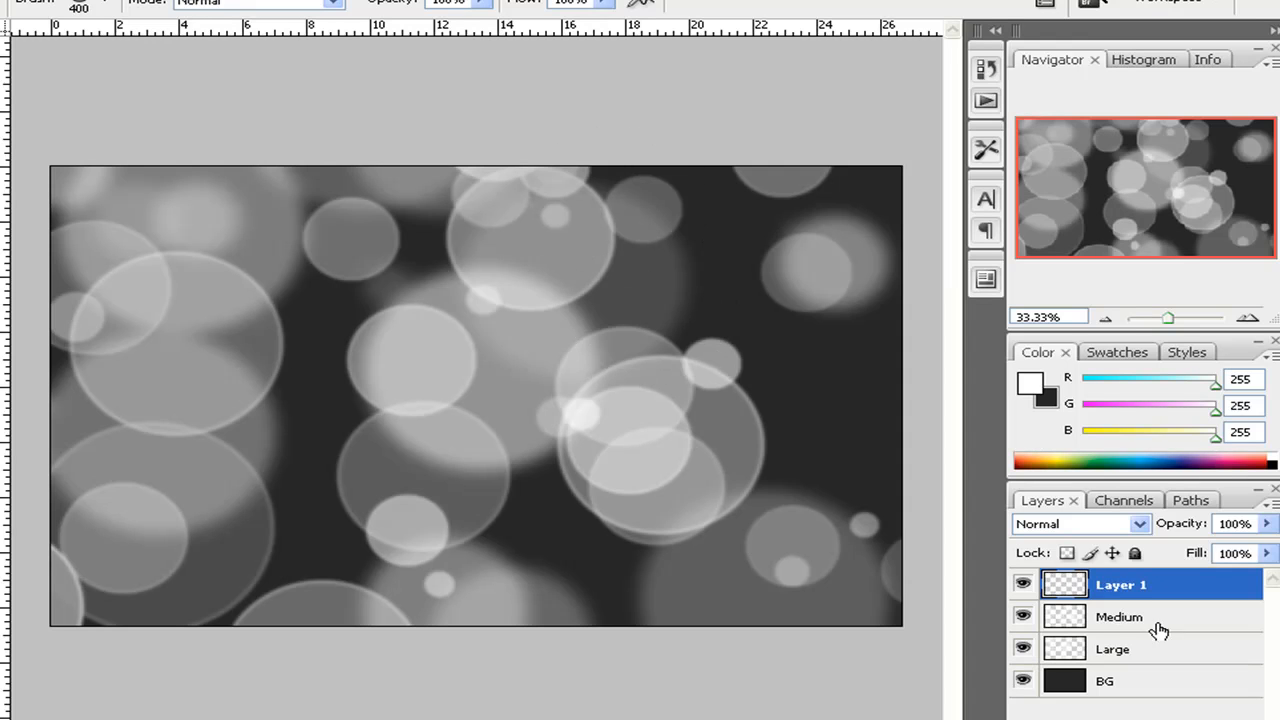
# - Rename the layer 'Small', paint tiny bubbles, and apply a light Gaussian blur
pyautogui.doubleClick(1115, 585)
pyautogui.write('Small')
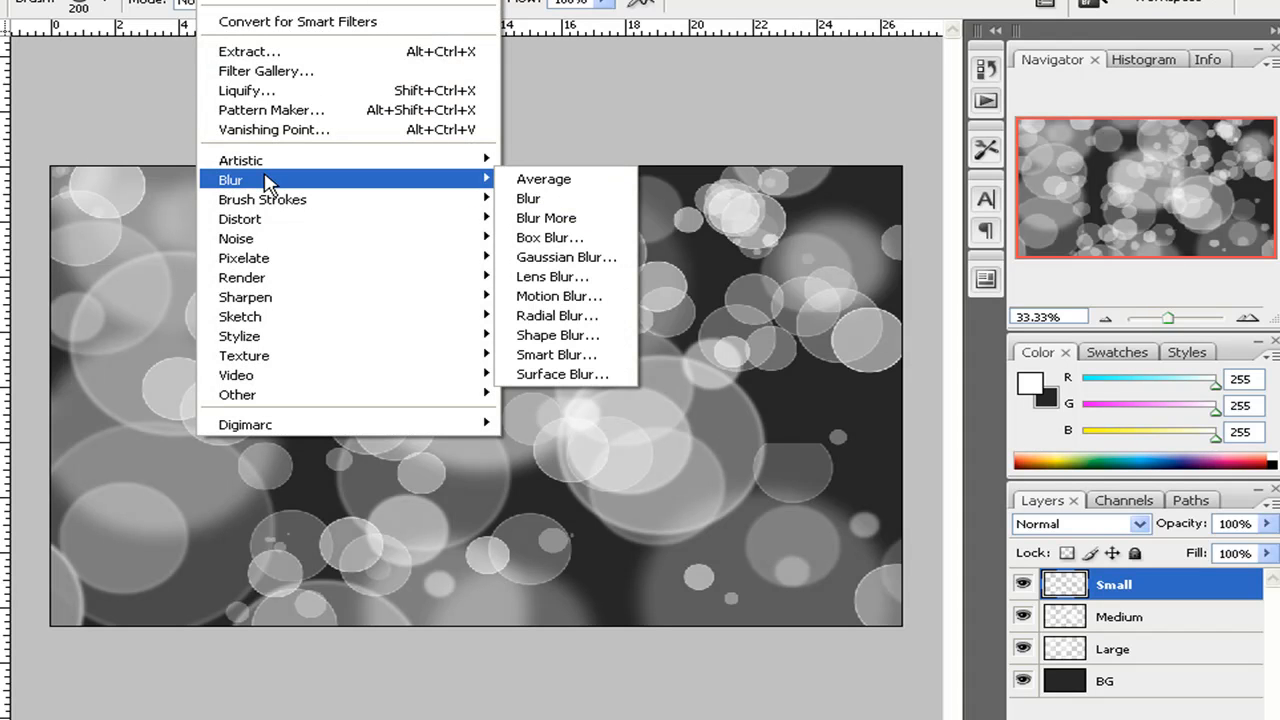
pyautogui.moveTo(567, 257)
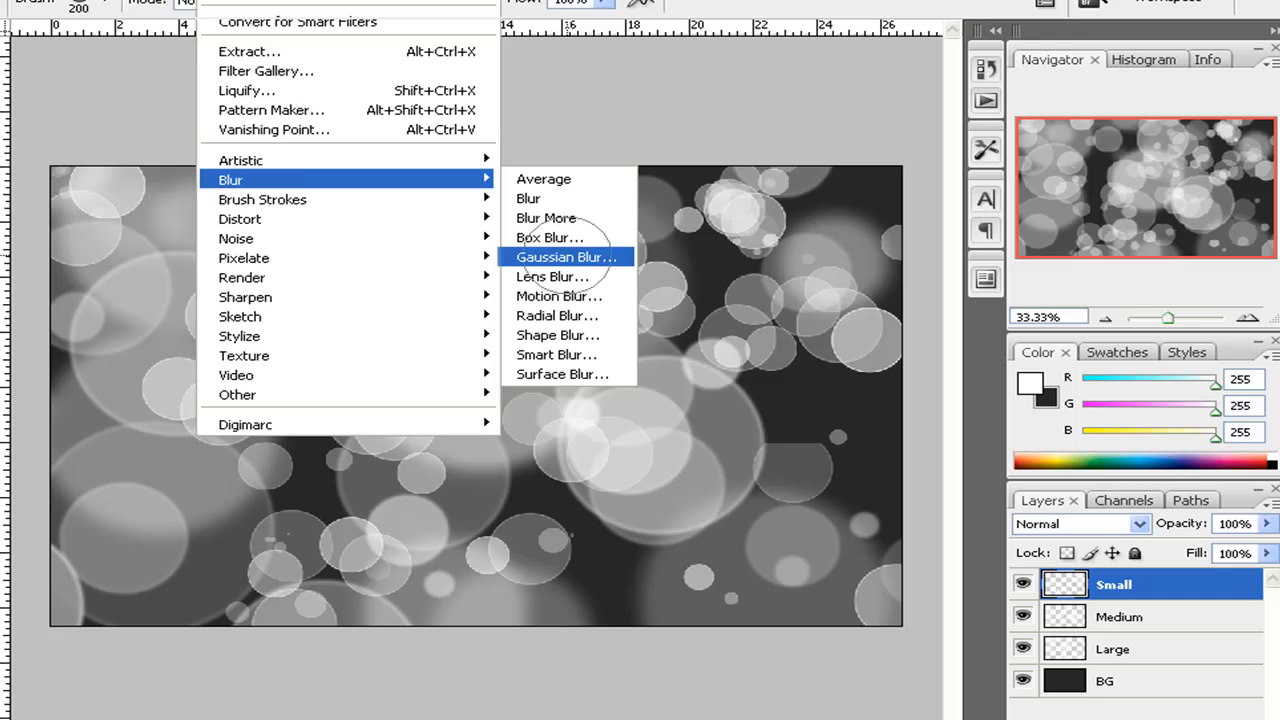
pyautogui.click(566, 257)
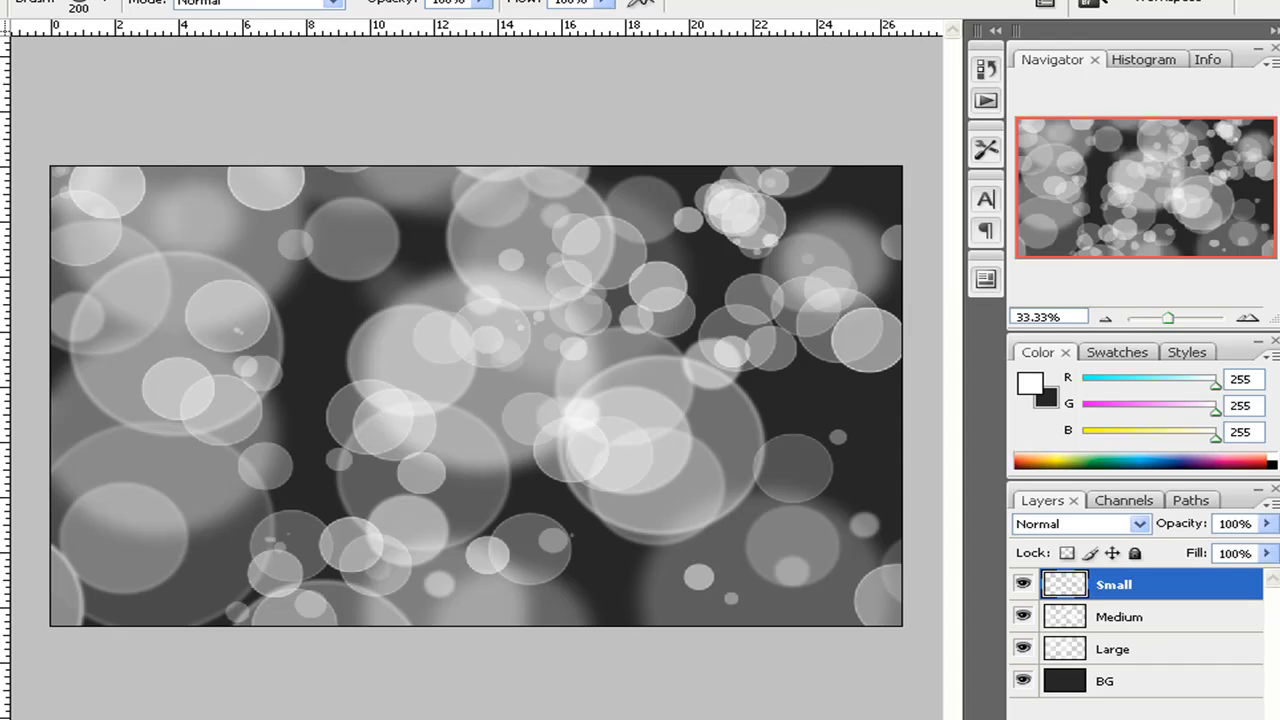
pyautogui.moveTo(1145, 705)
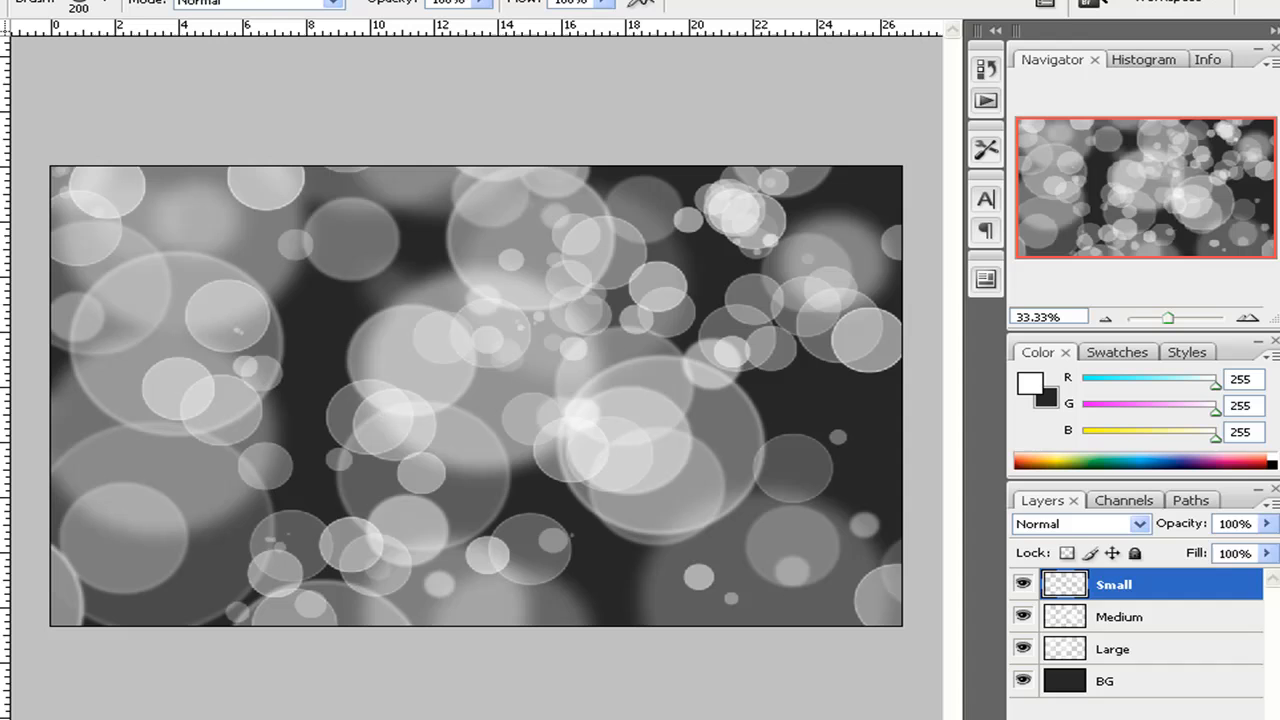
# - Group the Small, Medium and Large layers under the name 'Bubble Brushing'
pyautogui.click(1137, 584)
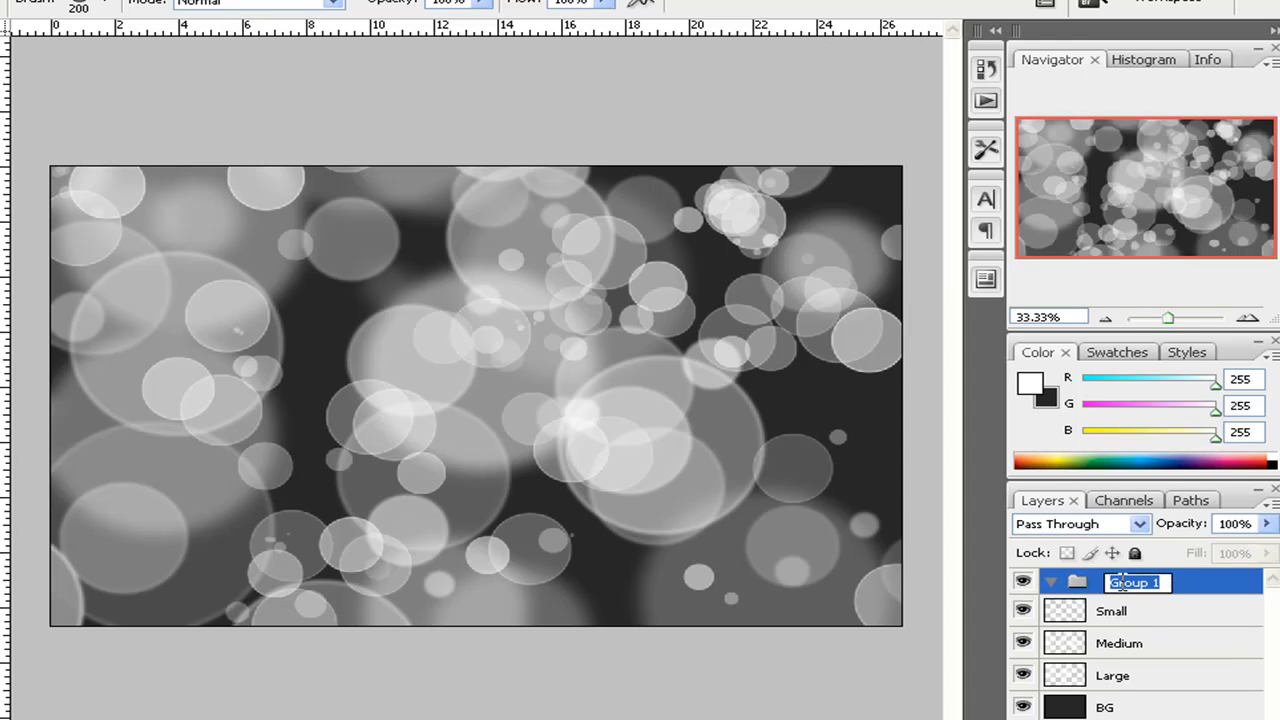
pyautogui.write('Bubble Brushing')
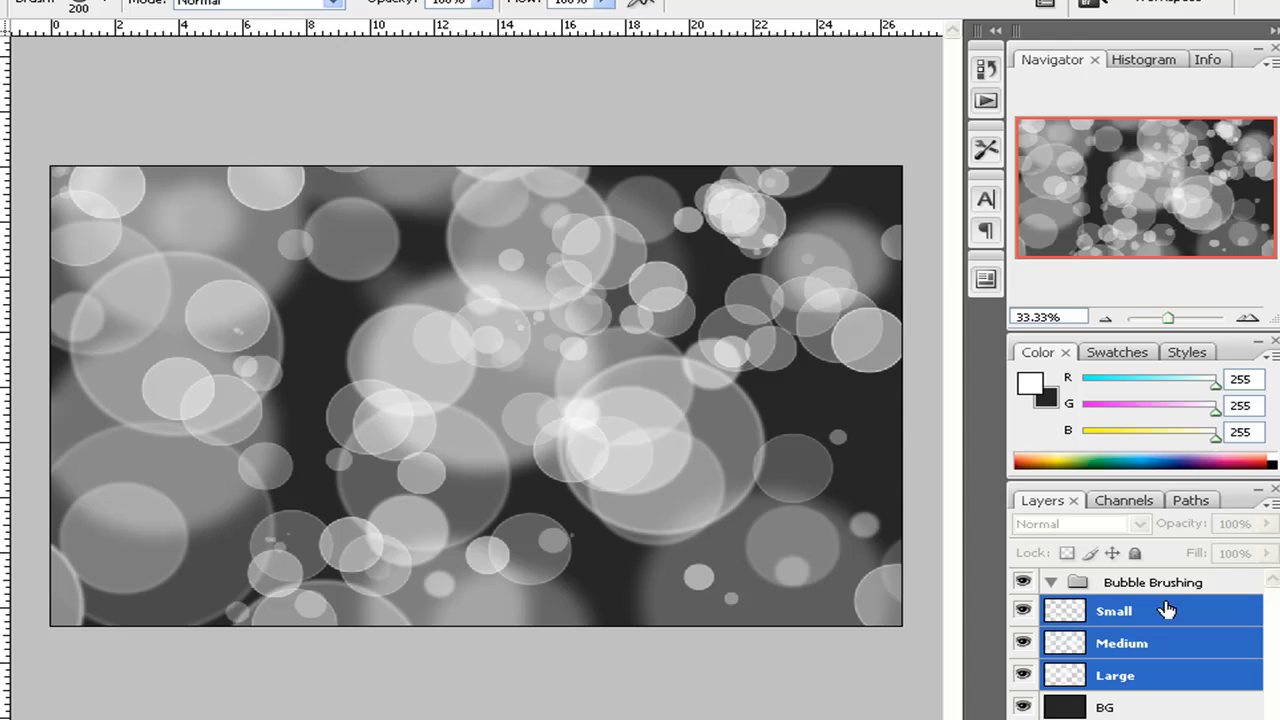
pyautogui.click(1070, 582)
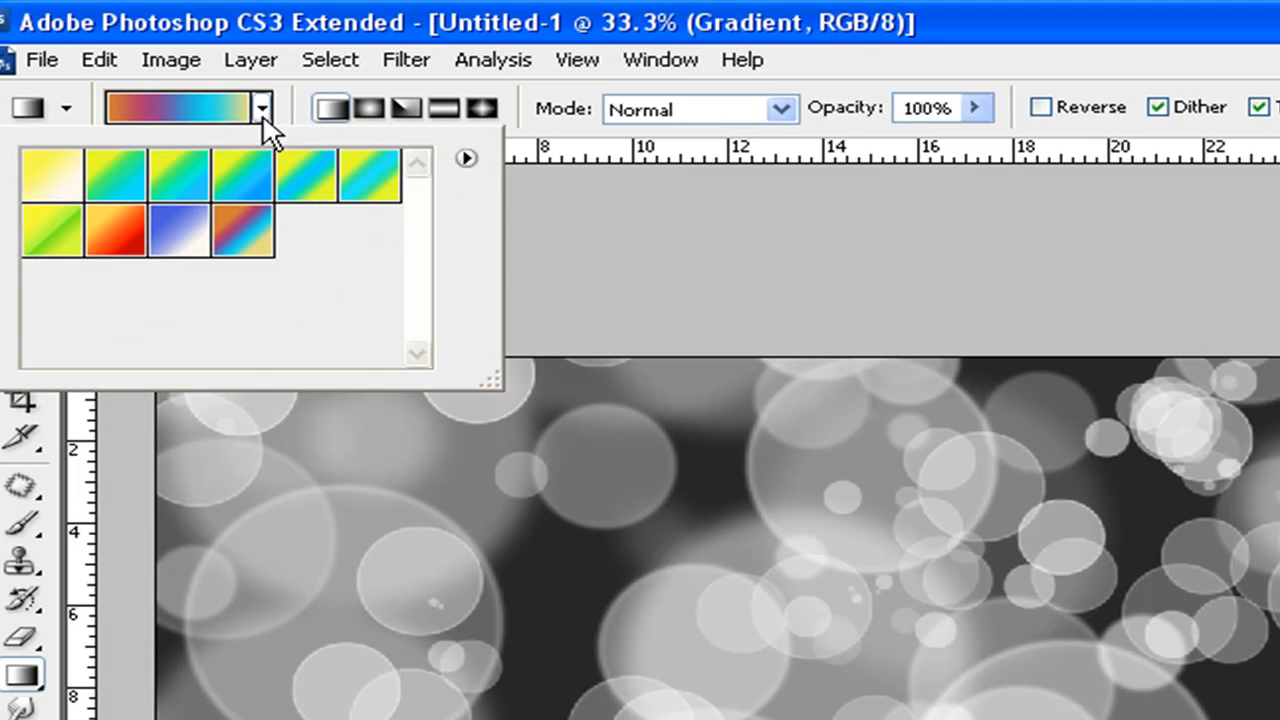
pyautogui.moveTo(20, 180)
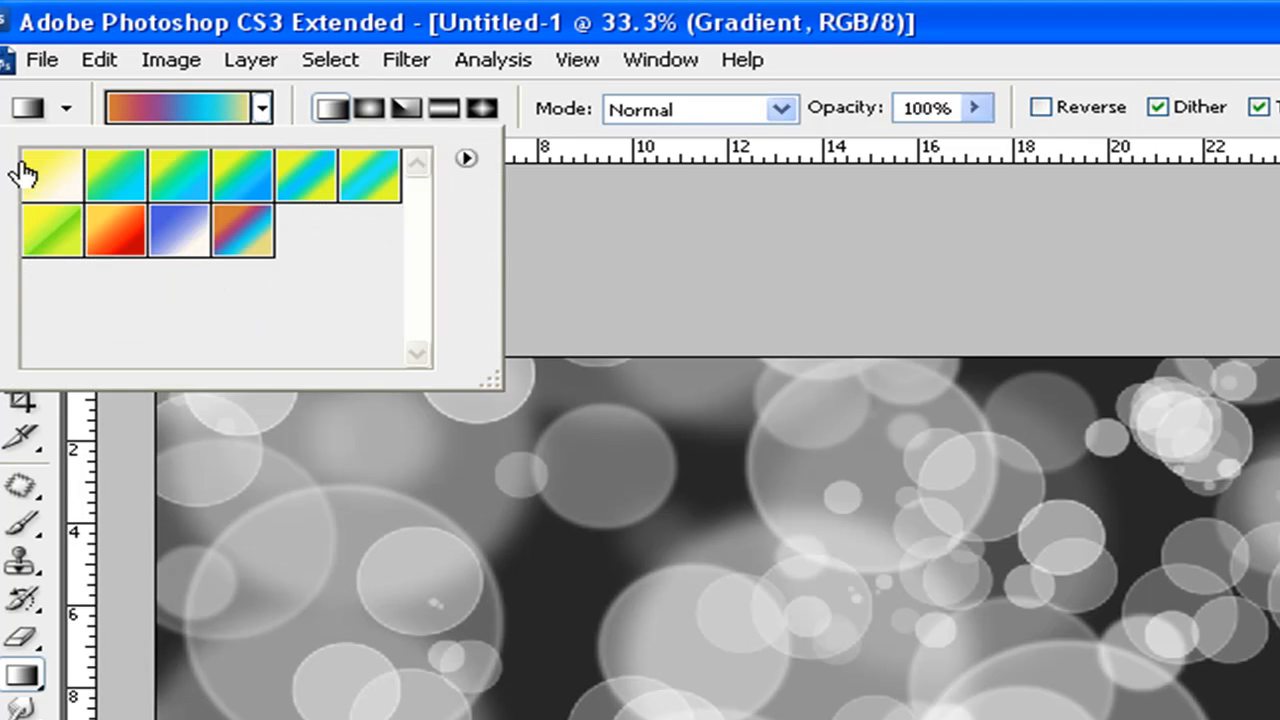
pyautogui.moveTo(75, 185)
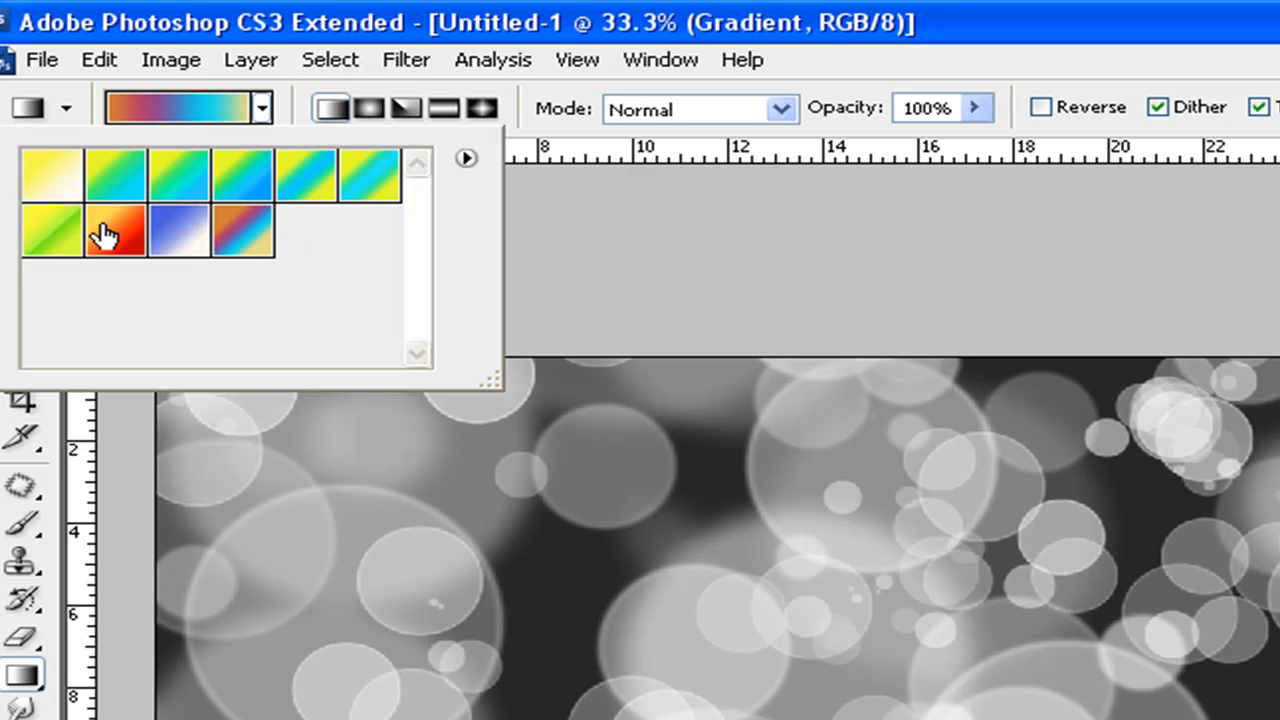
pyautogui.moveTo(100, 231)
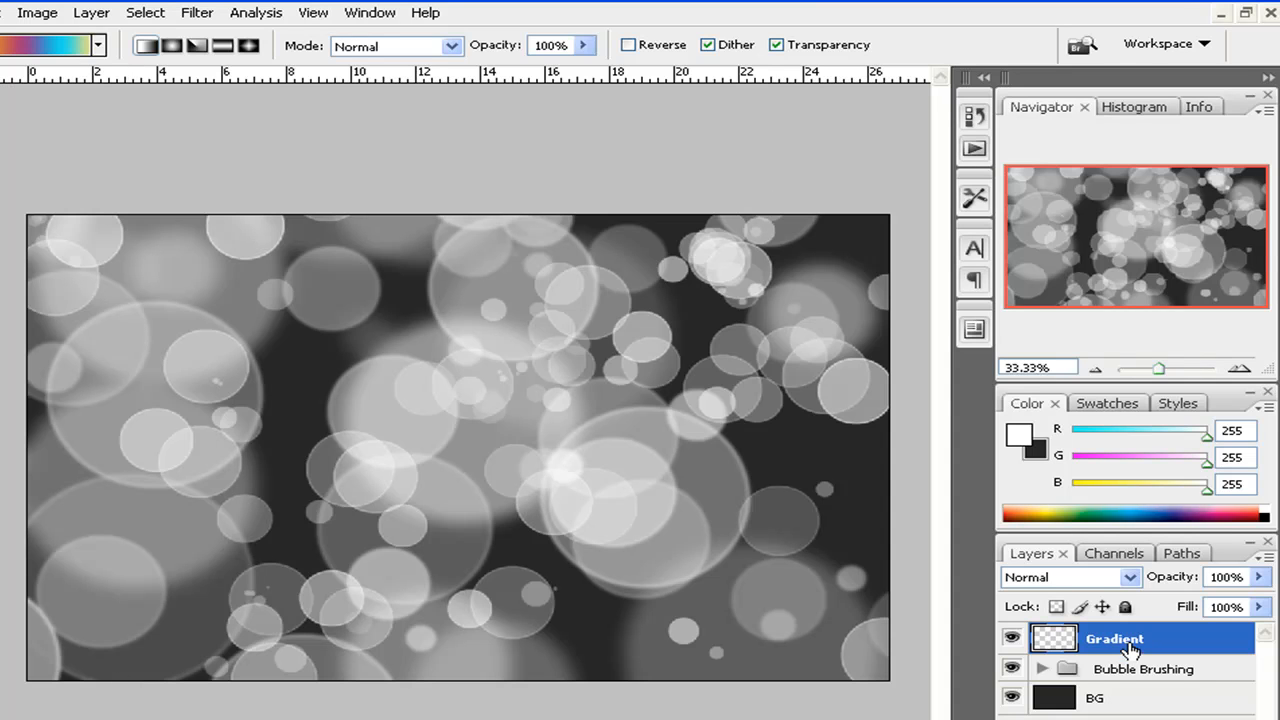
# - Open the blend mode list for the new empty Gradient layer
pyautogui.click(1071, 577)
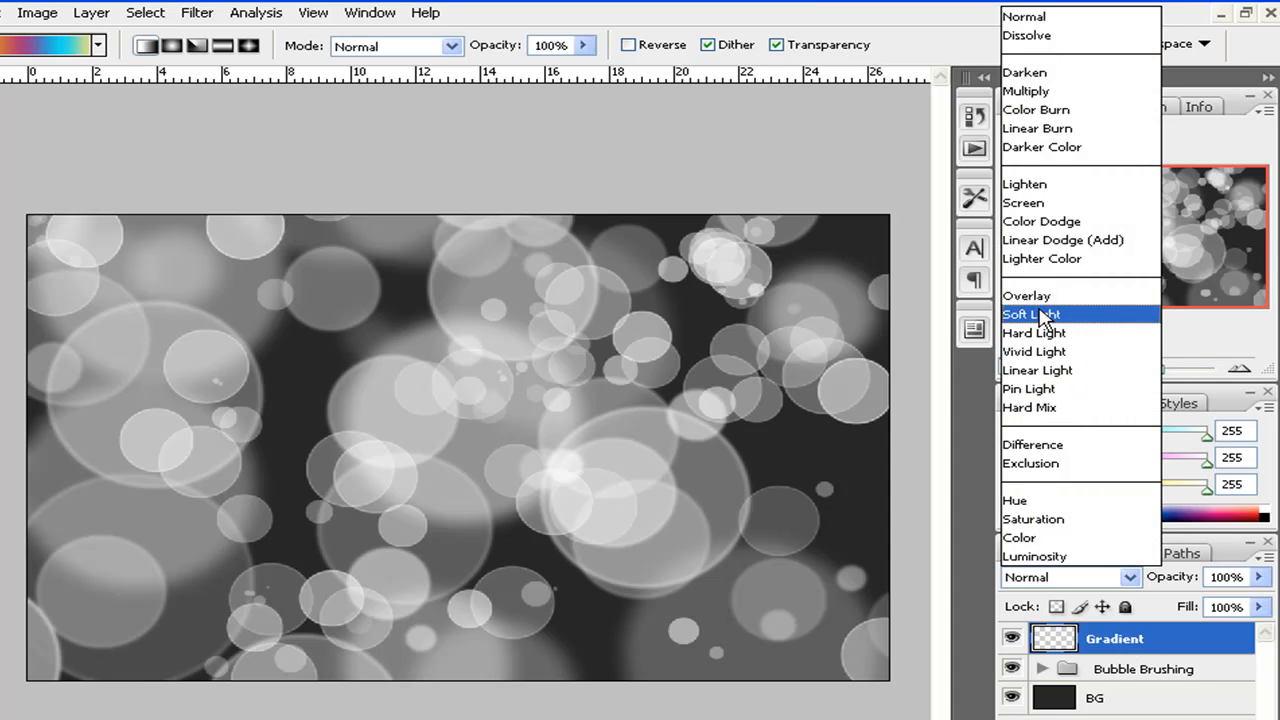
# - Set the Gradient layer to Overlay and drag a diagonal pink-to-blue gradient upward
pyautogui.click(1027, 295)
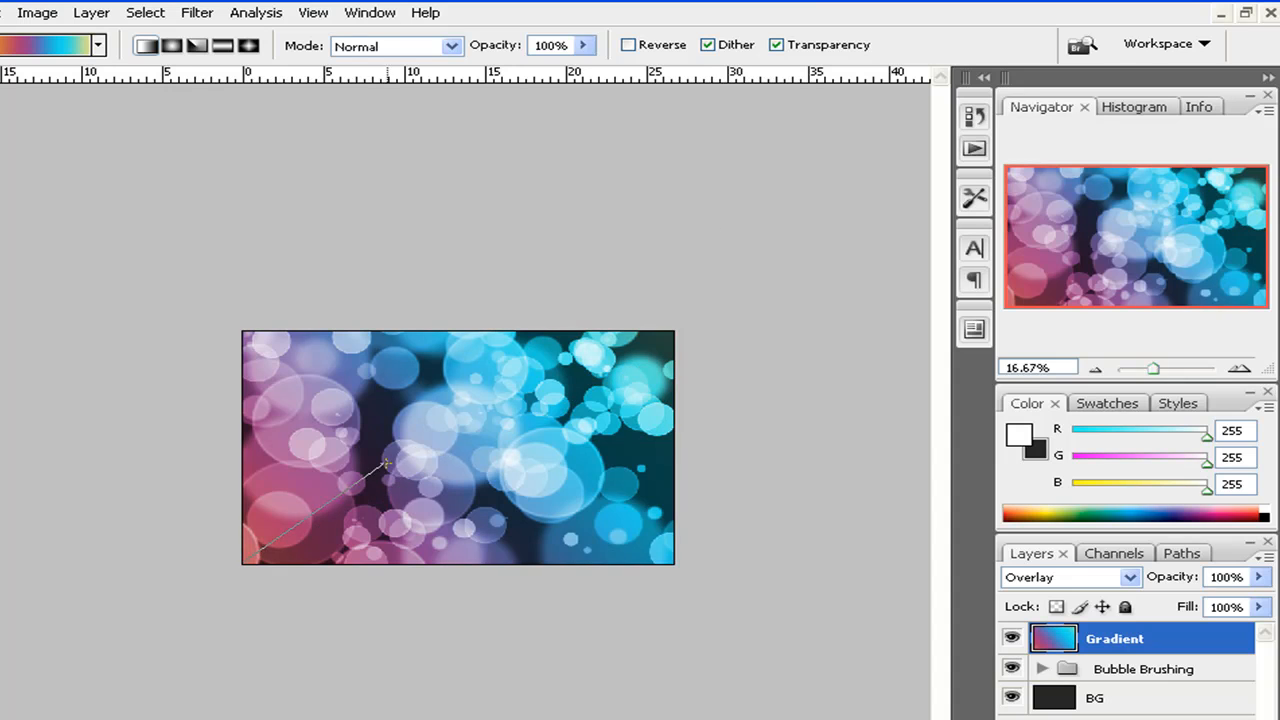
pyautogui.moveTo(255, 550); pyautogui.dragTo(500, 380)
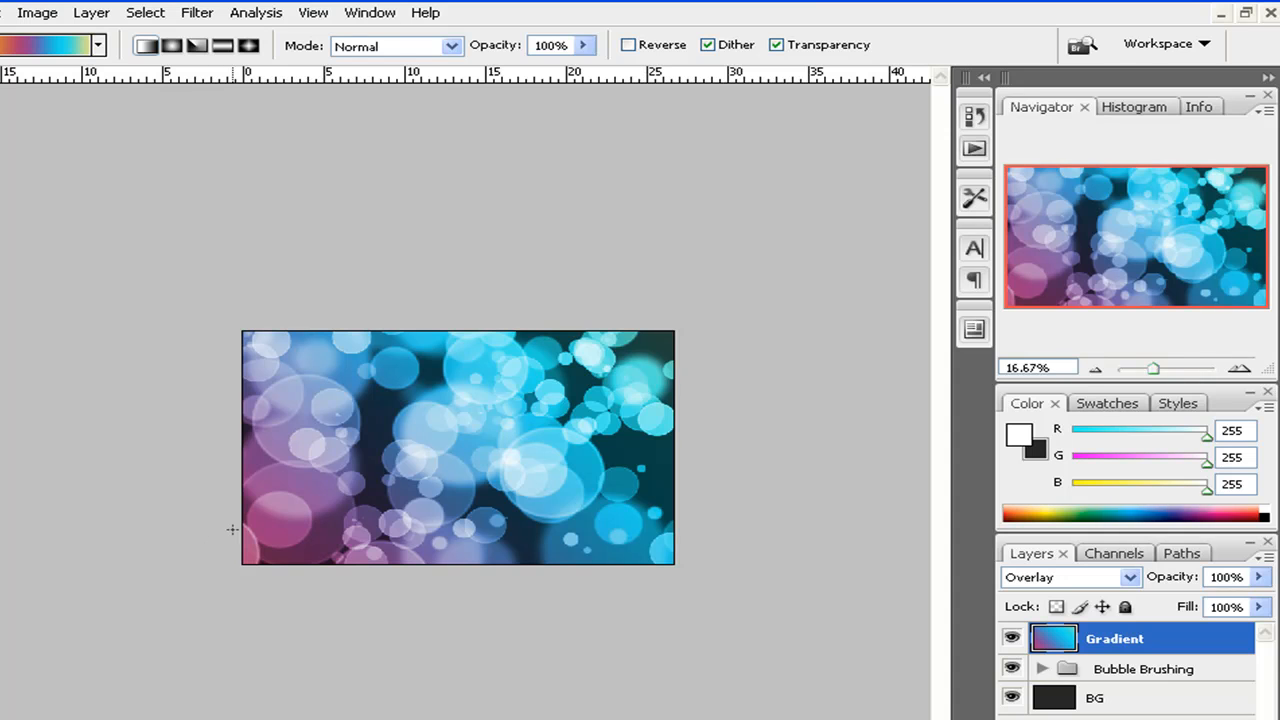
# - Try Darker Color and Multiply, then settle the Gradient layer on Color Burn
pyautogui.click(1238, 367)
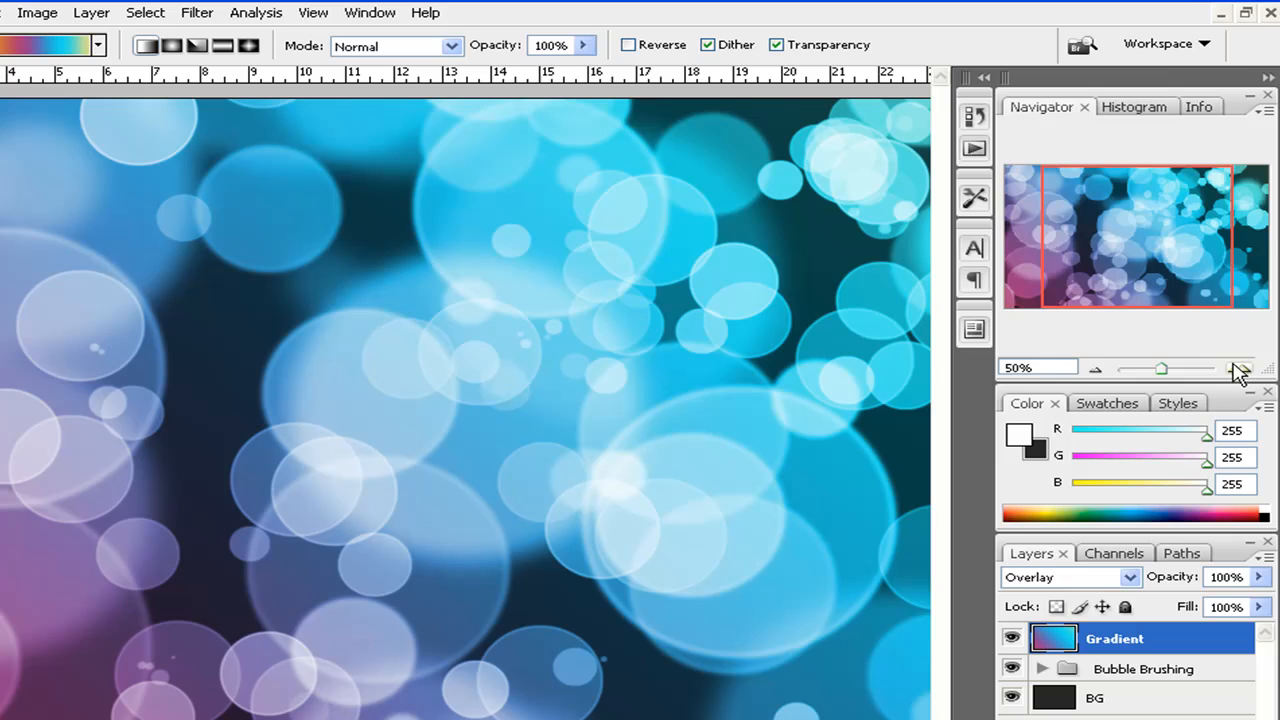
pyautogui.click(1070, 577)
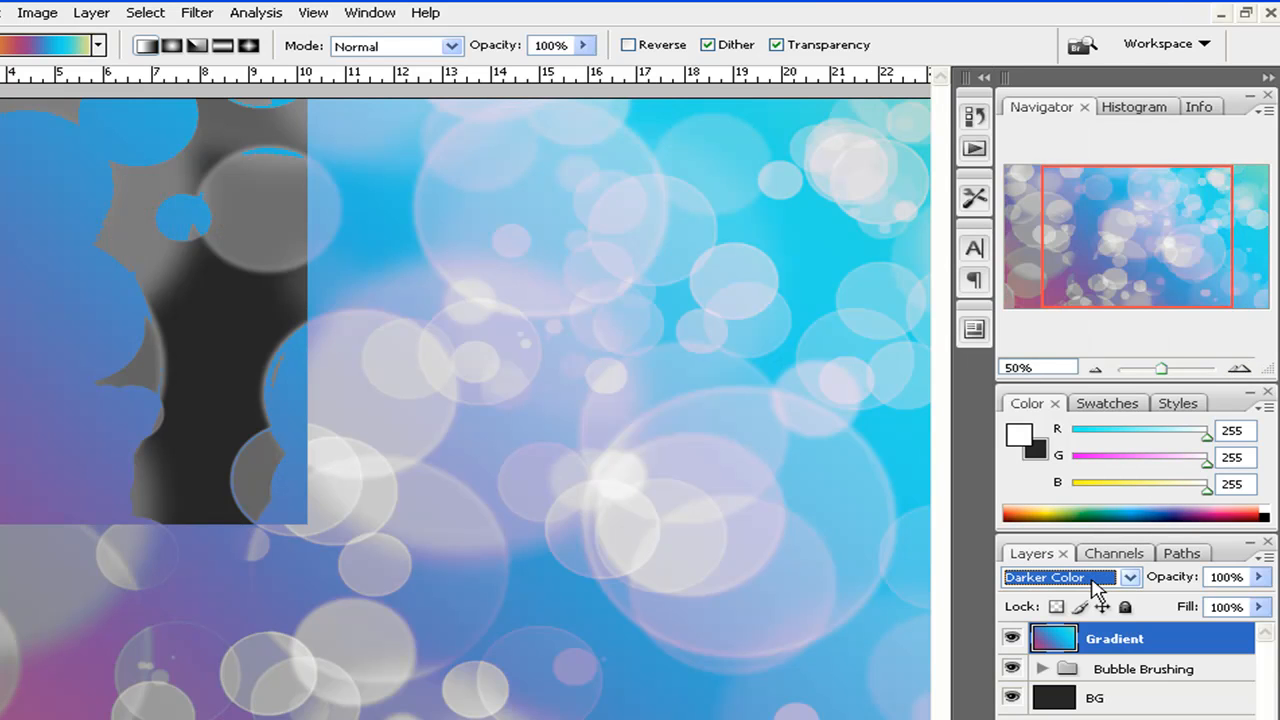
pyautogui.click(1065, 577)
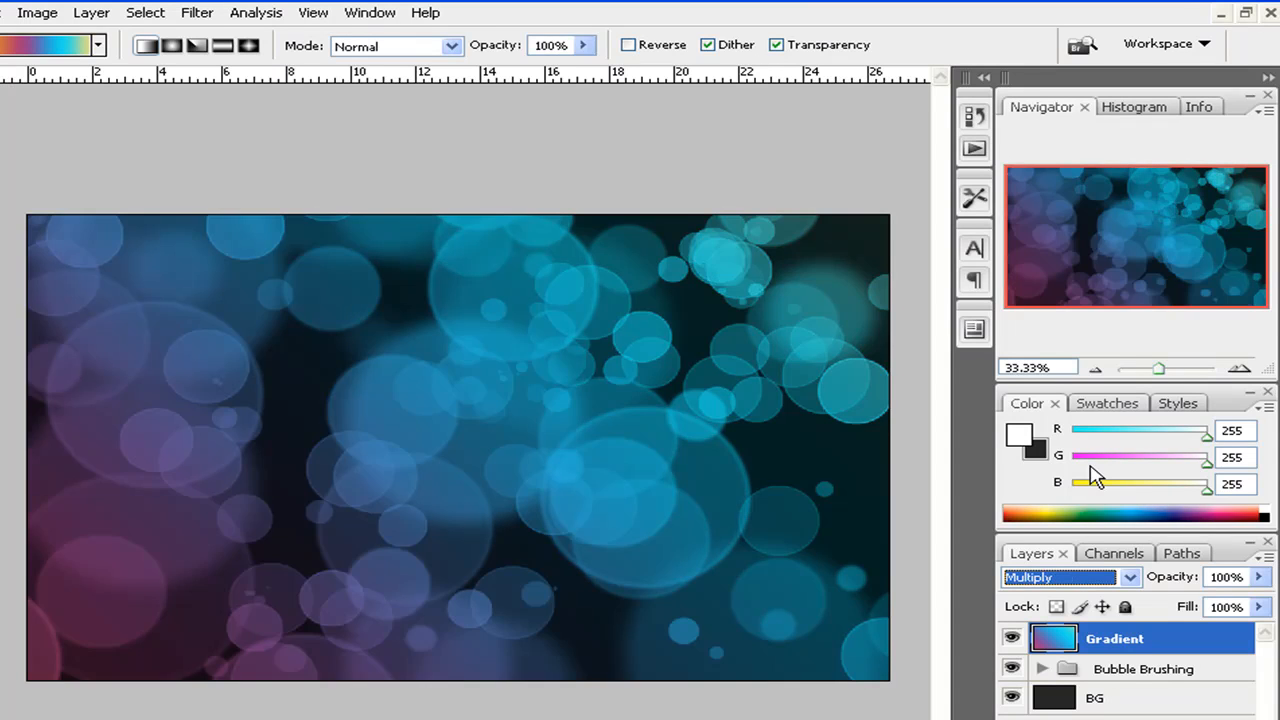
pyautogui.click(1060, 578)
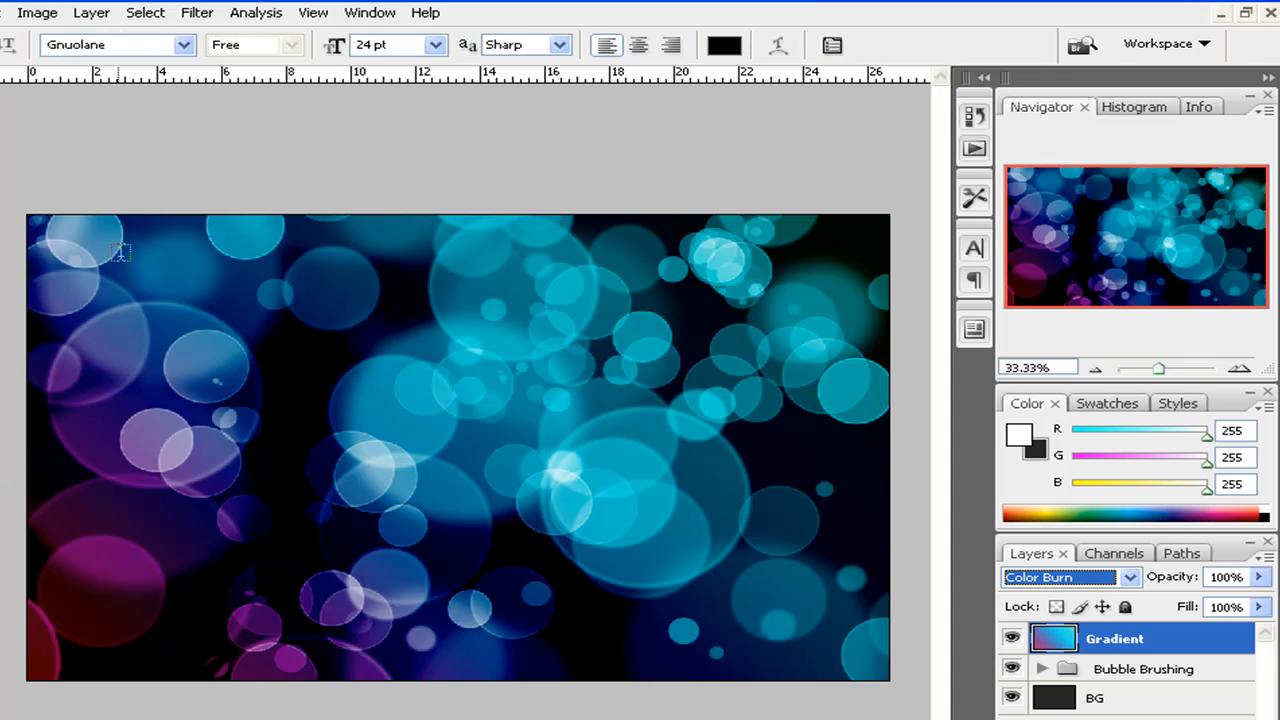
pyautogui.moveTo(646, 308)
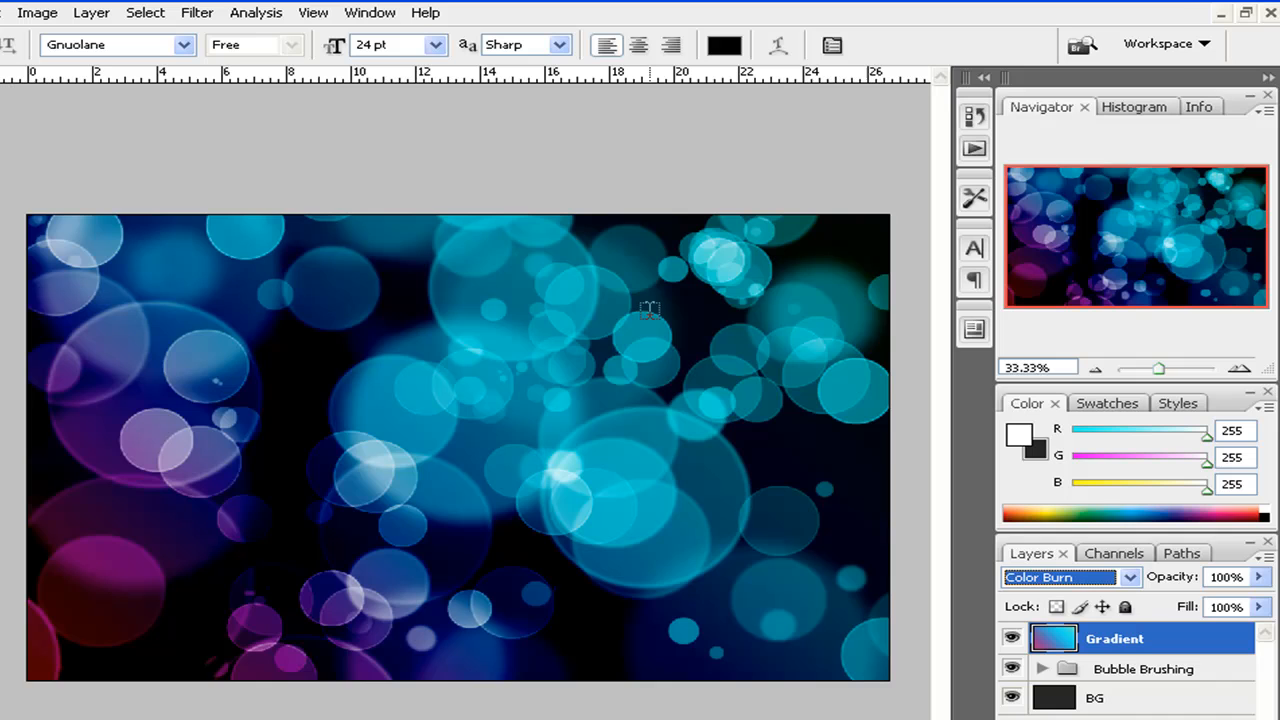
# - Type 'RyanMB.net' in the upper right, coloured white at 48 pt
pyautogui.click(650, 312)
pyautogui.write('RyanMB.net')
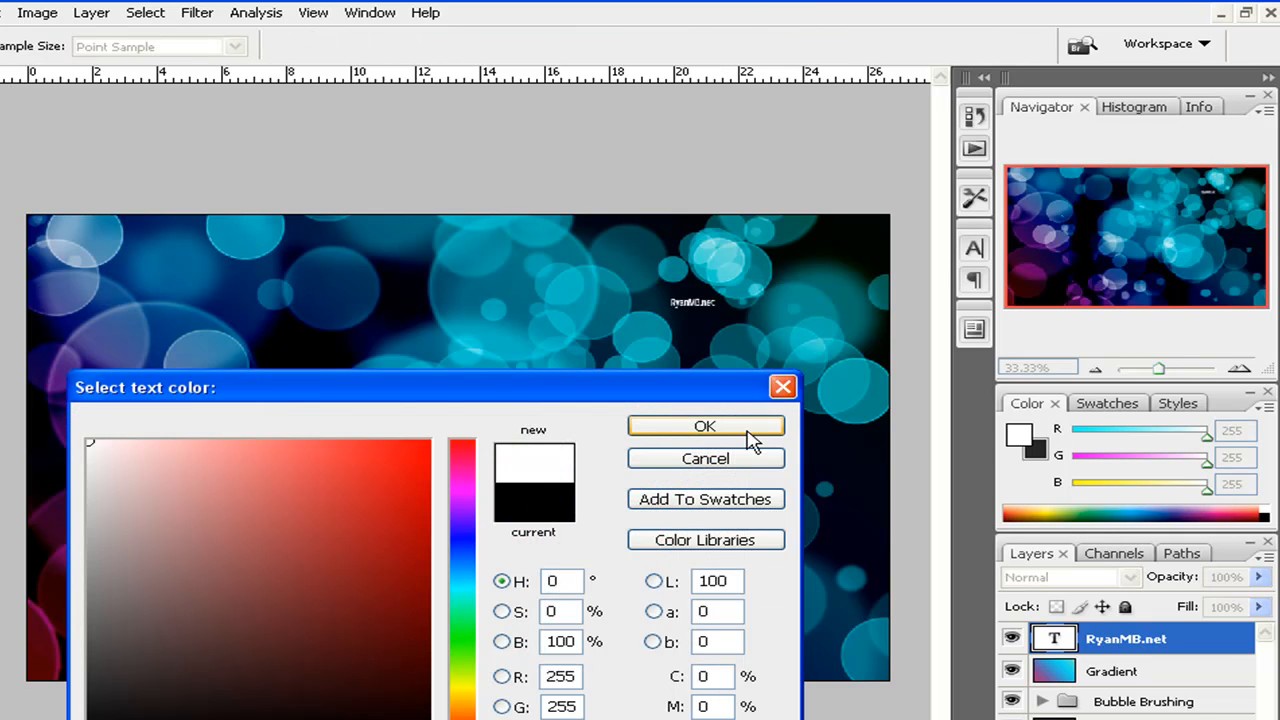
pyautogui.click(706, 426)
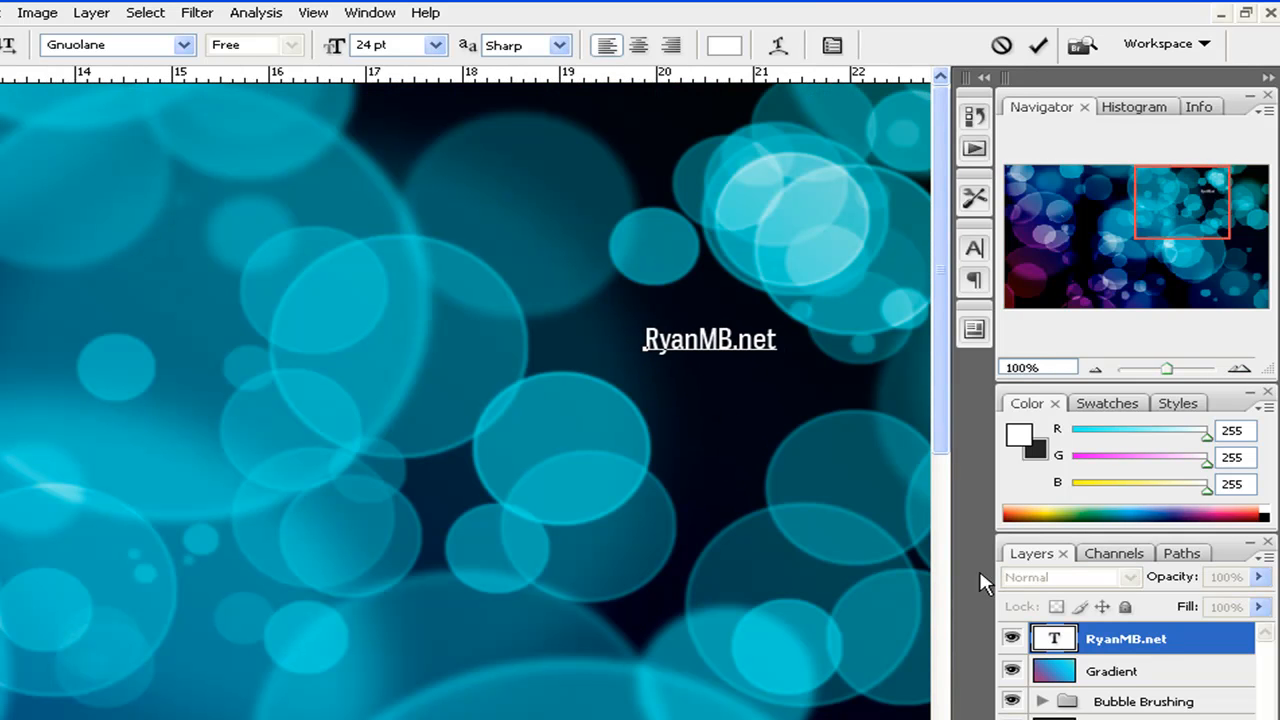
pyautogui.click(429, 45)
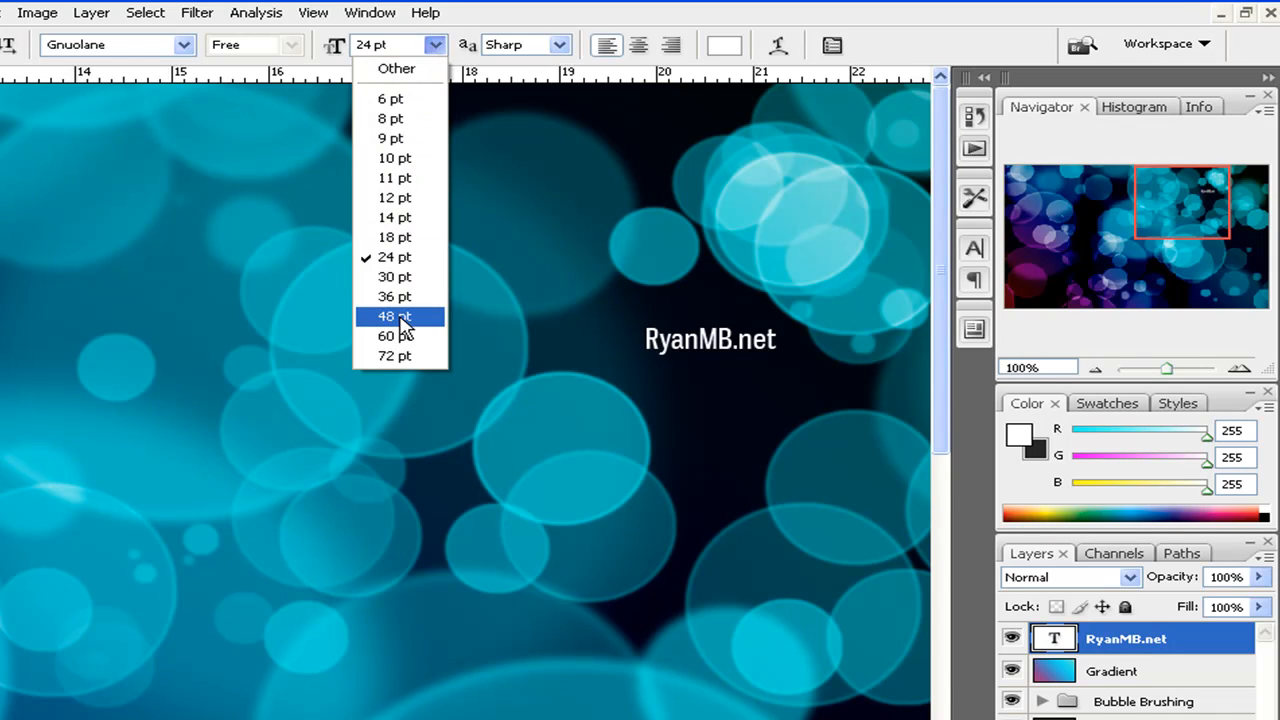
pyautogui.click(392, 335)
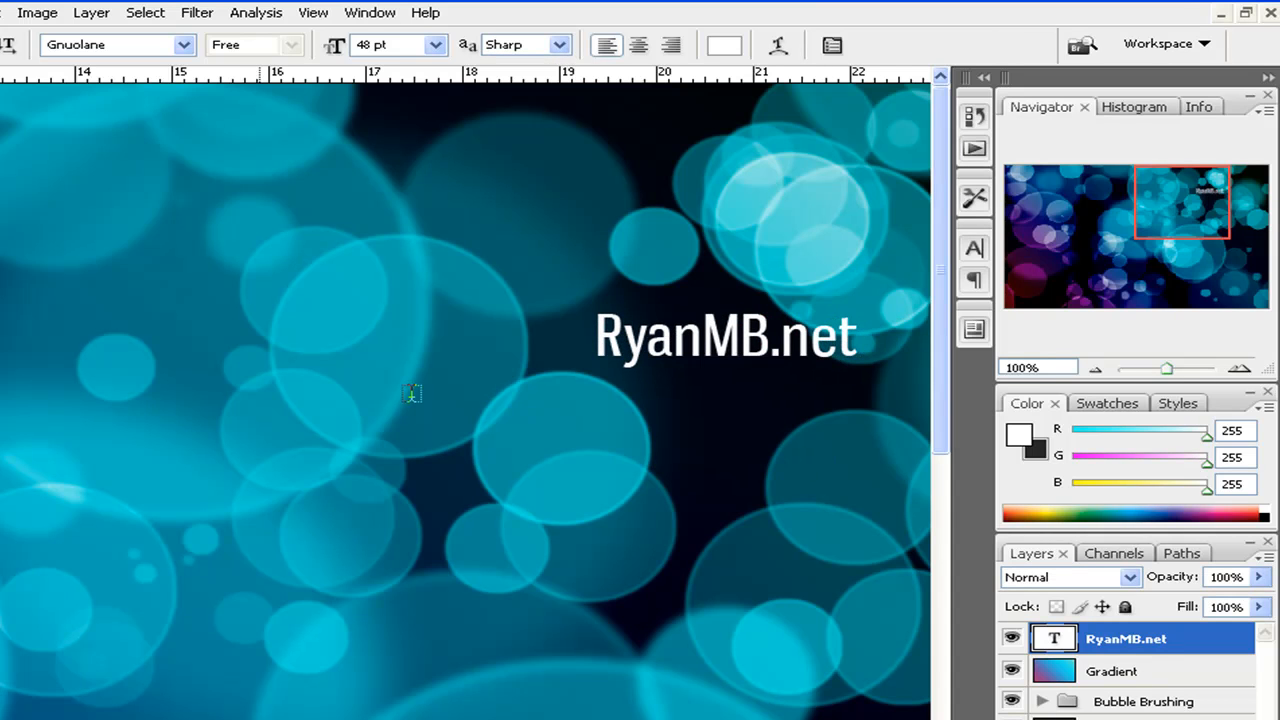
pyautogui.moveTo(632, 380)
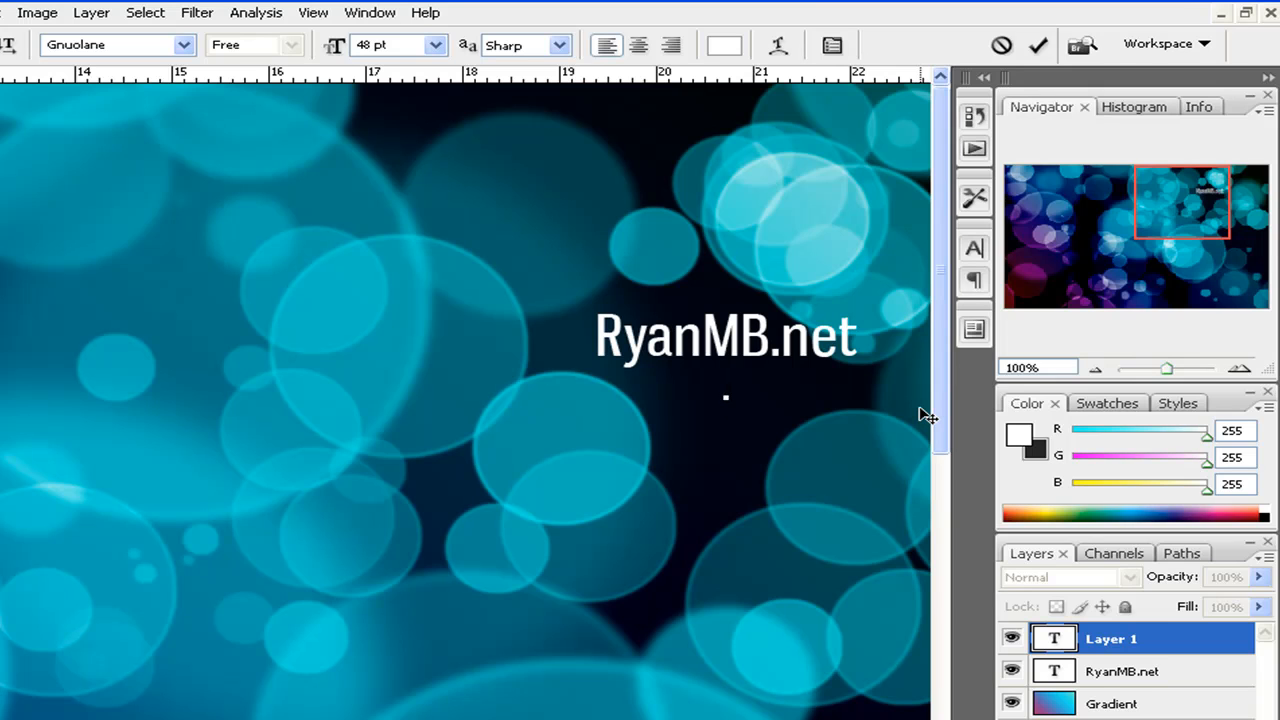
# - Type the caption 'Cookies are dope' below the RyanMB.net title
pyautogui.write('Cook')
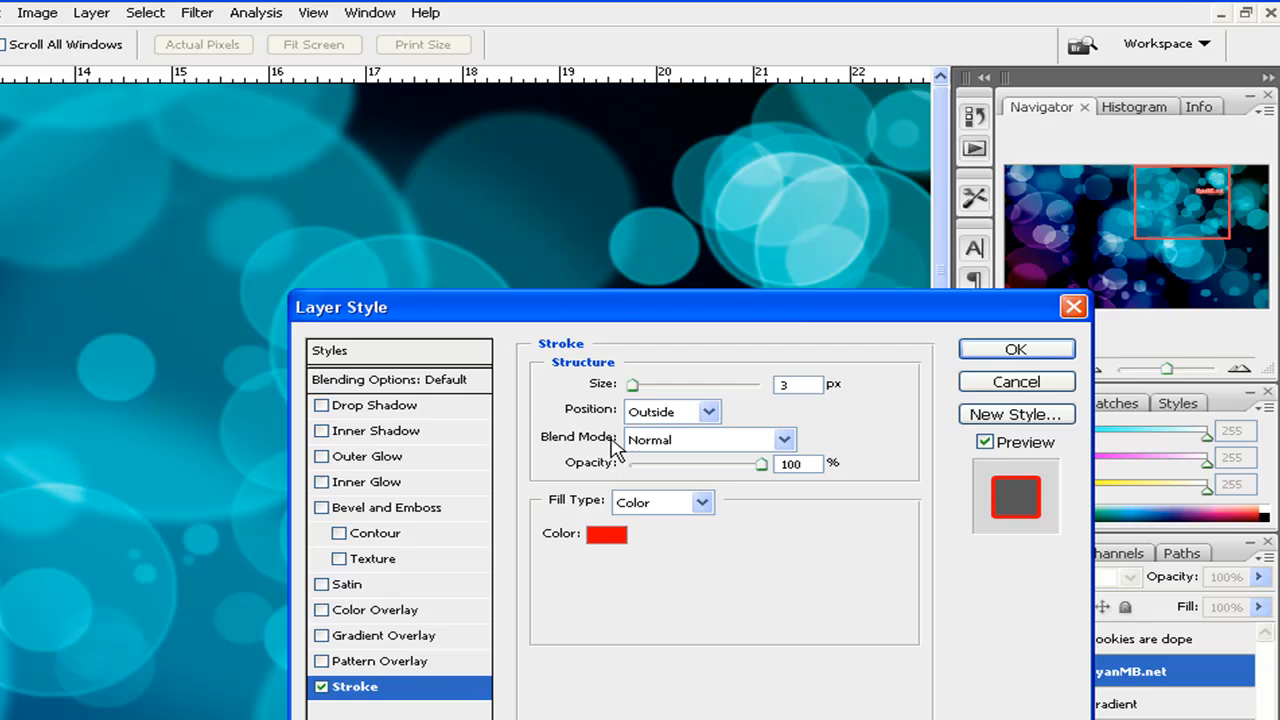
# - Apply Drop Shadow and a 32% opacity Gradient Overlay to the RyanMB.net title
pyautogui.click(603, 534)
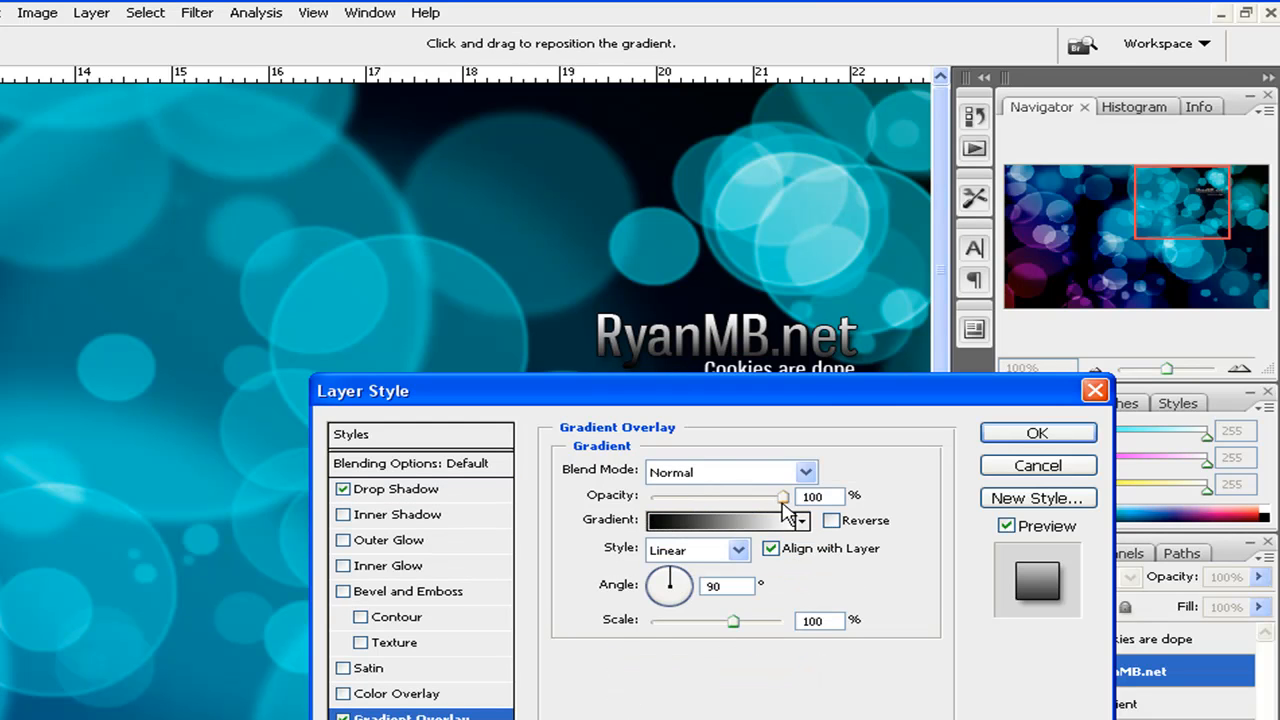
pyautogui.moveTo(782, 496); pyautogui.dragTo(693, 496)
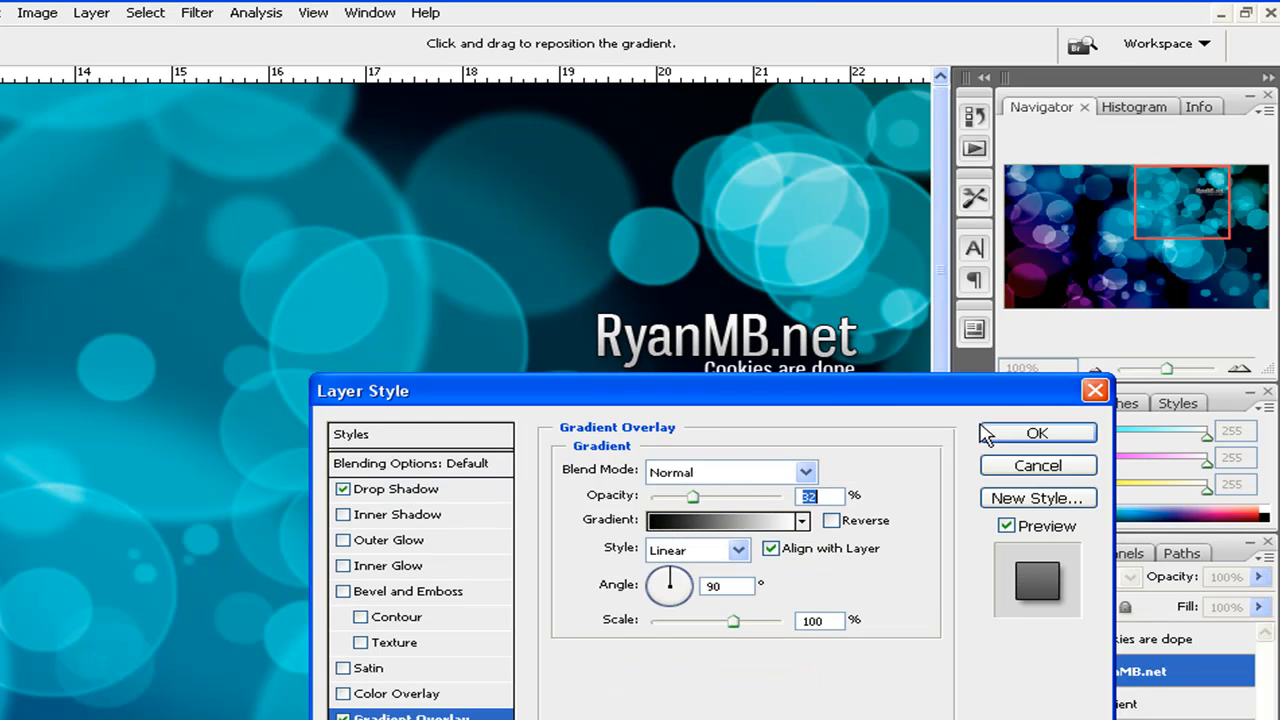
pyautogui.click(1038, 433)
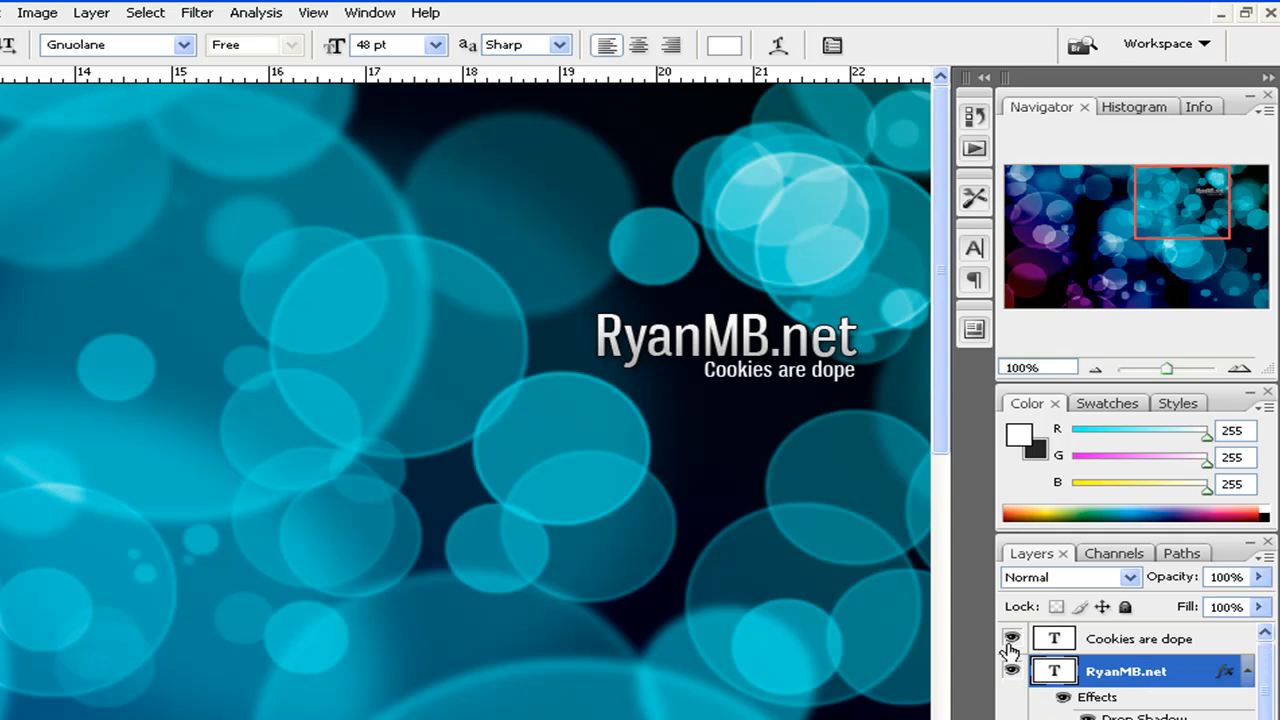
# - Paste the title's layer style onto the 'Cookies are dope' caption layer
pyautogui.rightClick(1135, 671)
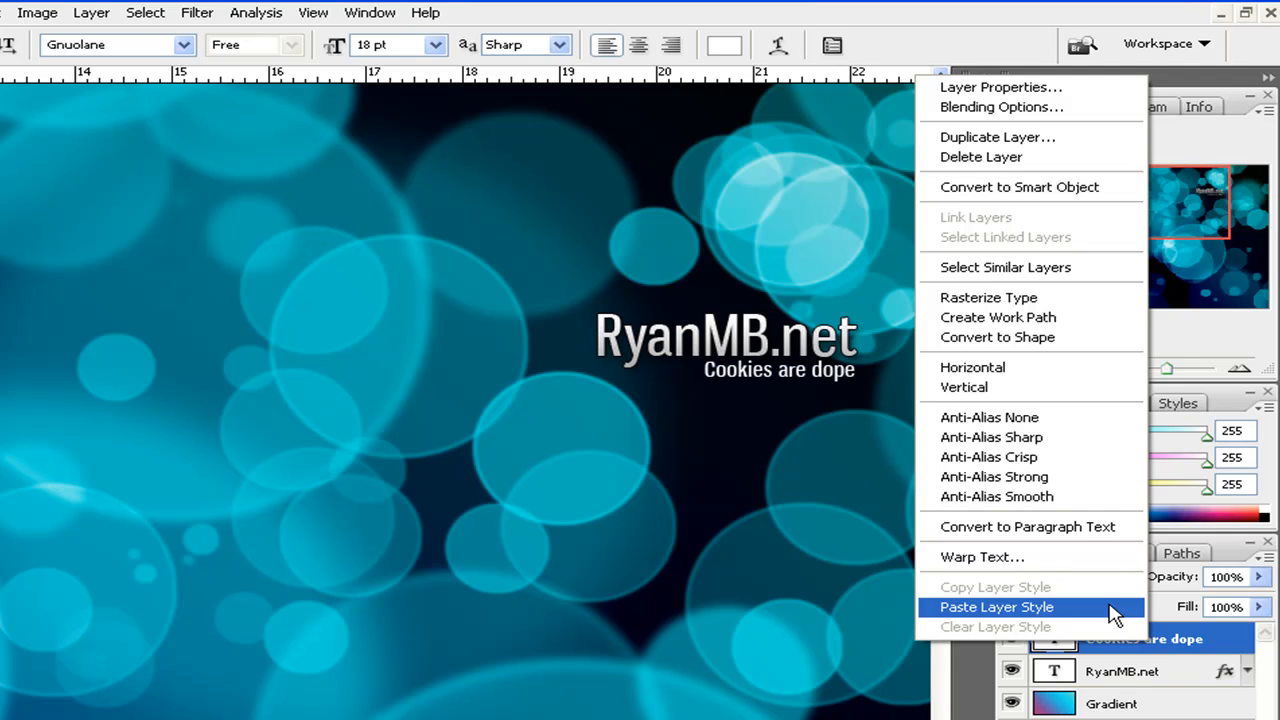
pyautogui.click(981, 606)
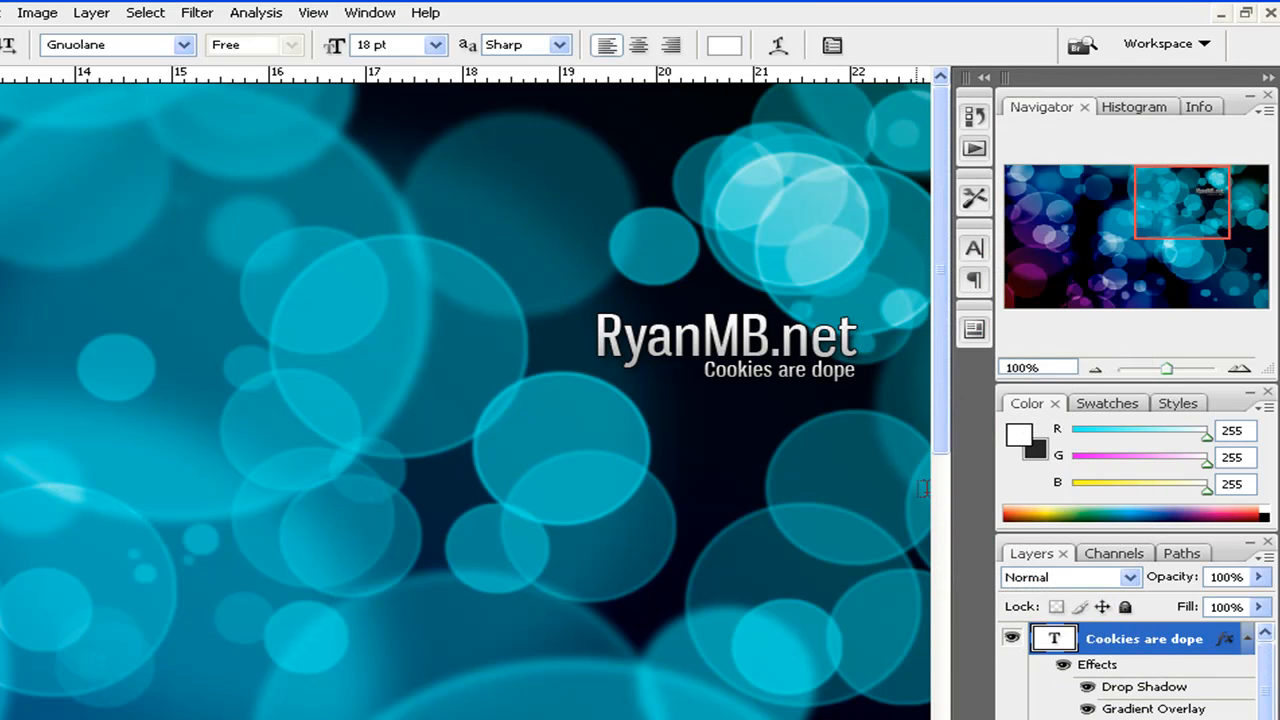
pyautogui.moveTo(577, 427)
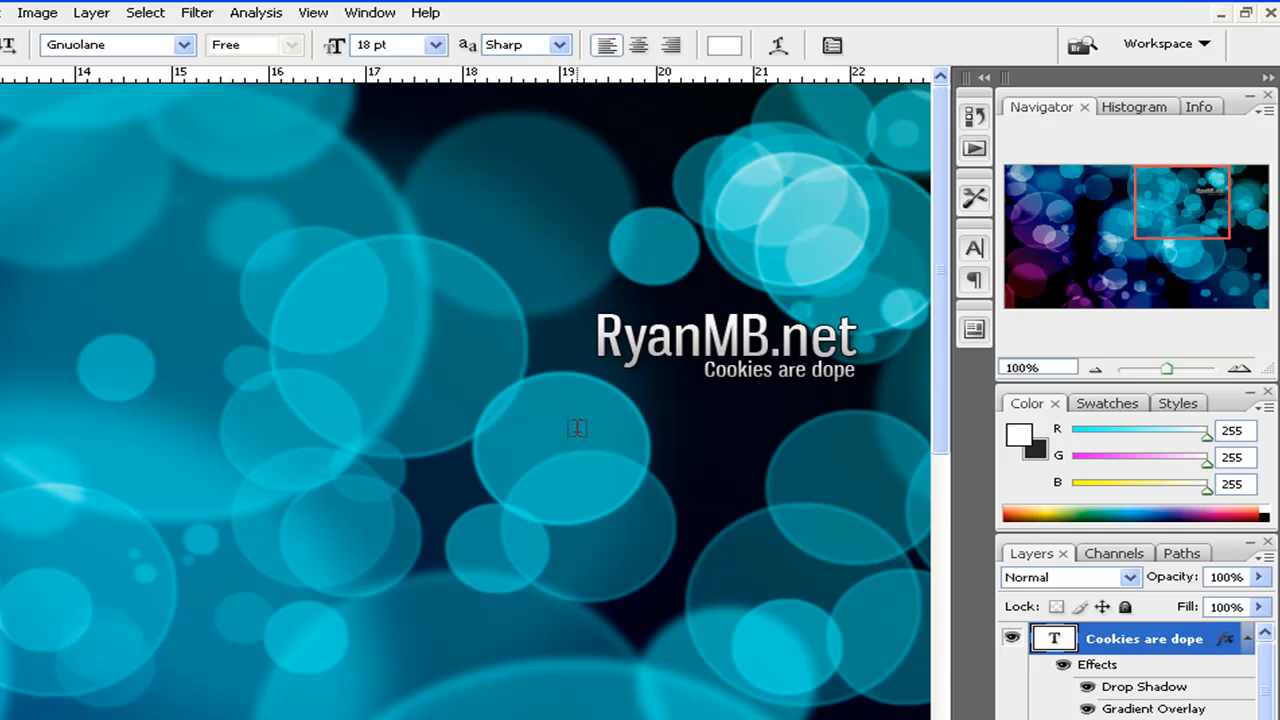